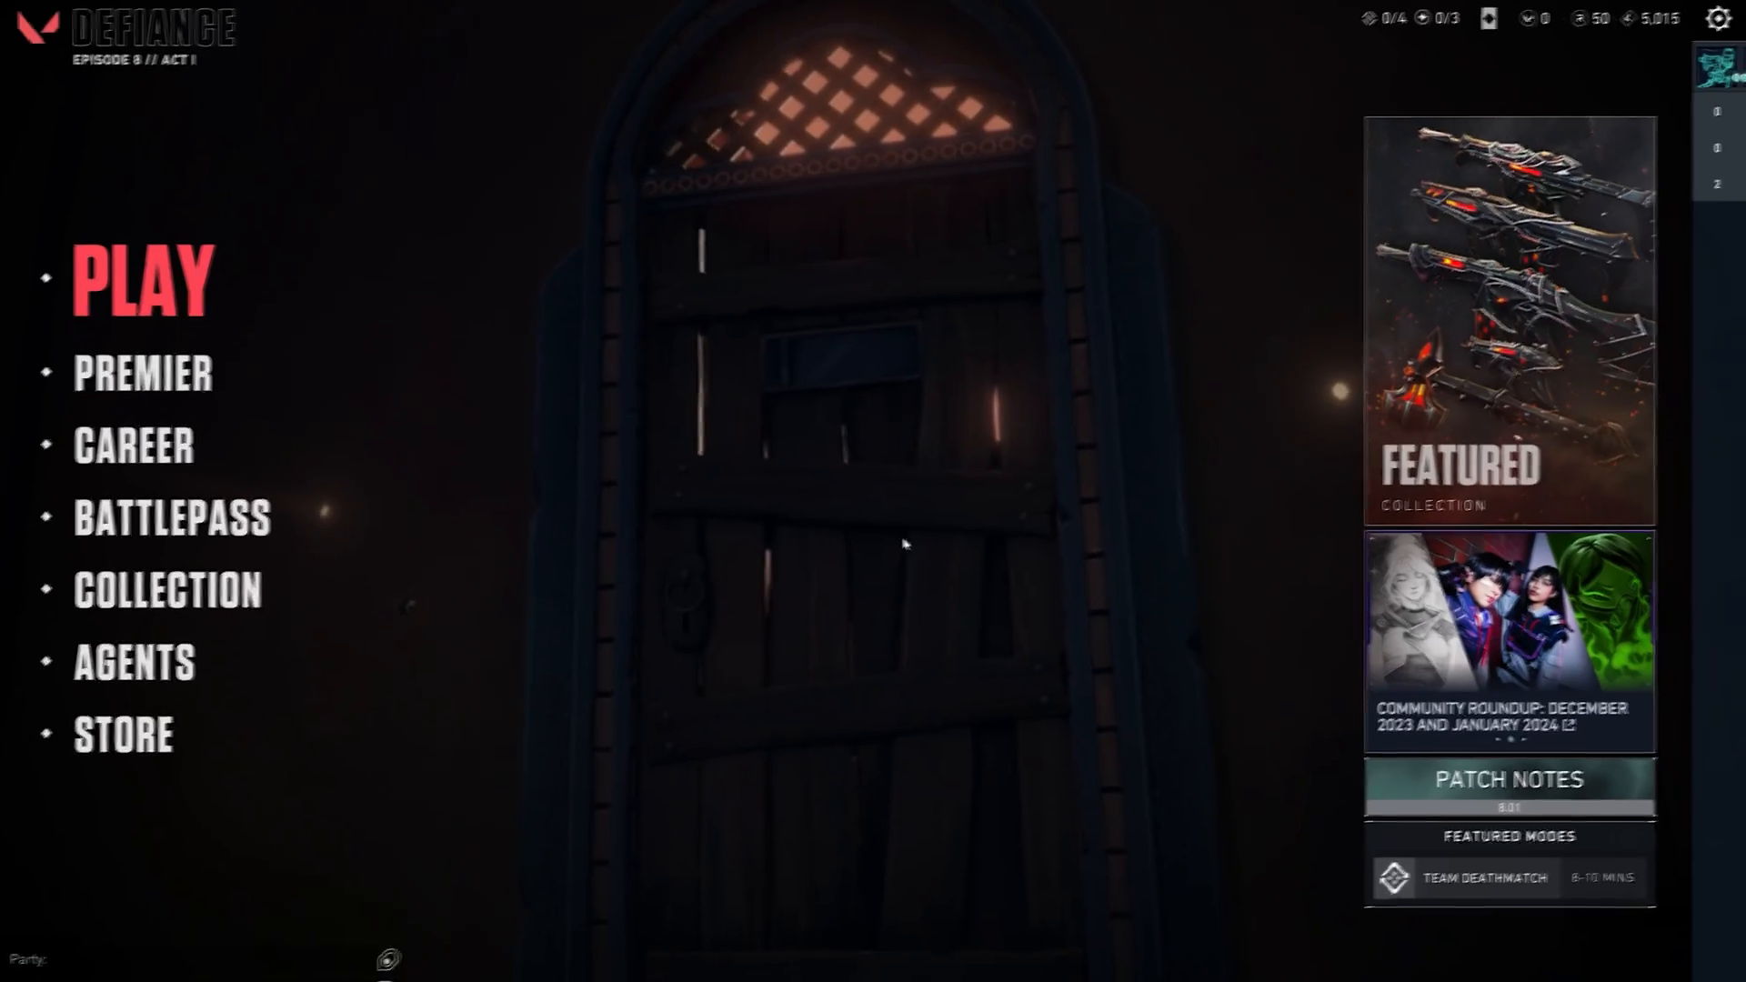
# Step: Set VALORANT's display mode to Windowed in the video settings and keep the new settings
pyautogui.click(1719, 18)
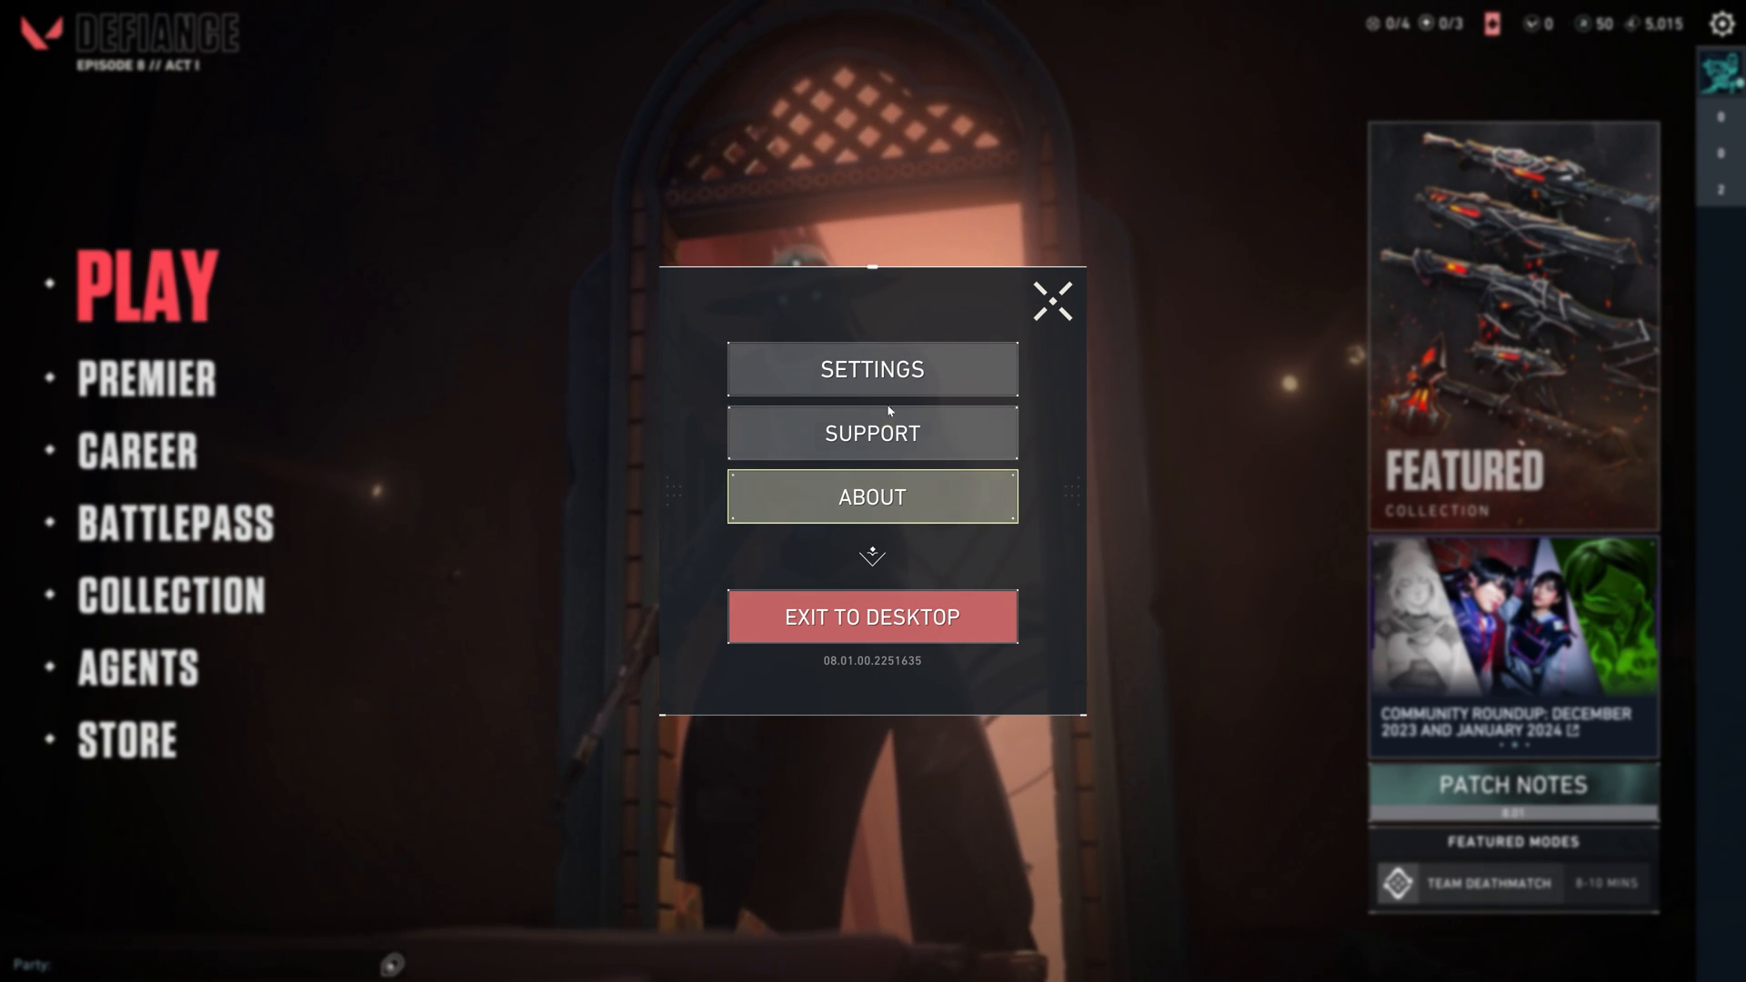
pyautogui.click(871, 369)
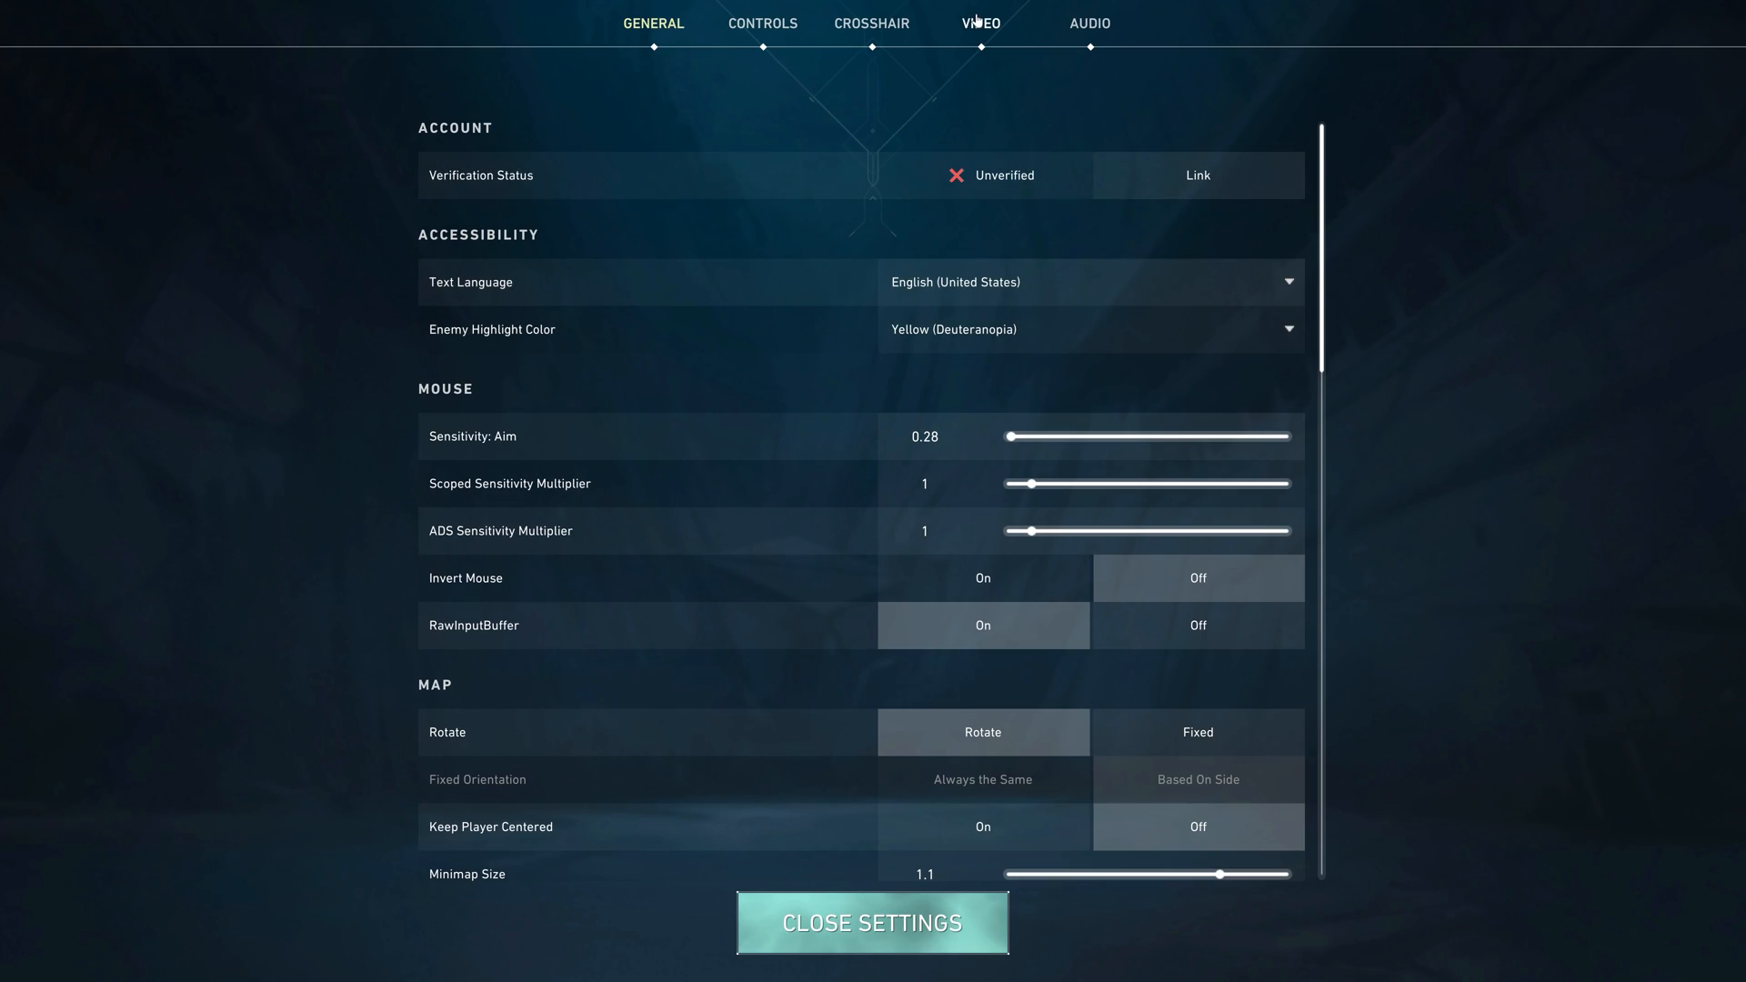
pyautogui.click(979, 22)
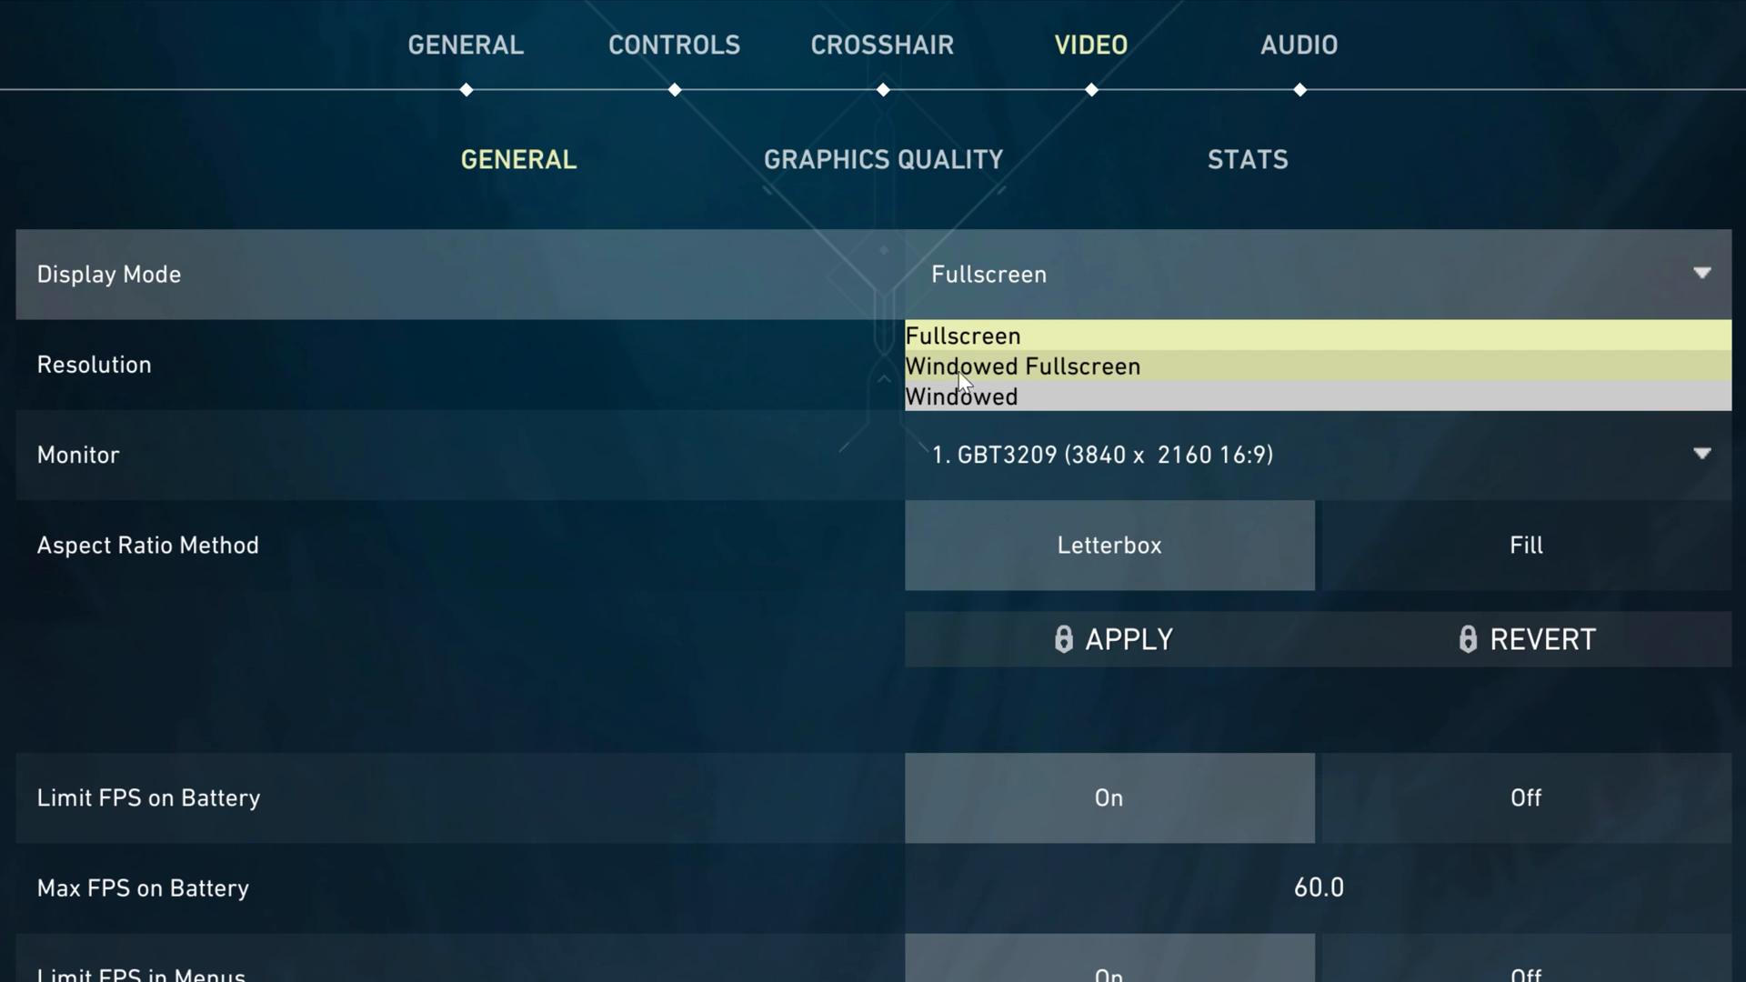
pyautogui.click(986, 396)
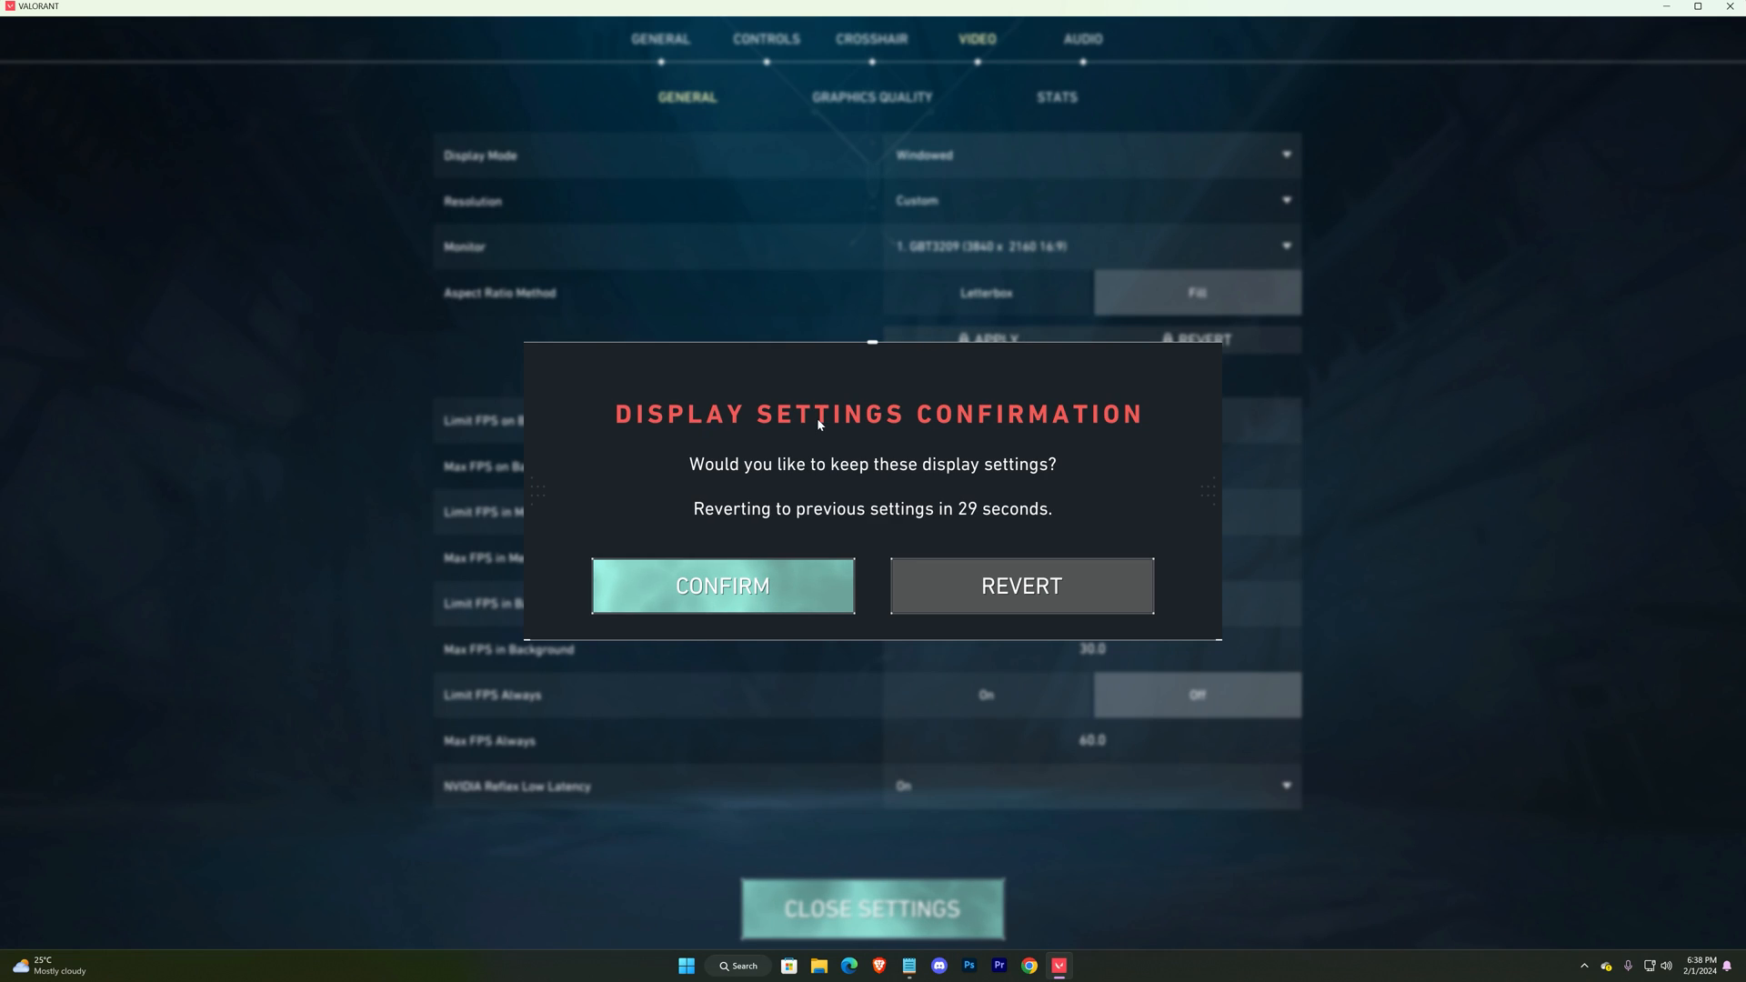
pyautogui.click(722, 585)
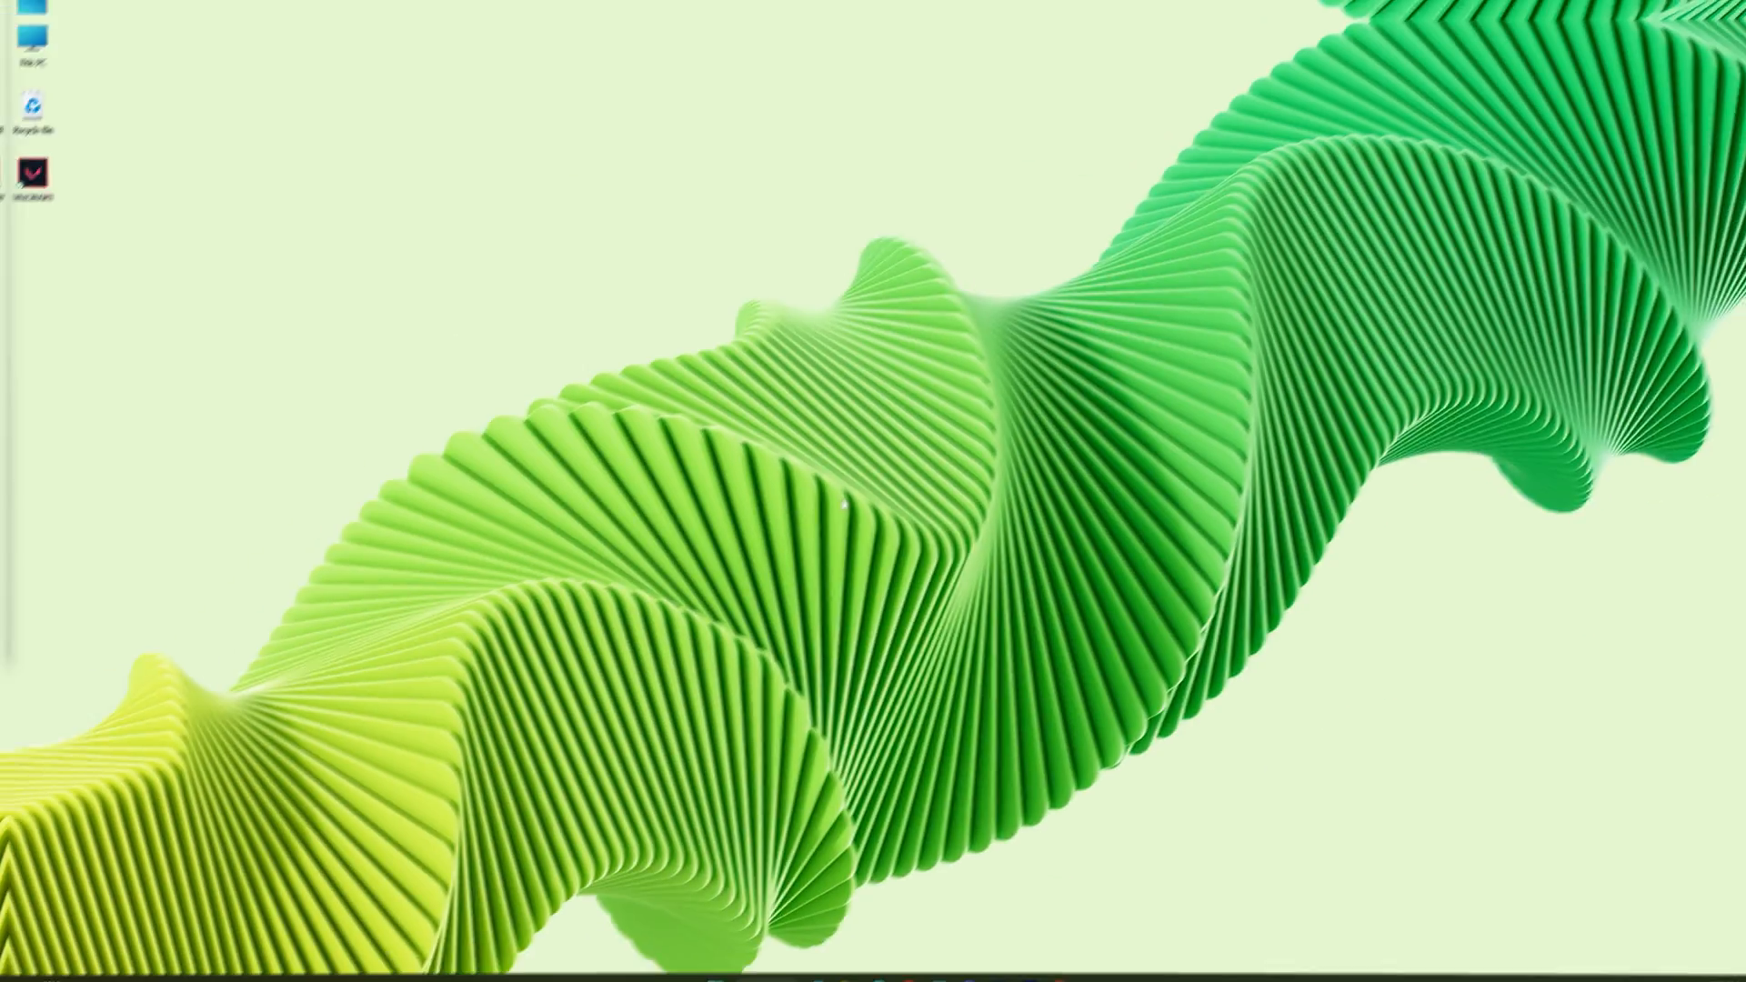
# Step: Browse from %localappdata% into VALORANT's Config folder via the run prompt
pyautogui.press('win+r')
pyautogui.write('%localappdata%')
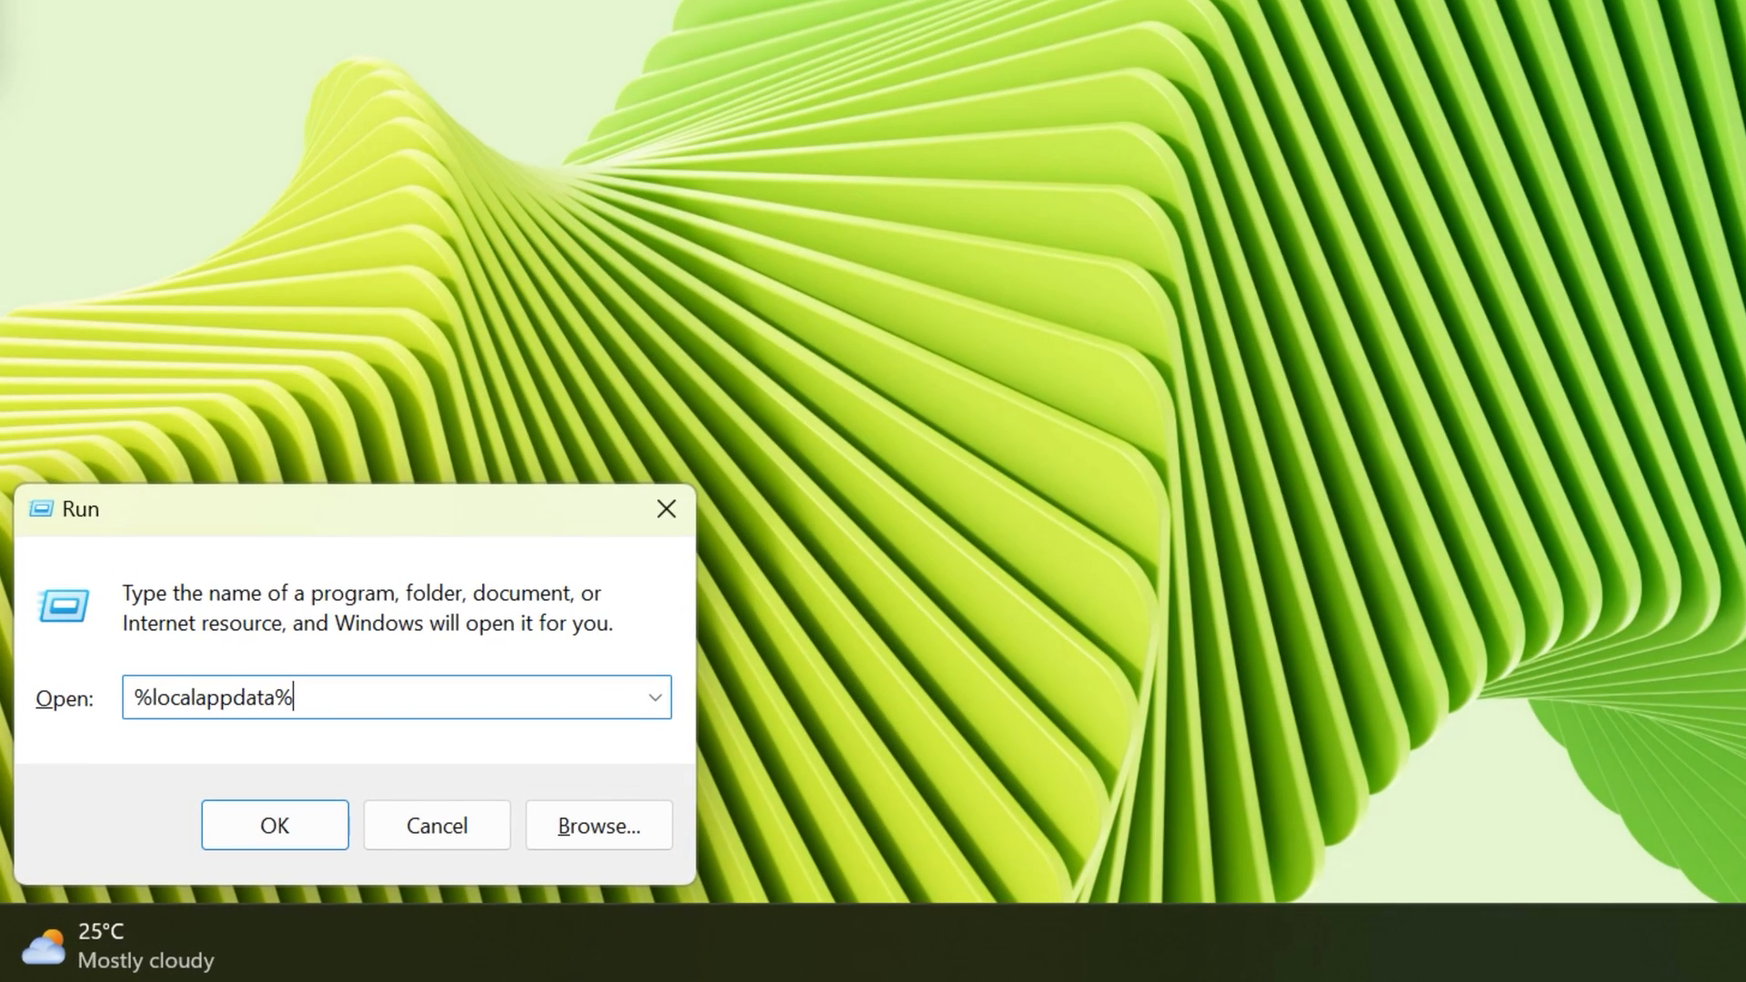
pyautogui.click(275, 826)
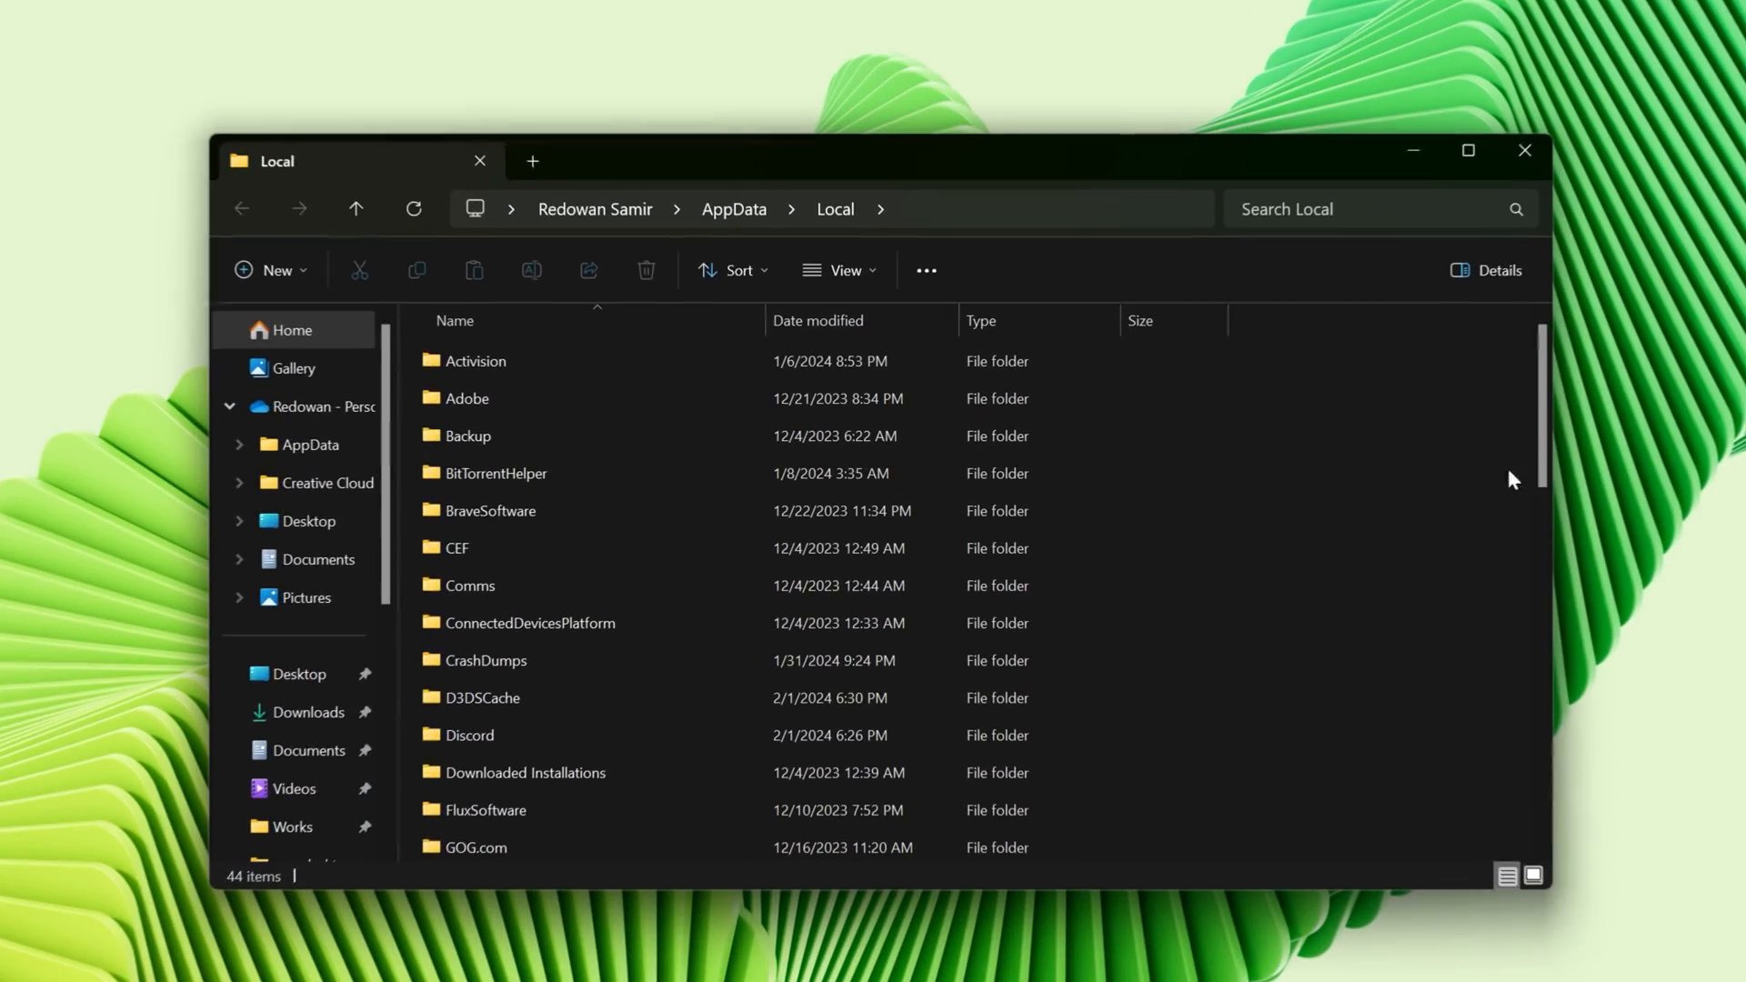
pyautogui.scroll(-3)
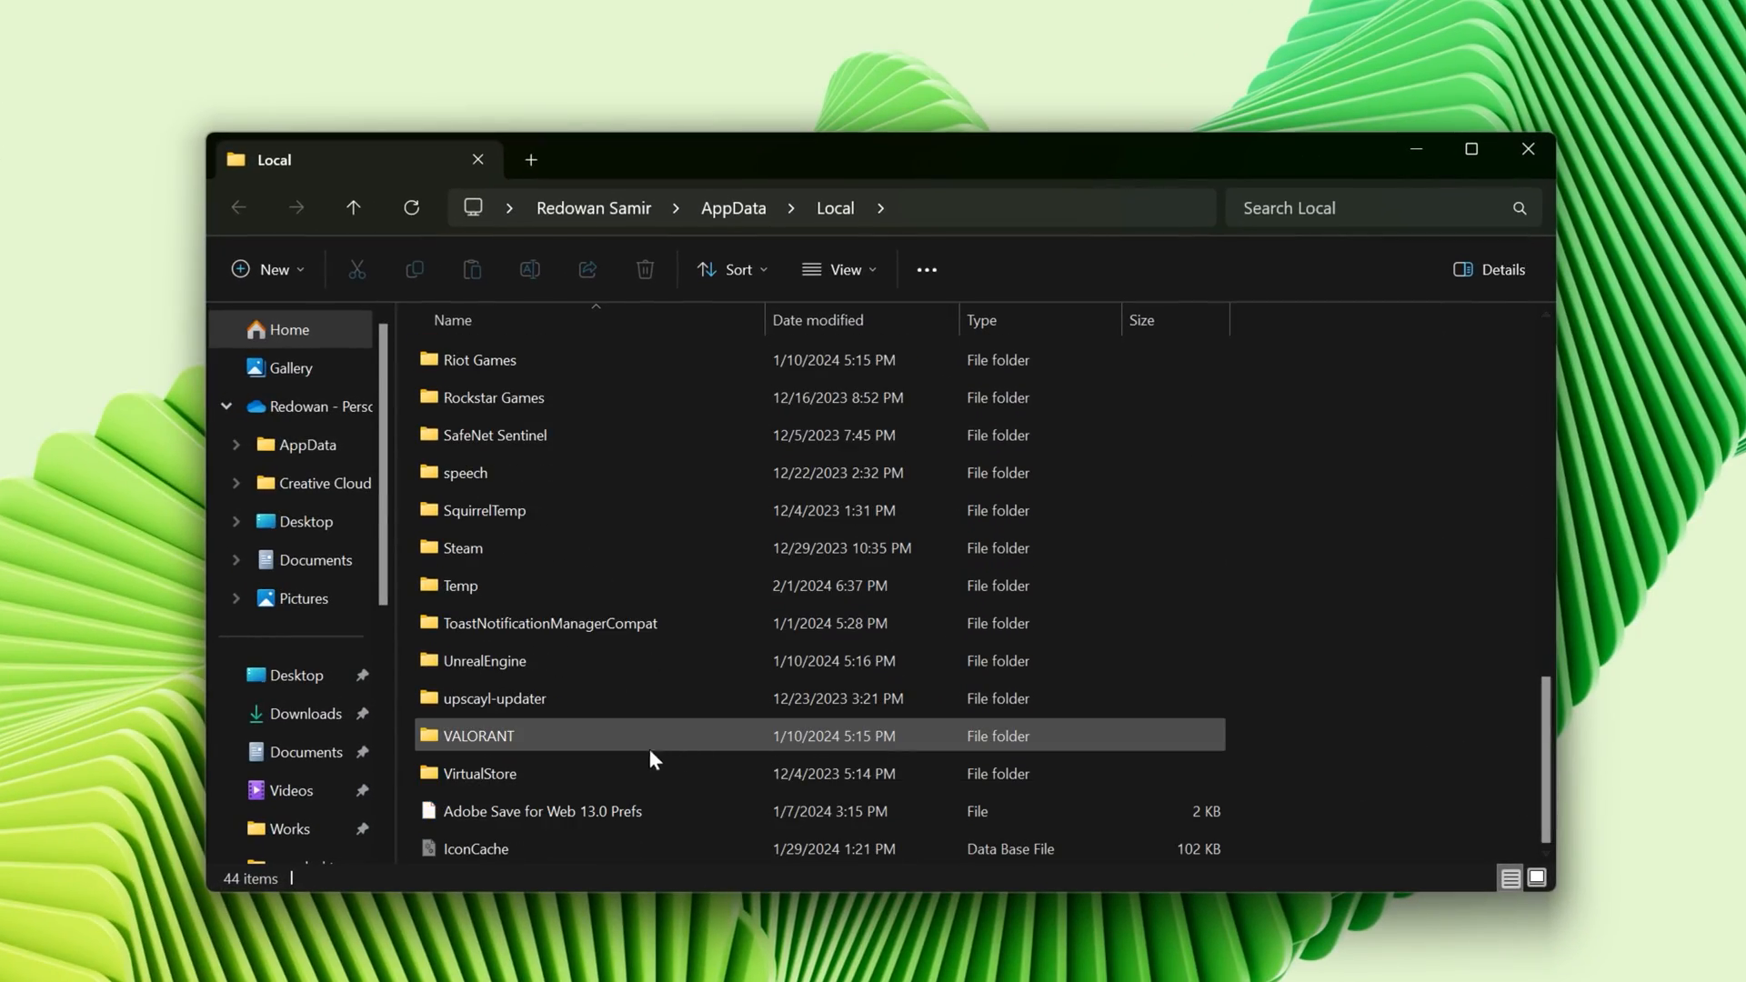
pyautogui.doubleClick(478, 735)
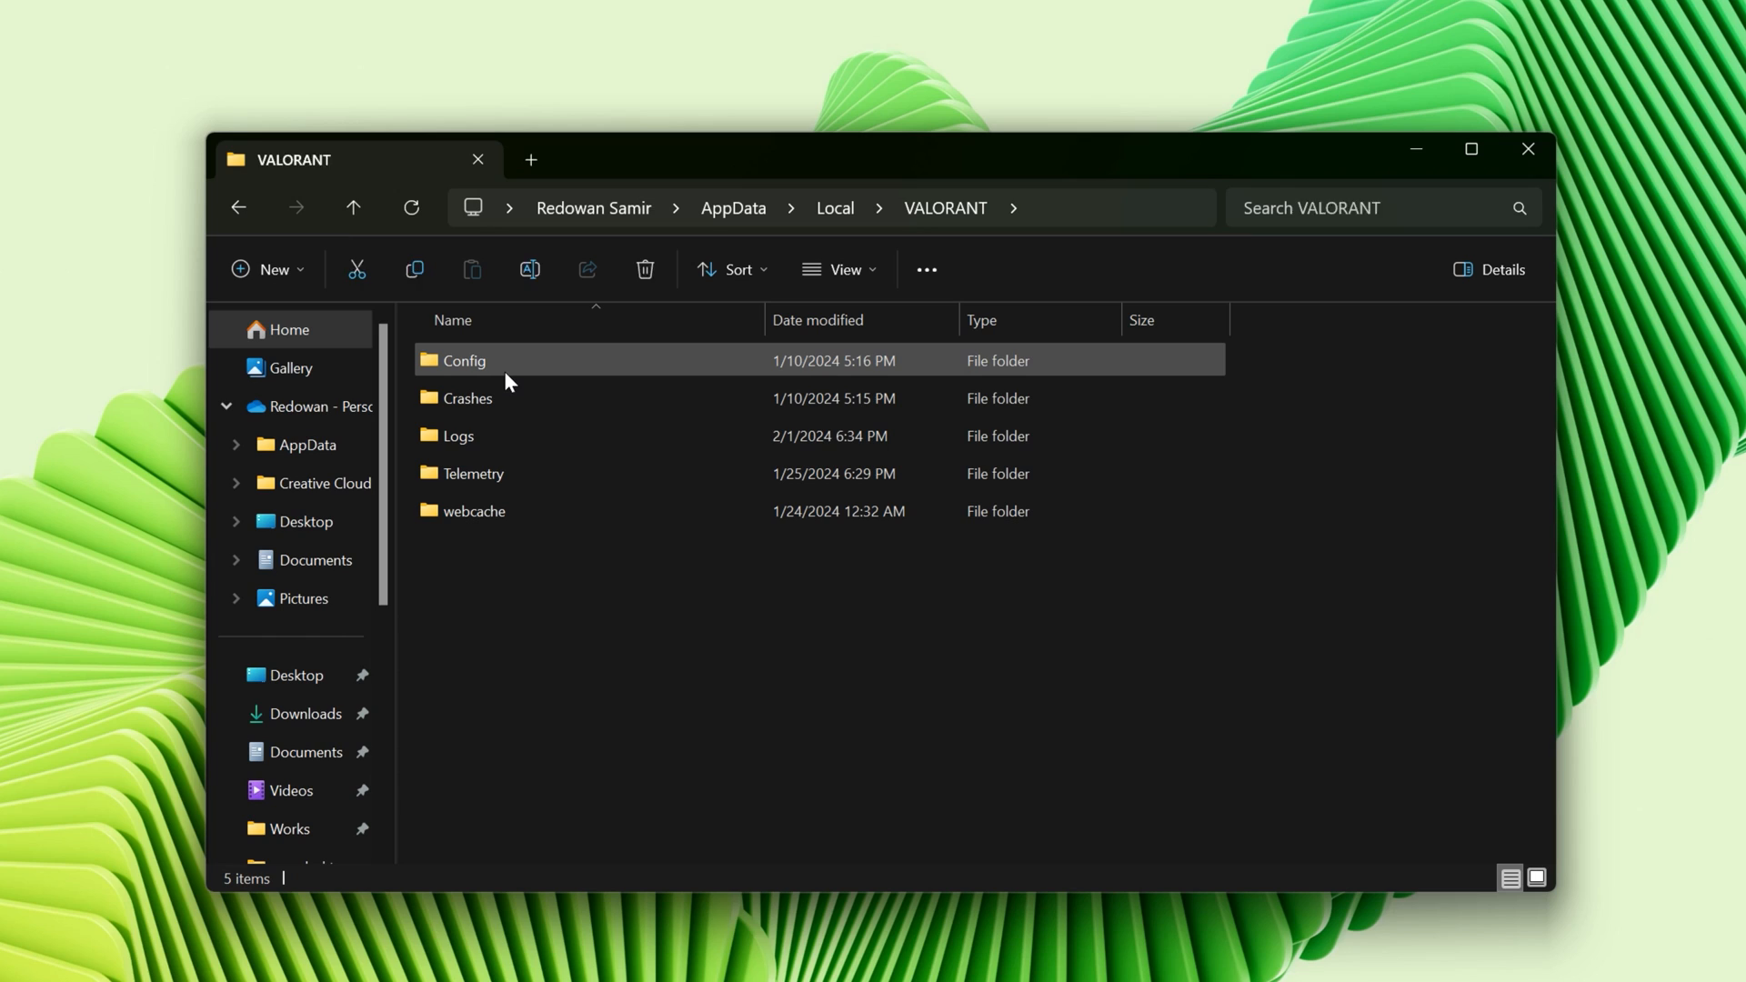
pyautogui.doubleClick(464, 361)
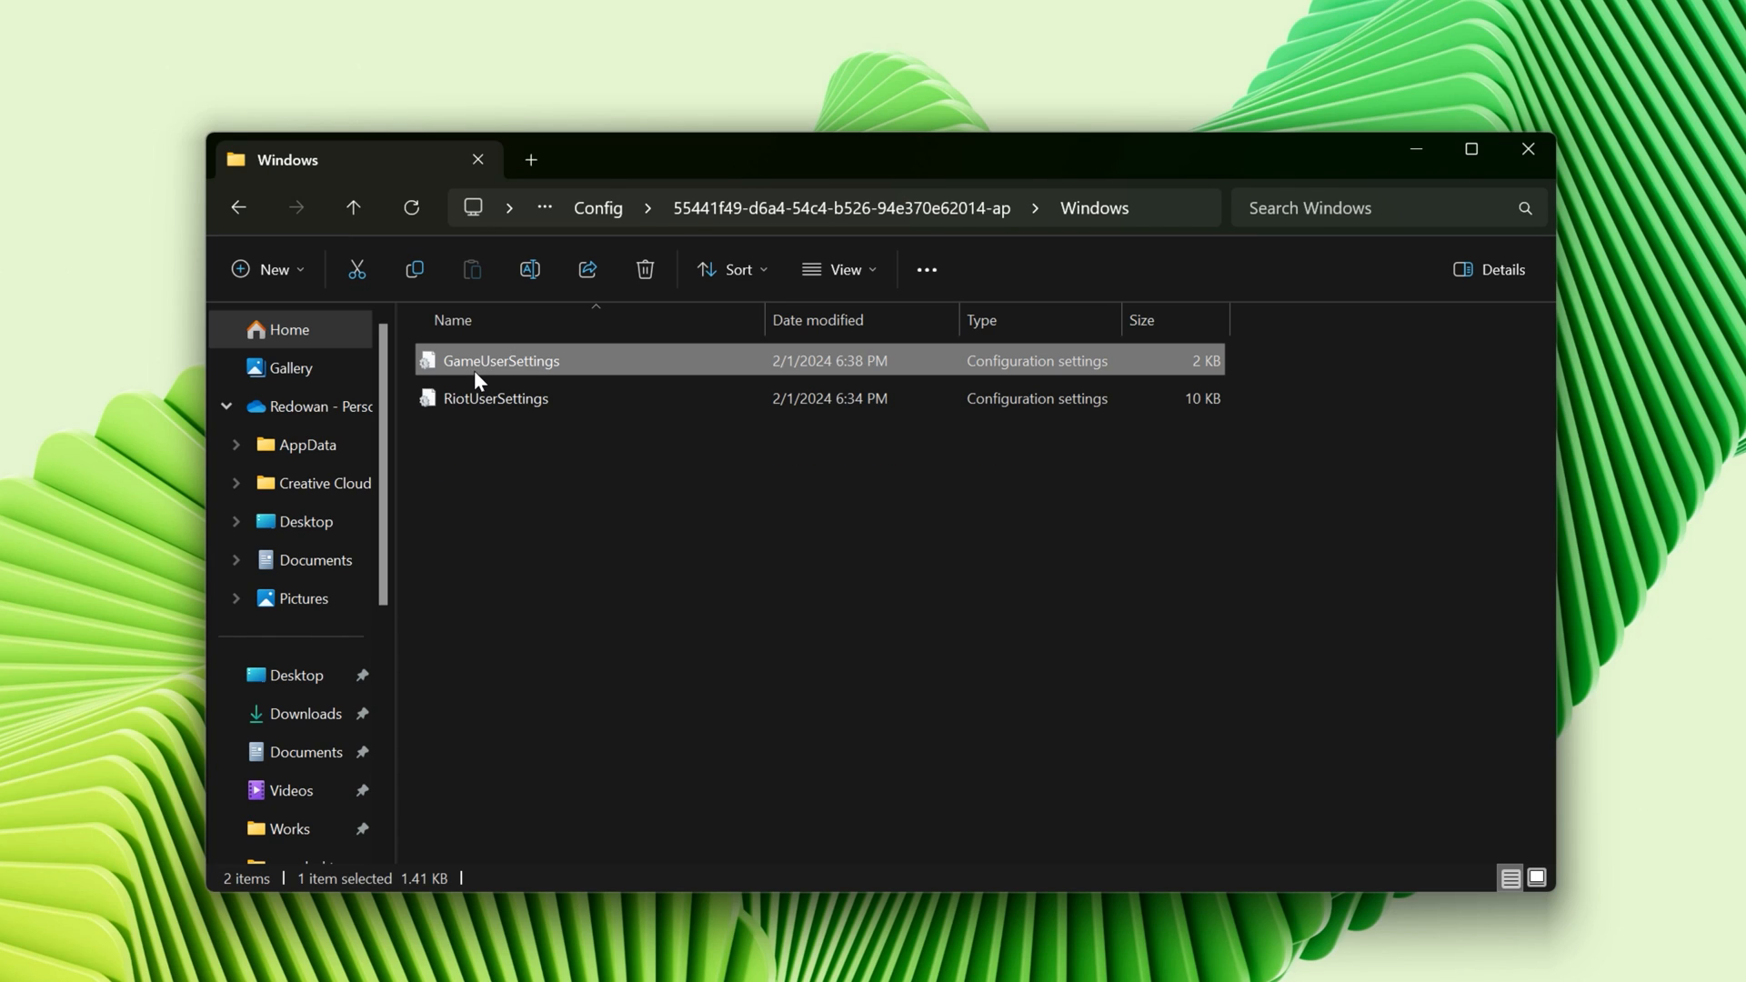
# Step: Open the GameUserSettings file in Notepad from its context menu
pyautogui.rightClick(500, 360)
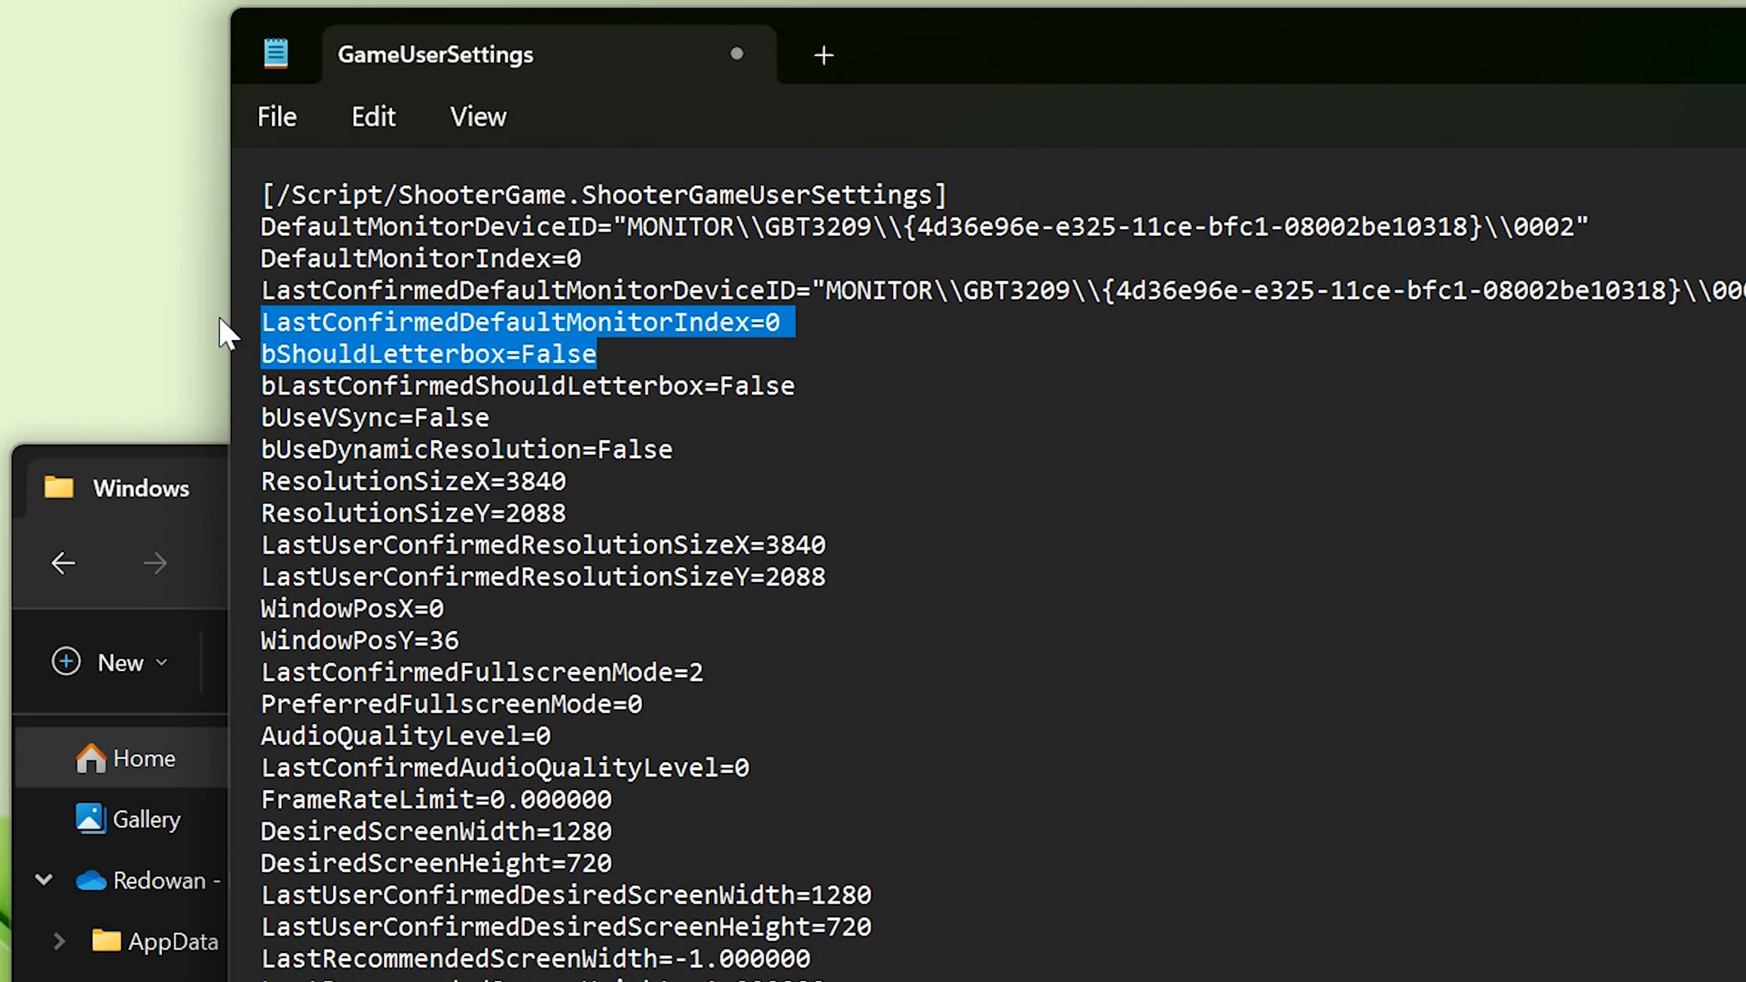
pyautogui.click(373, 116)
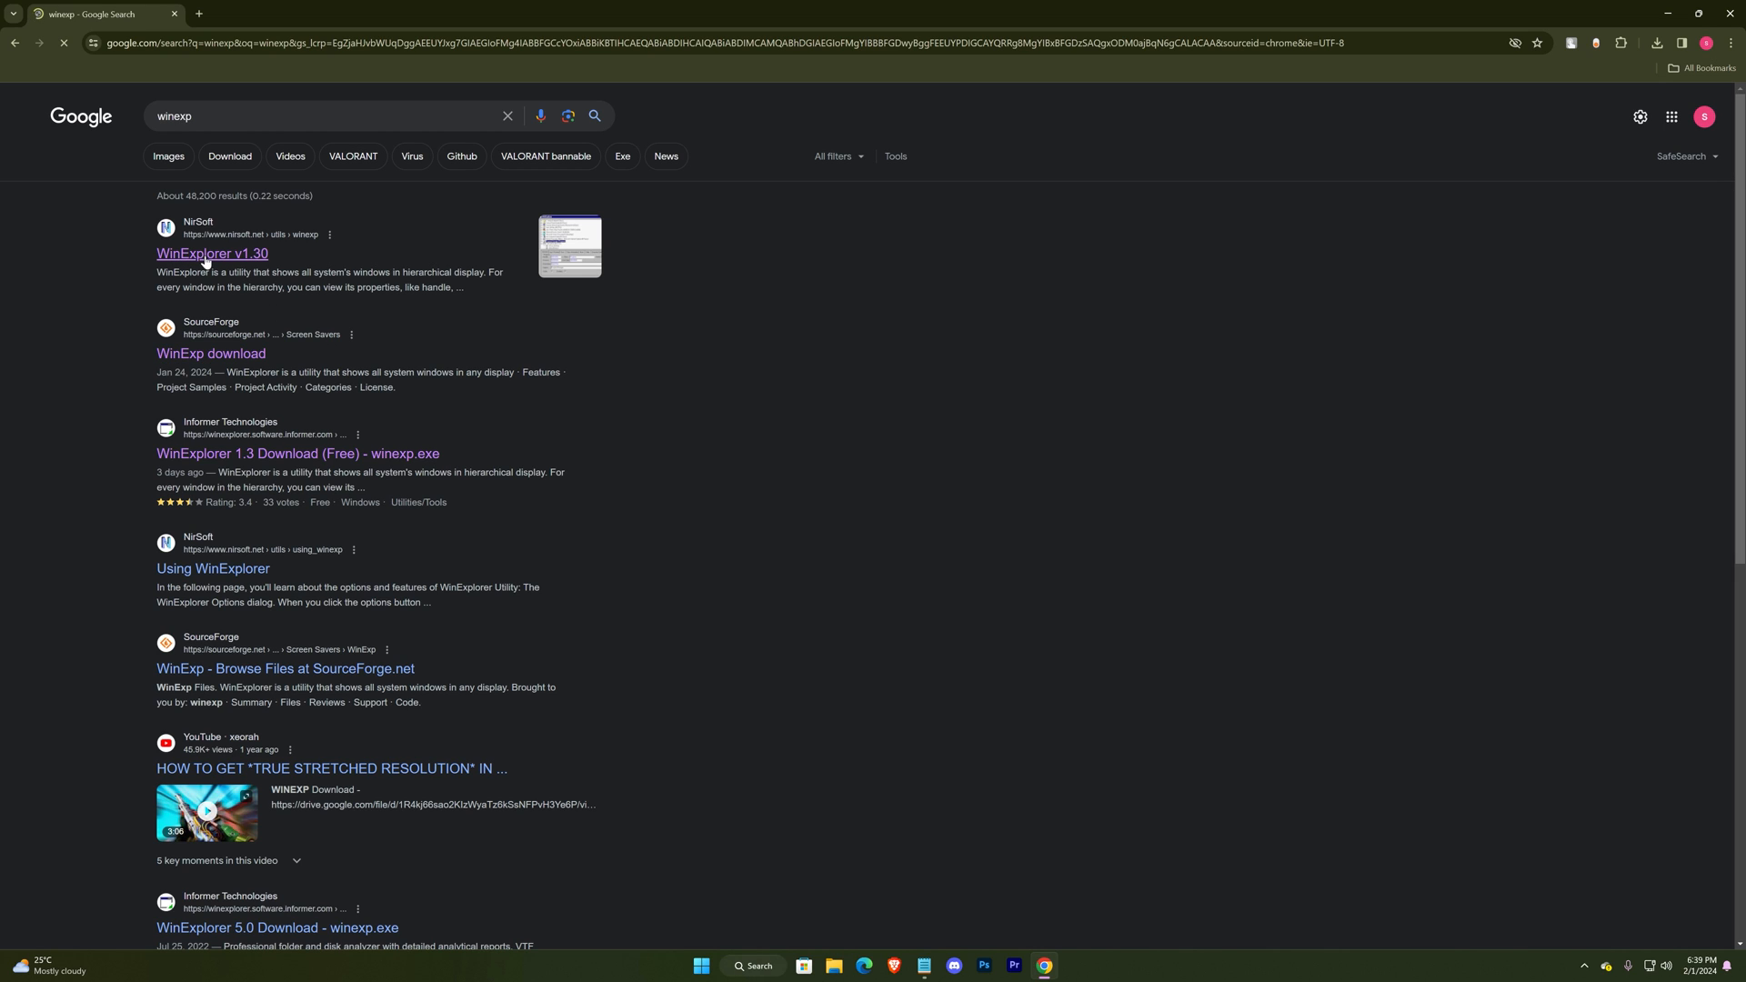
# Step: Download WinExplorer v1.30 from its NirSoft page to the desktop
pyautogui.click(211, 255)
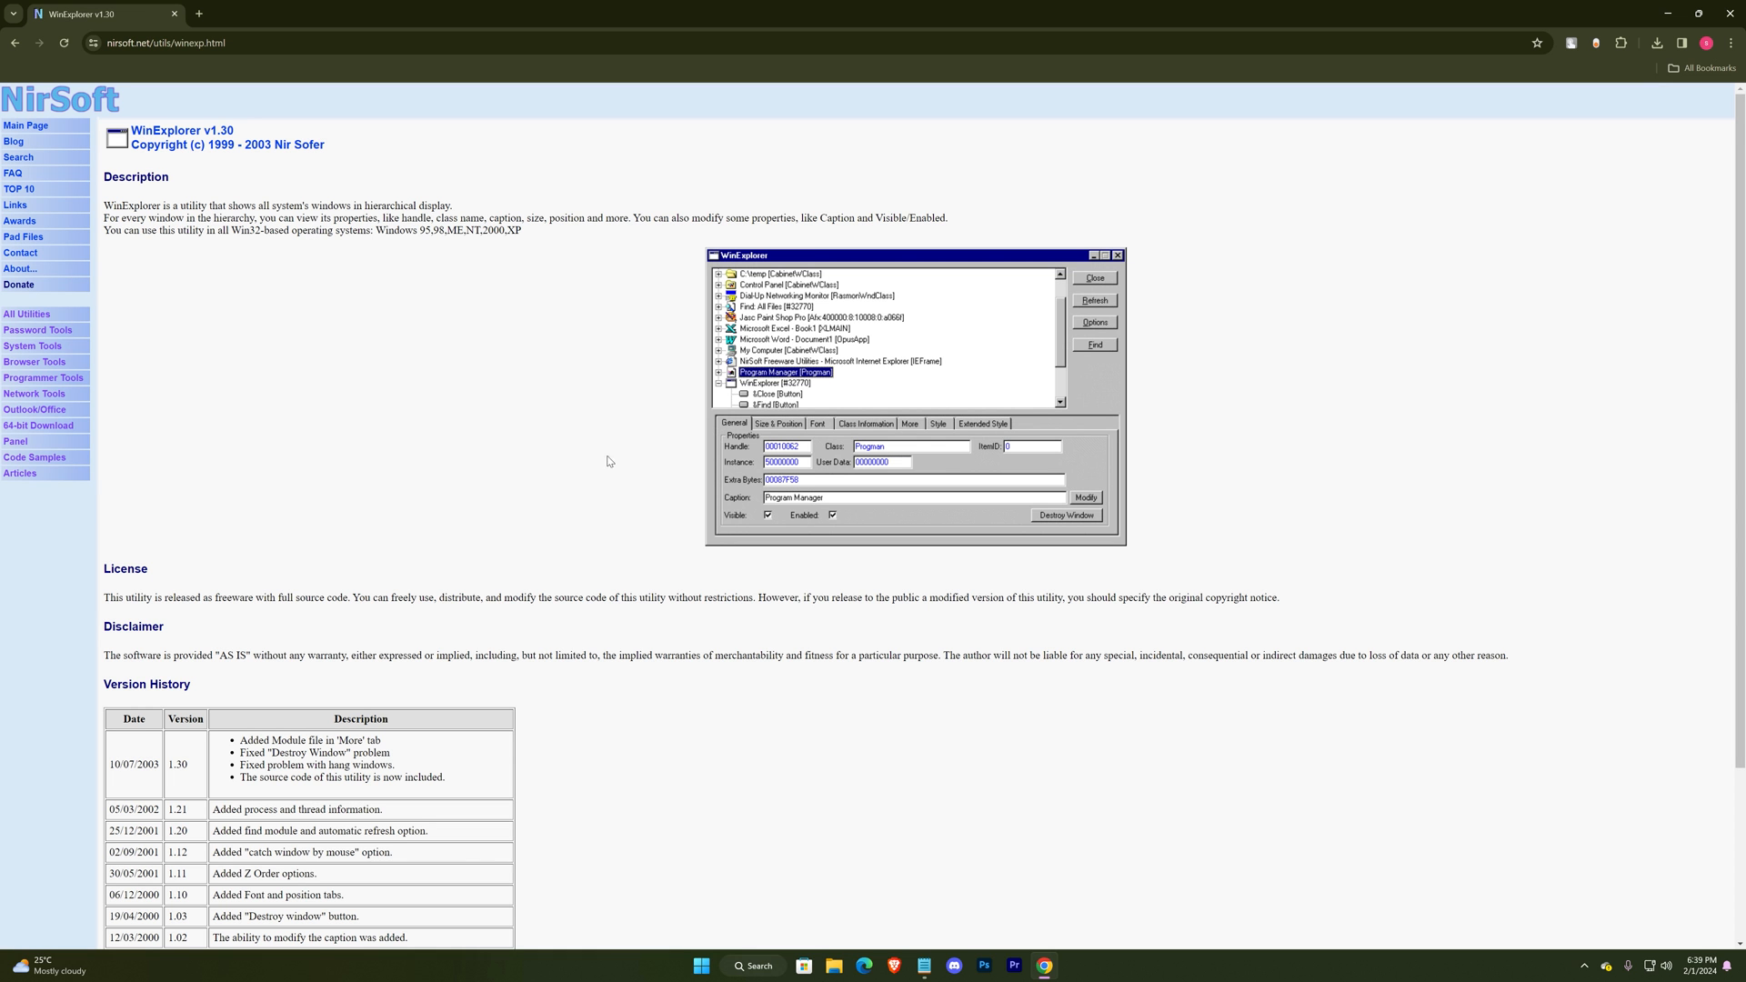
pyautogui.moveTo(642, 518)
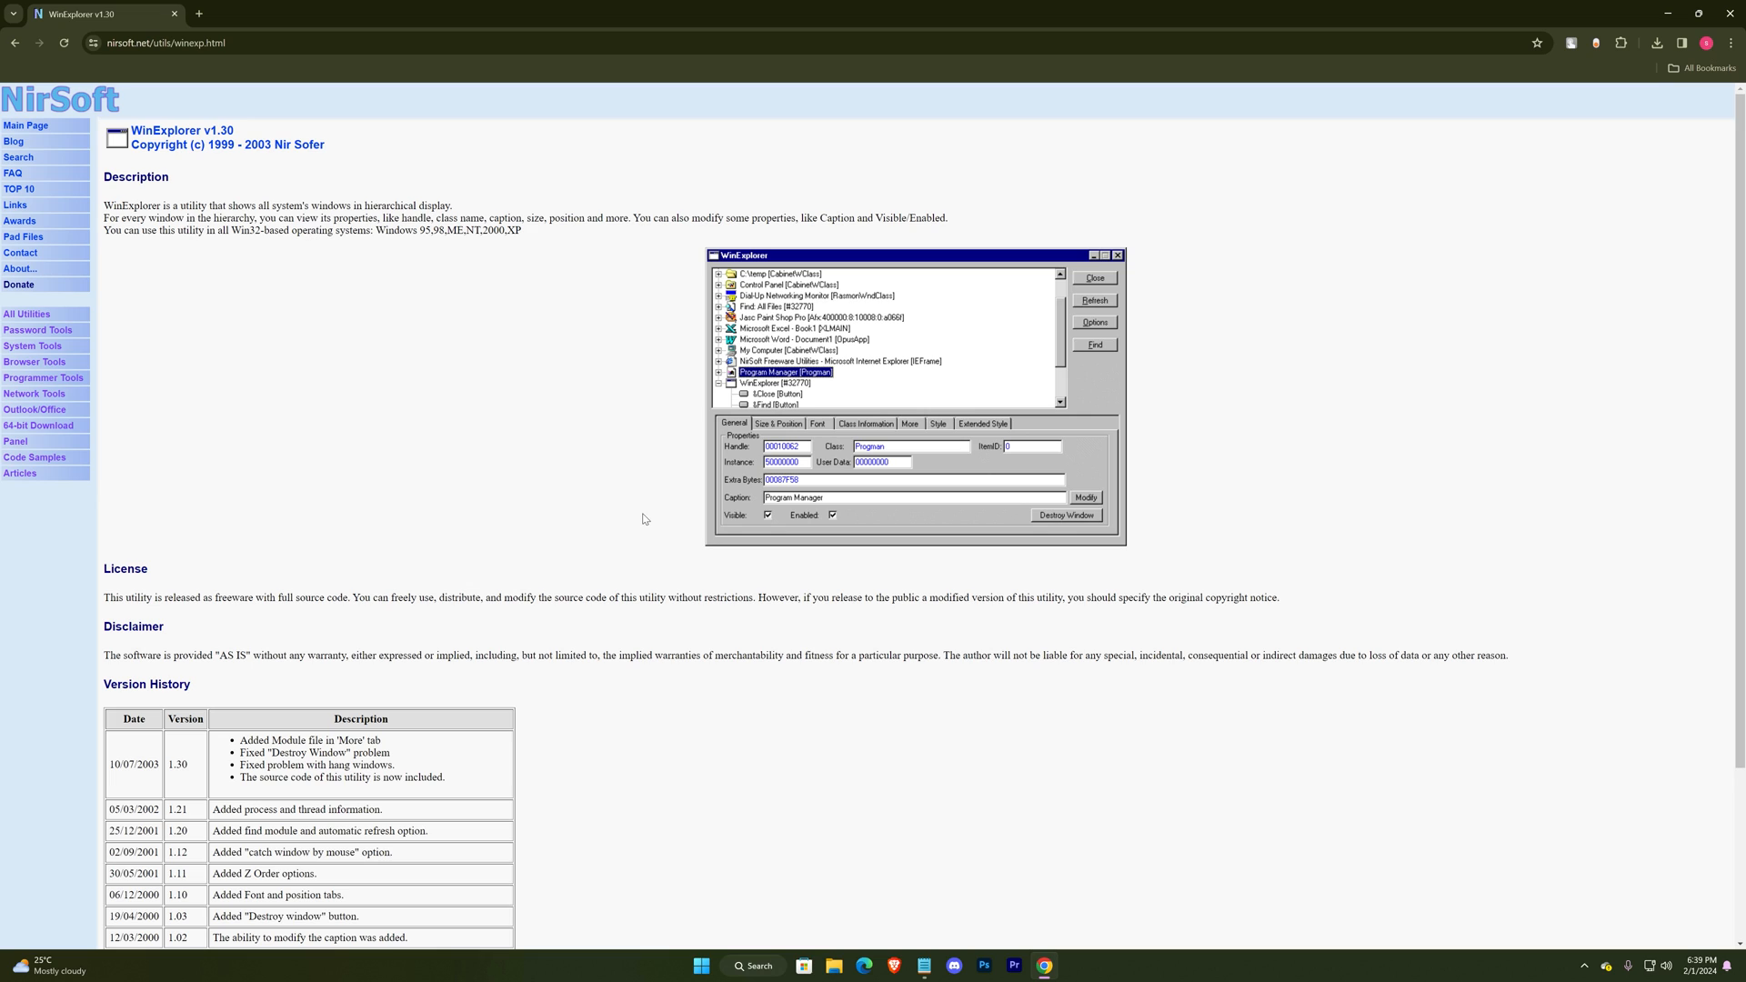
pyautogui.scroll(-3)
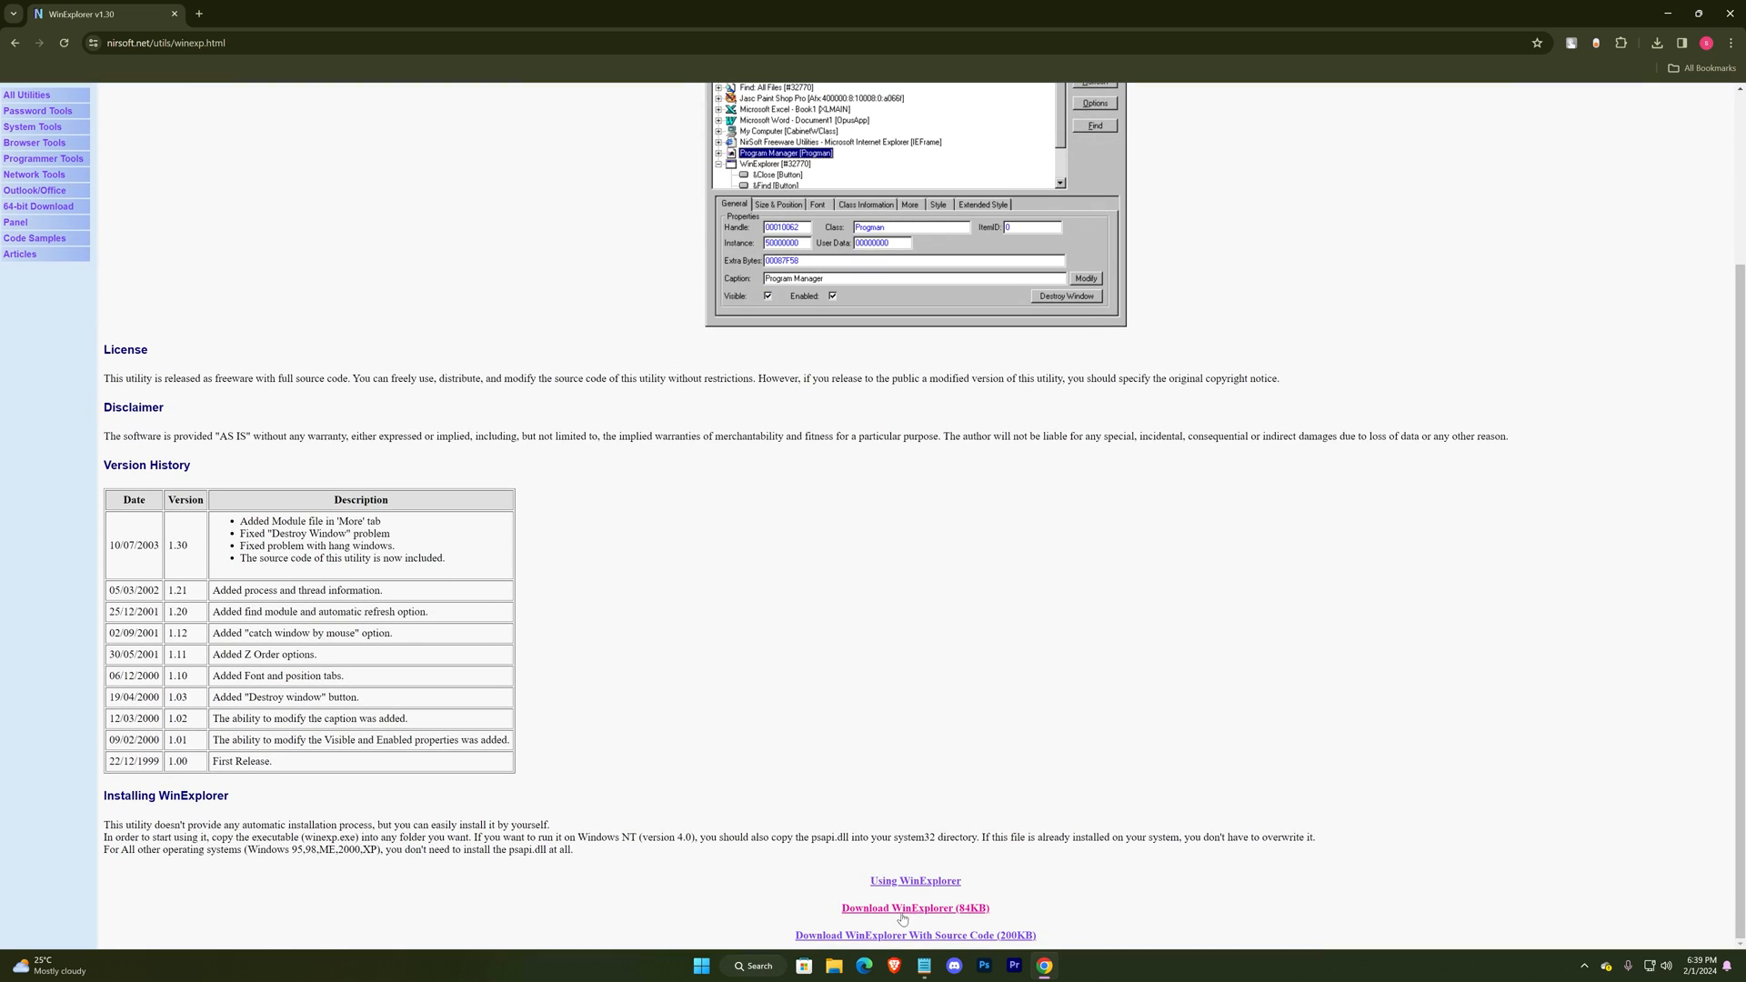
pyautogui.click(915, 908)
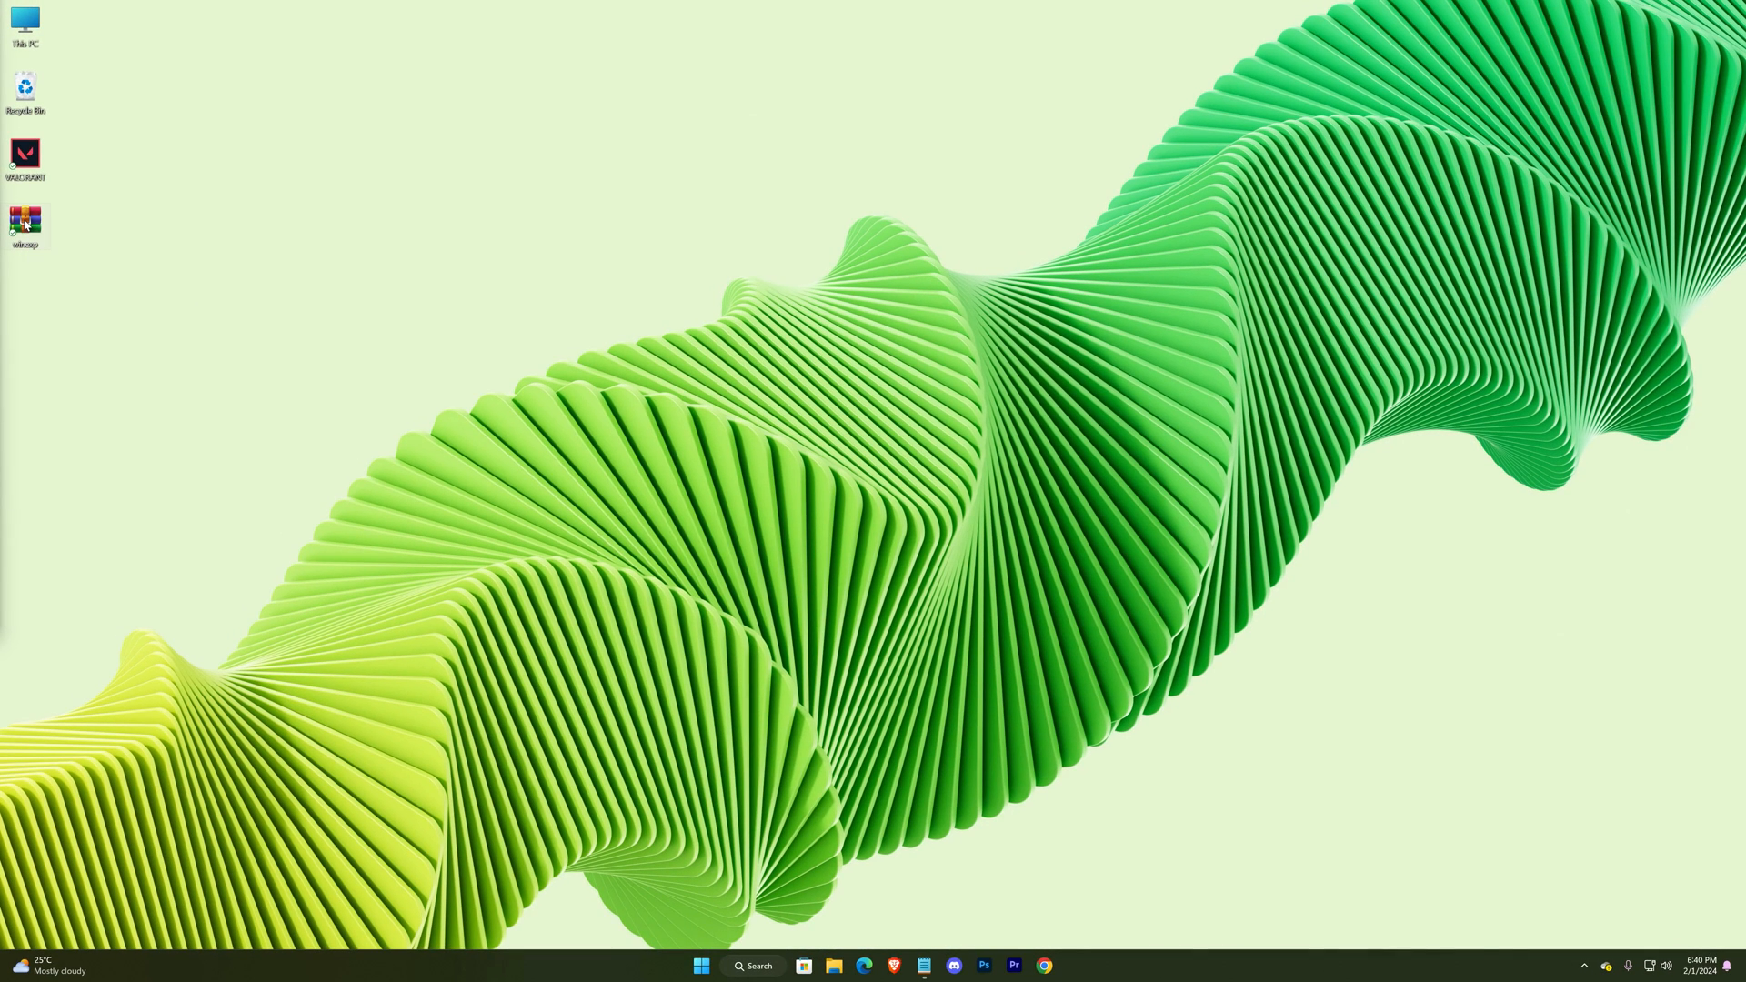
# Step: Extract the winexp archive onto the desktop and run winexp.exe from the new folder
pyautogui.rightClick(24, 218)
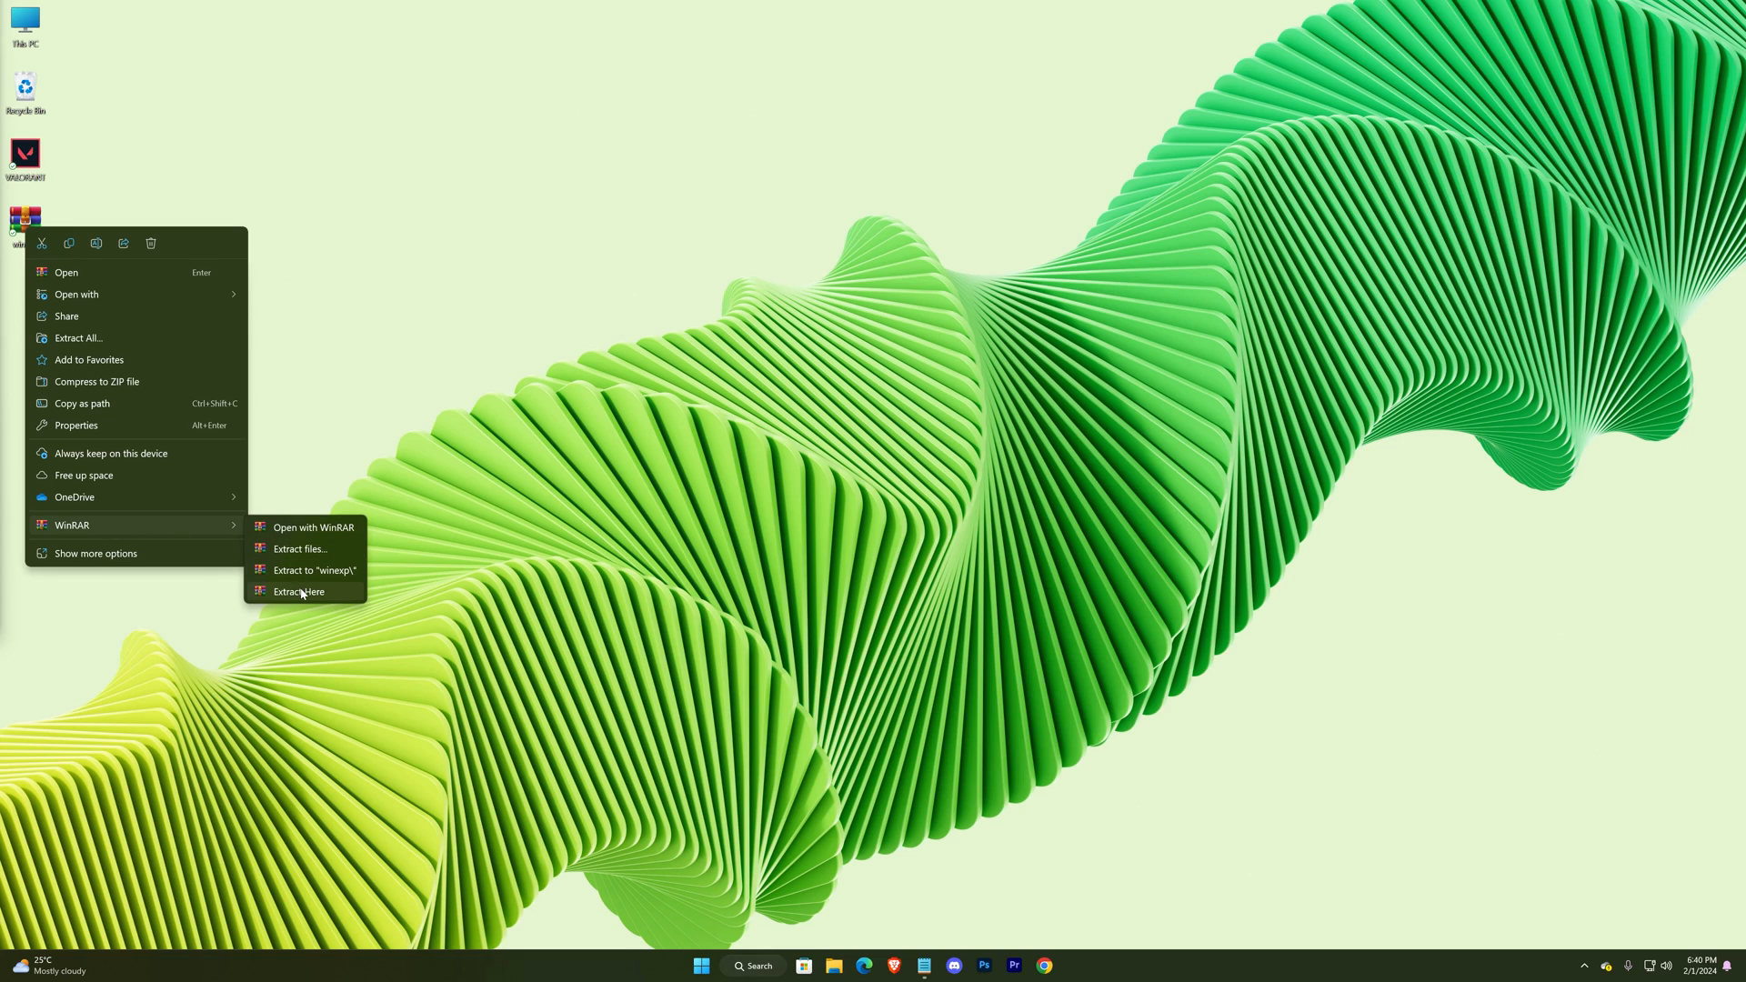
pyautogui.click(298, 592)
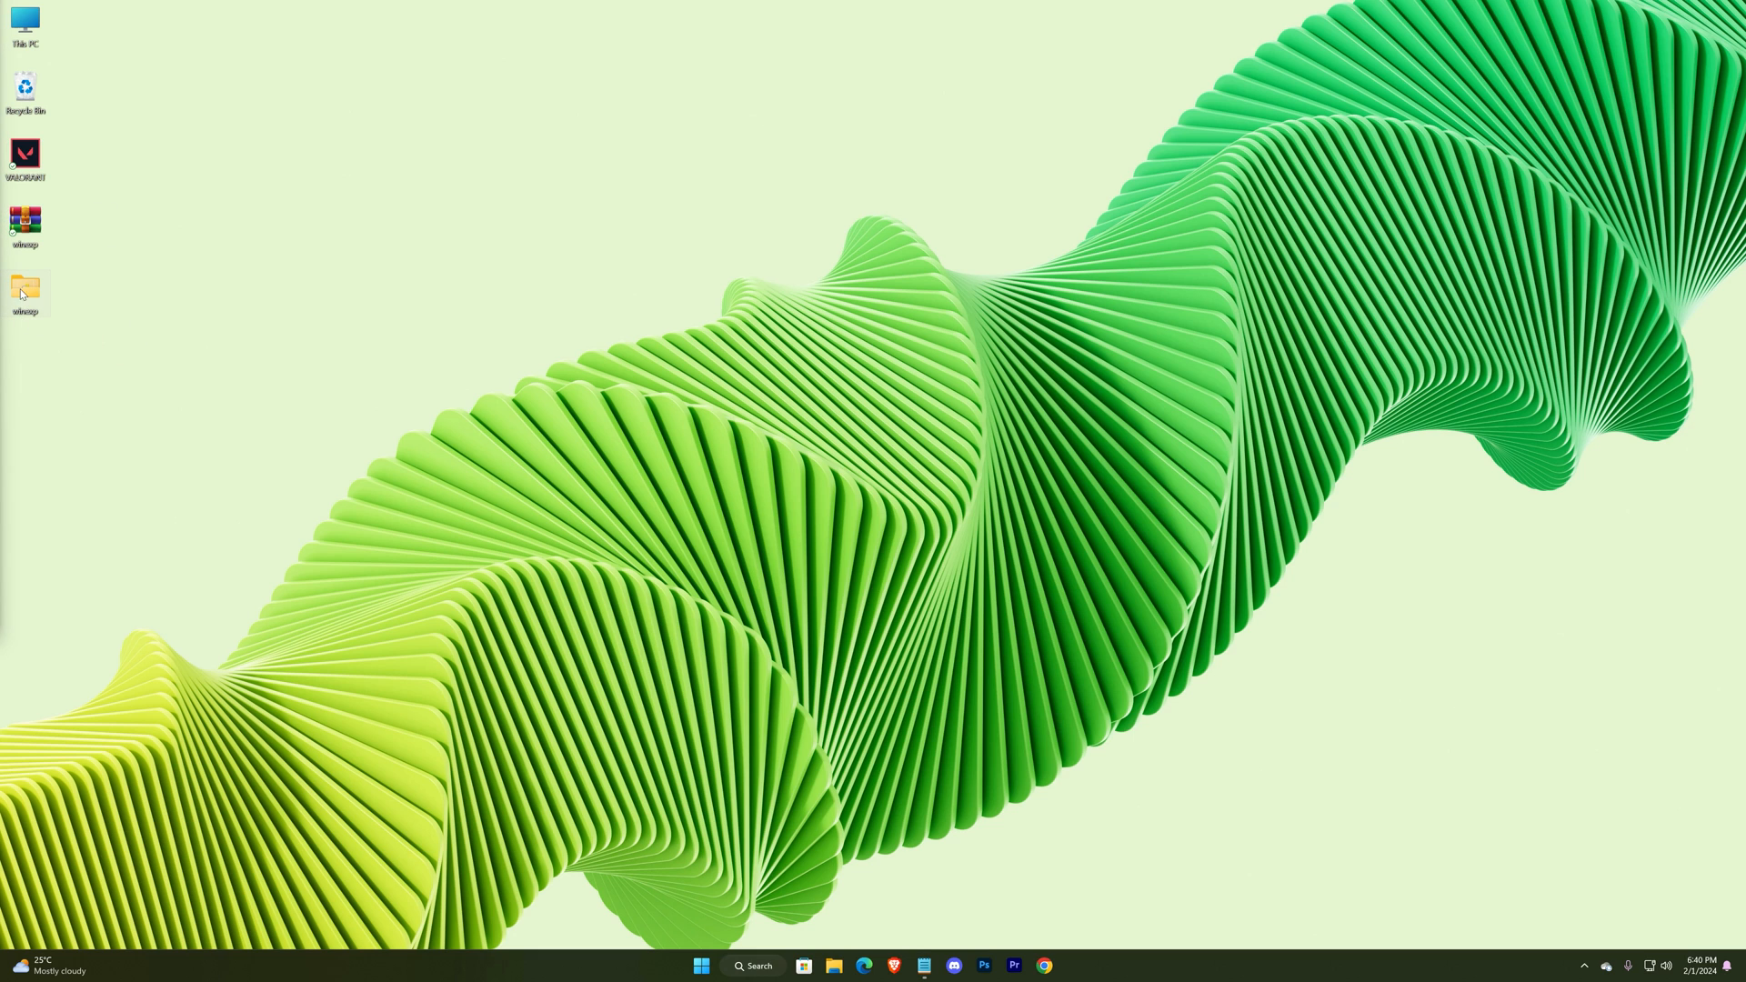
pyautogui.doubleClick(23, 288)
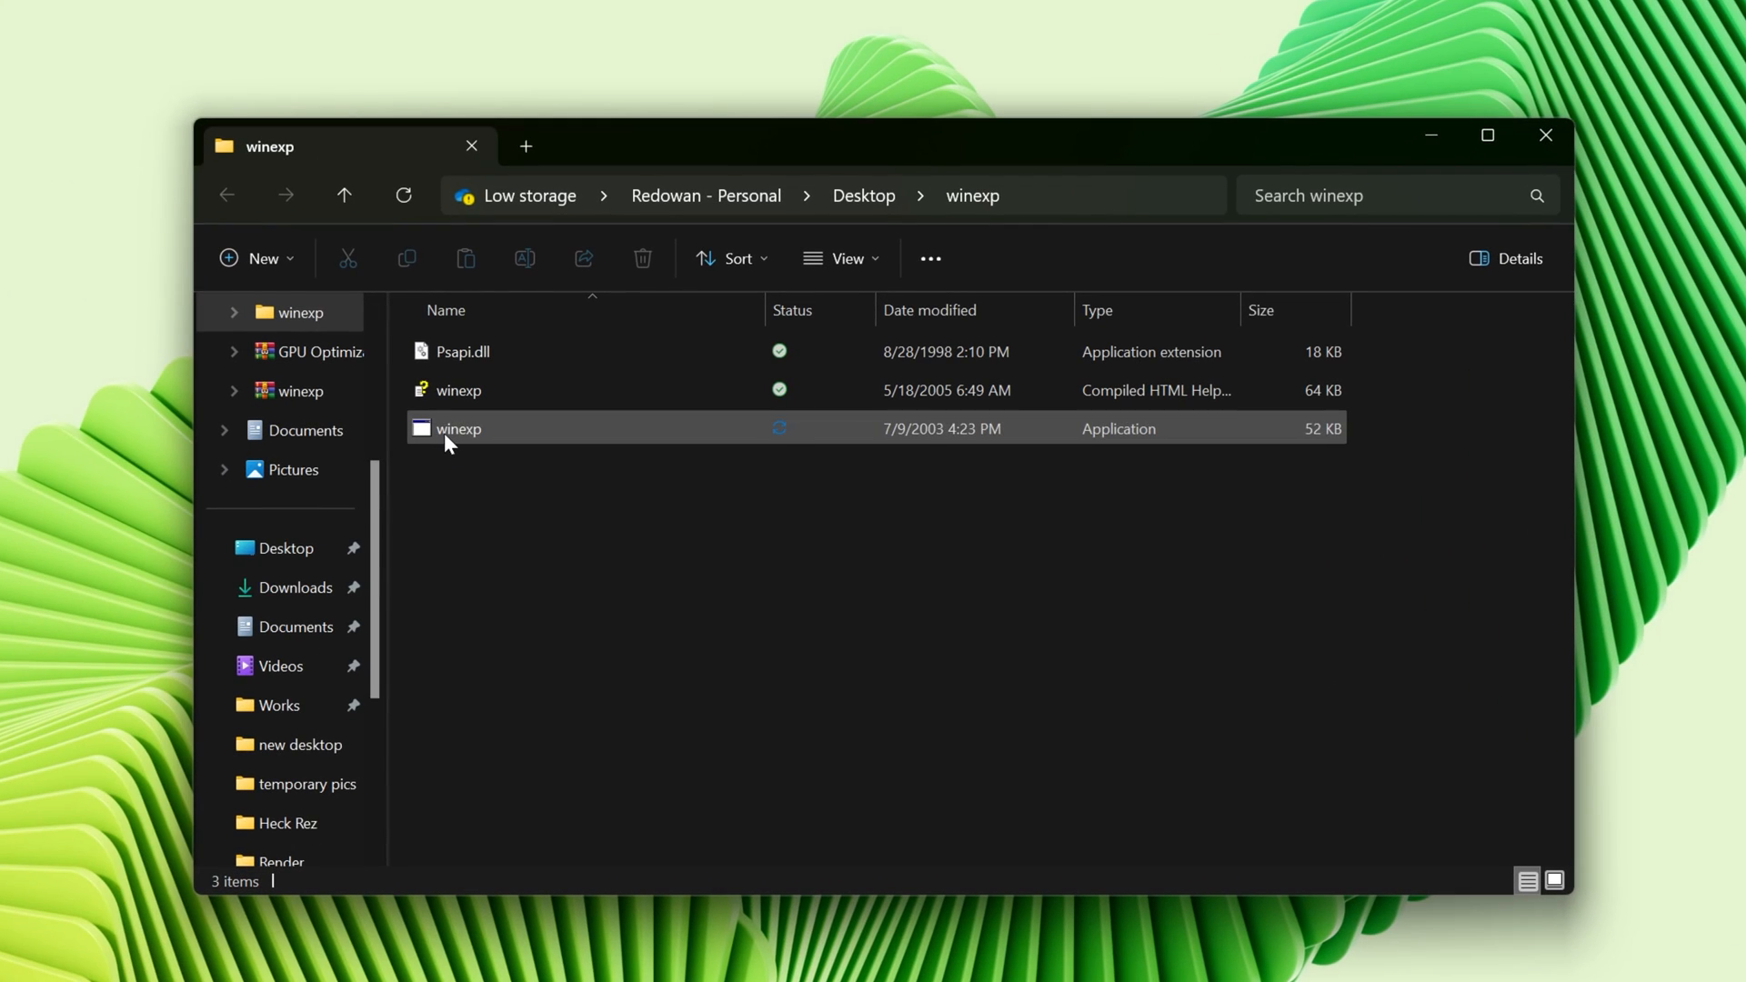
pyautogui.click(457, 429)
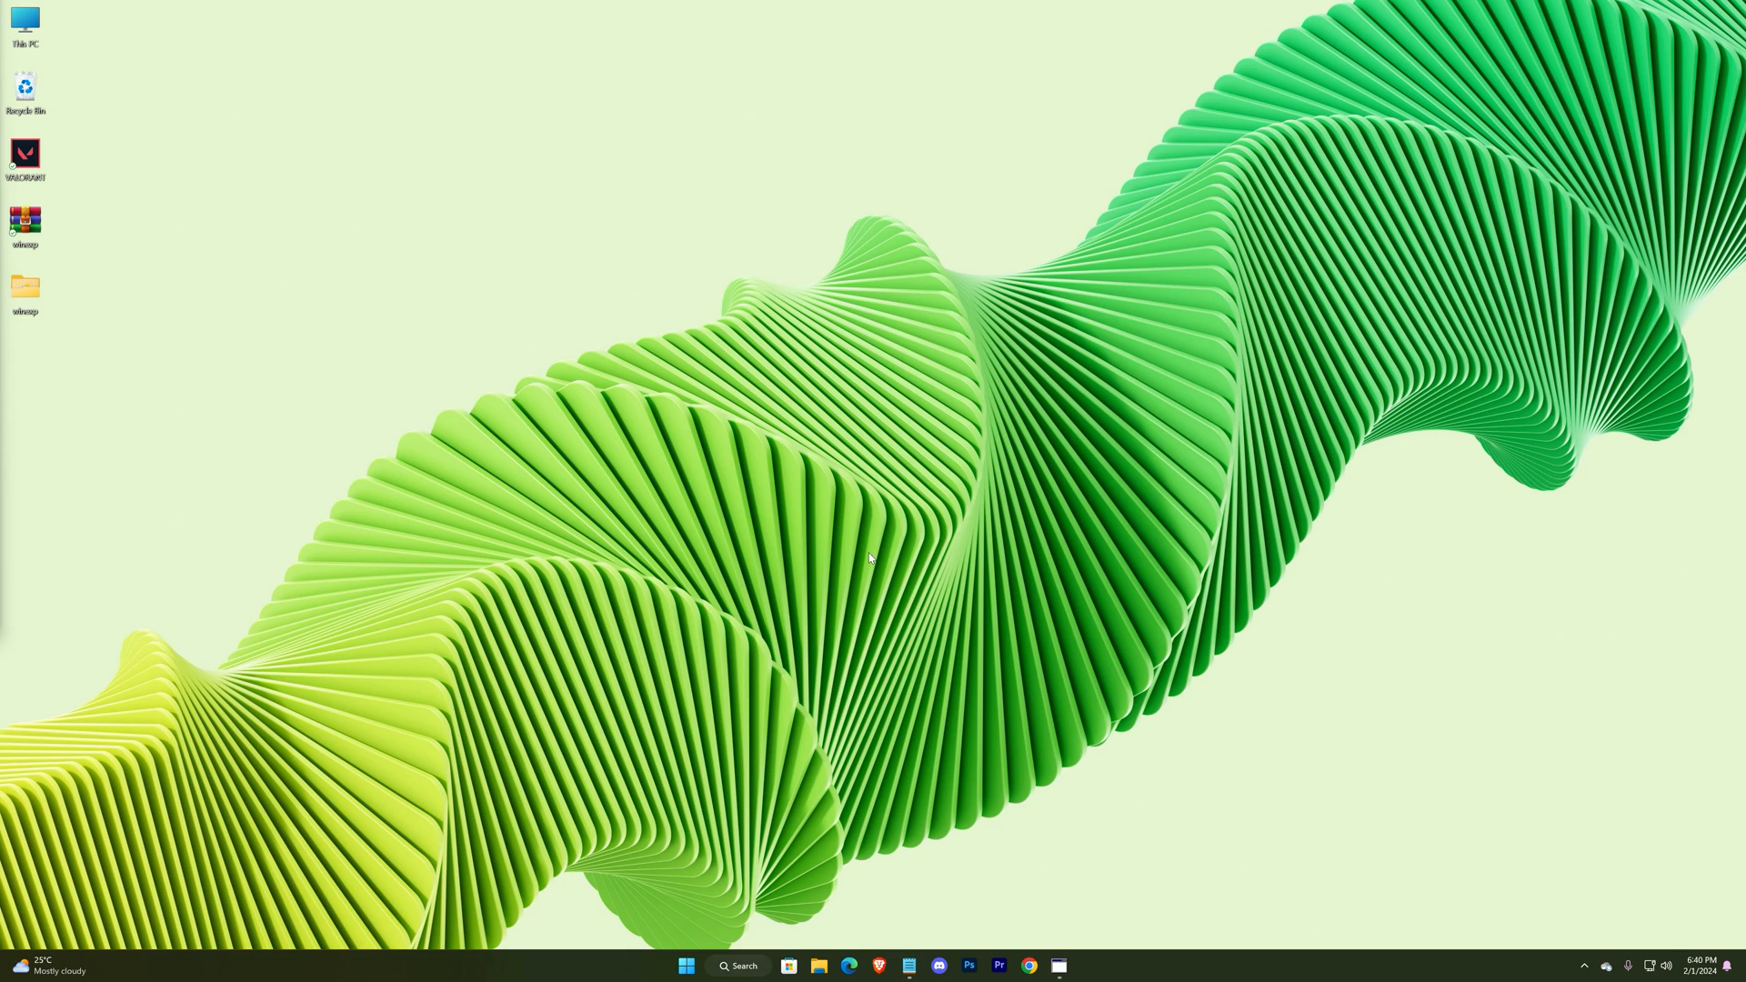
# Step: Choose Full-screen scaling on NVIDIA's Adjust Desktop Size and Position page, leaving DSR factors unchanged
pyautogui.rightClick(870, 556)
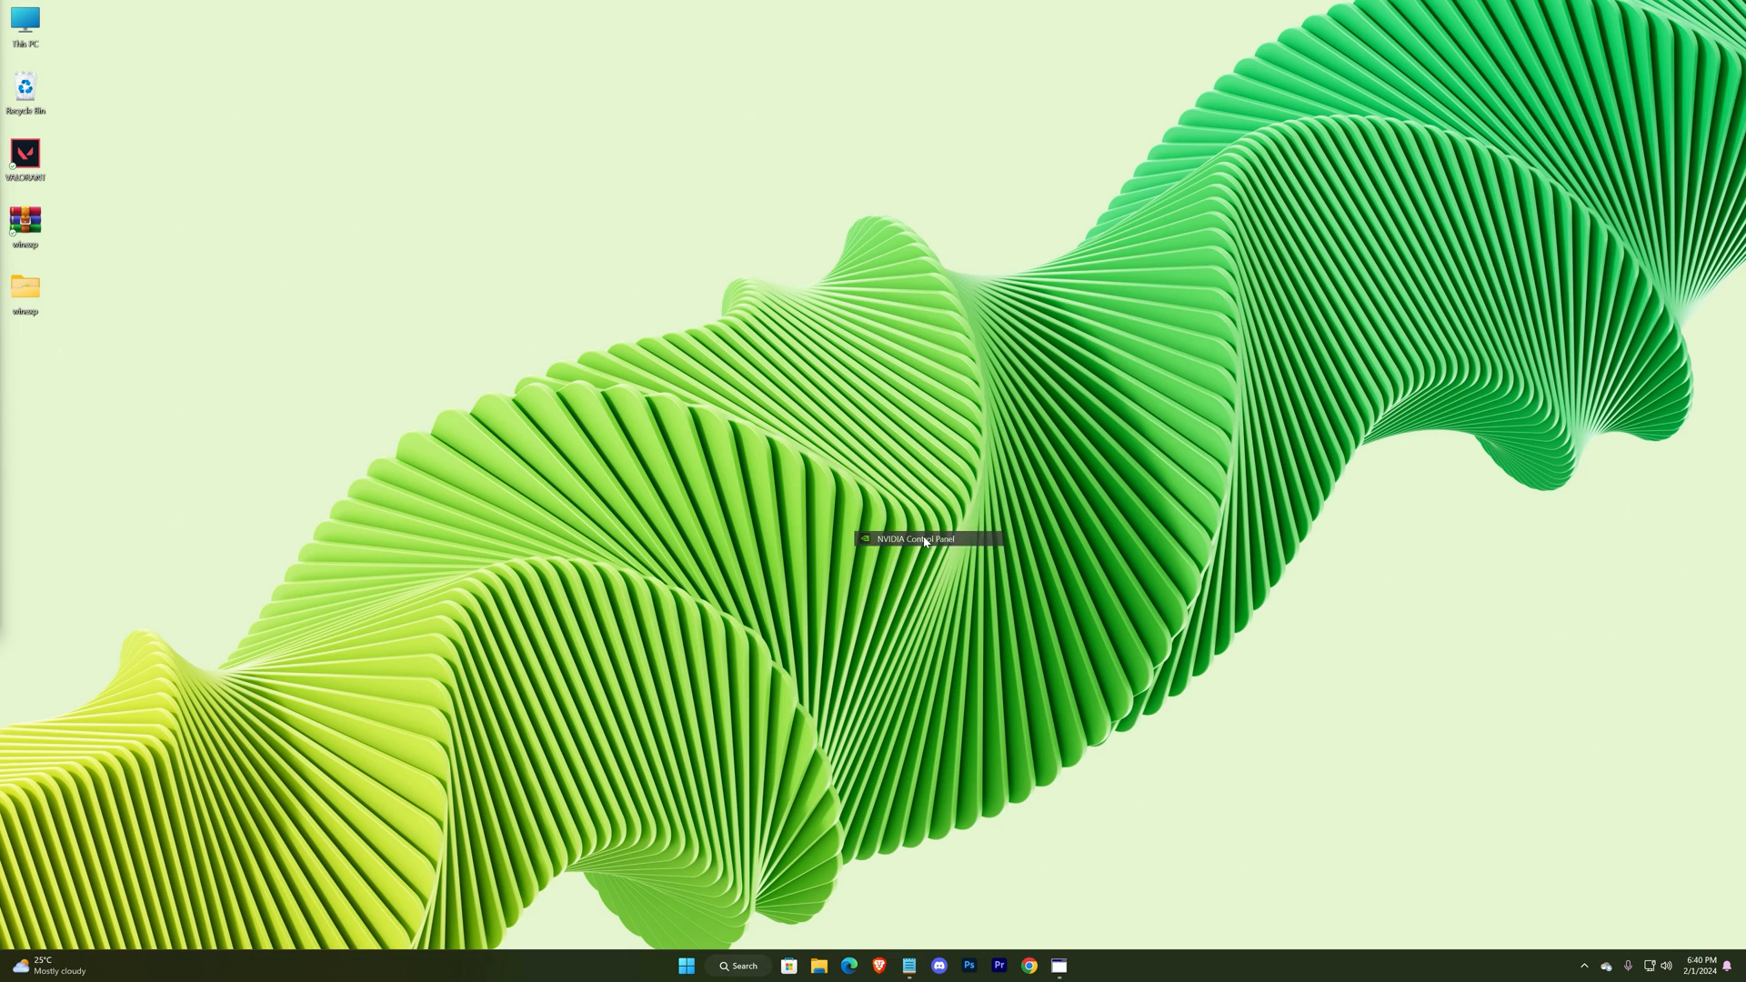
pyautogui.moveTo(1166, 677)
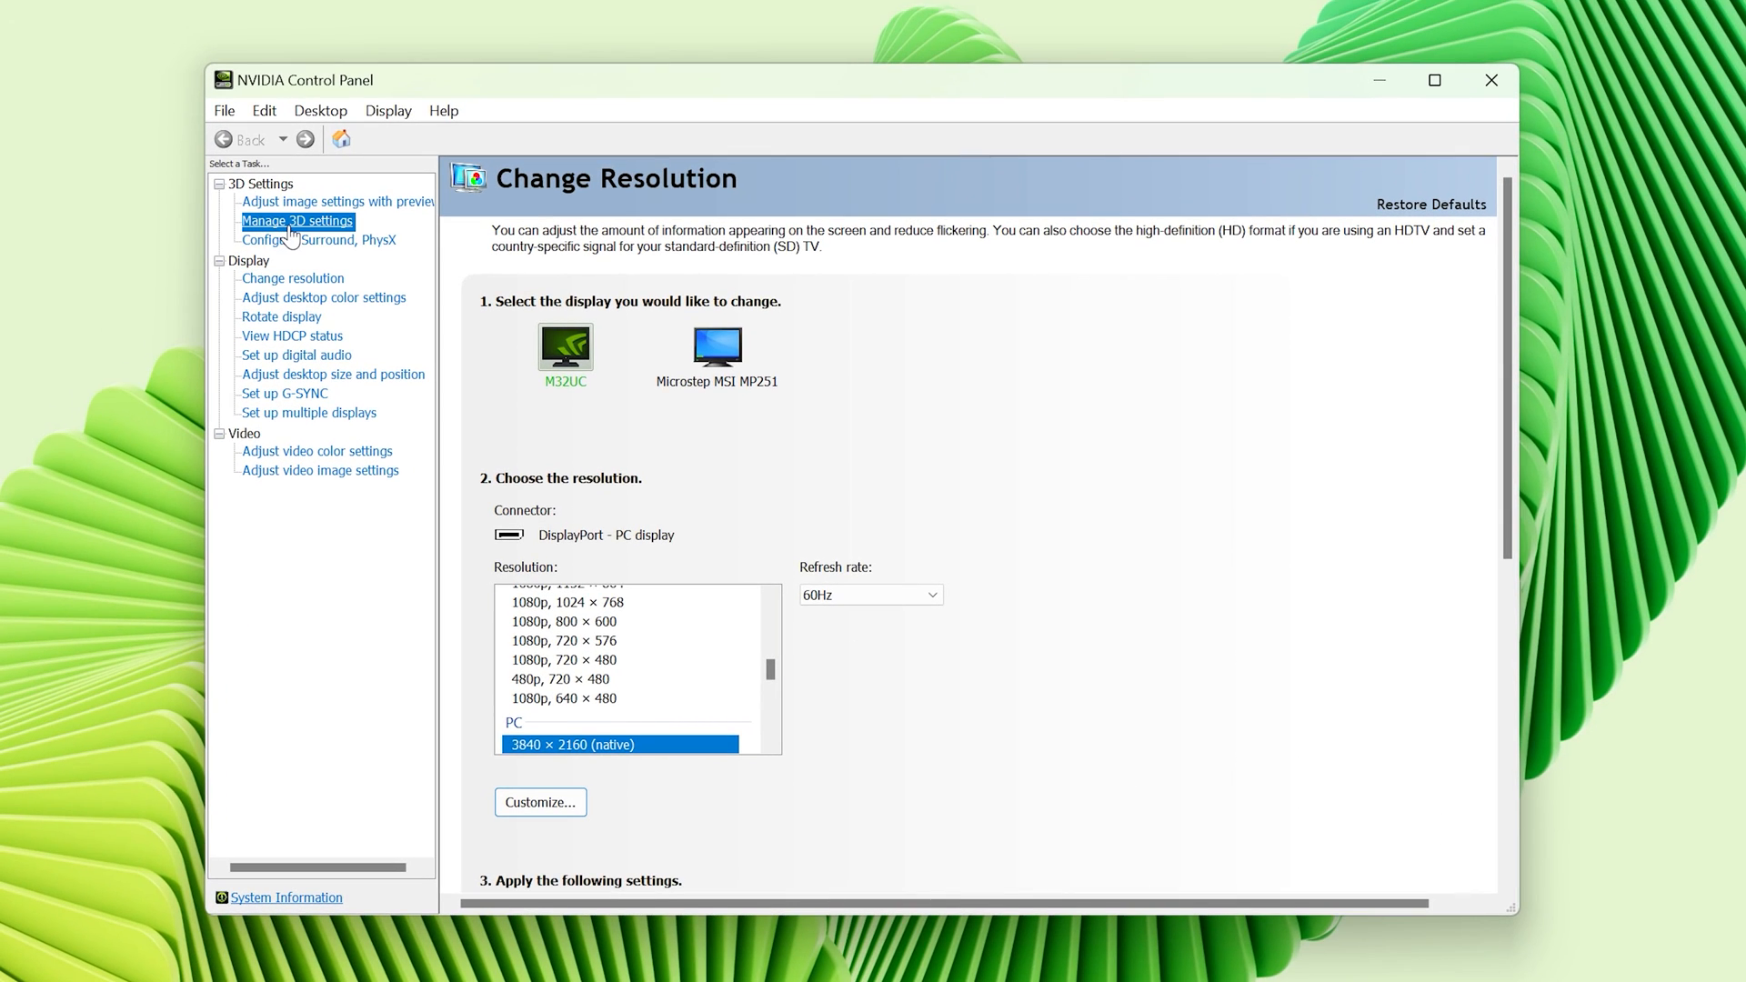
pyautogui.click(296, 220)
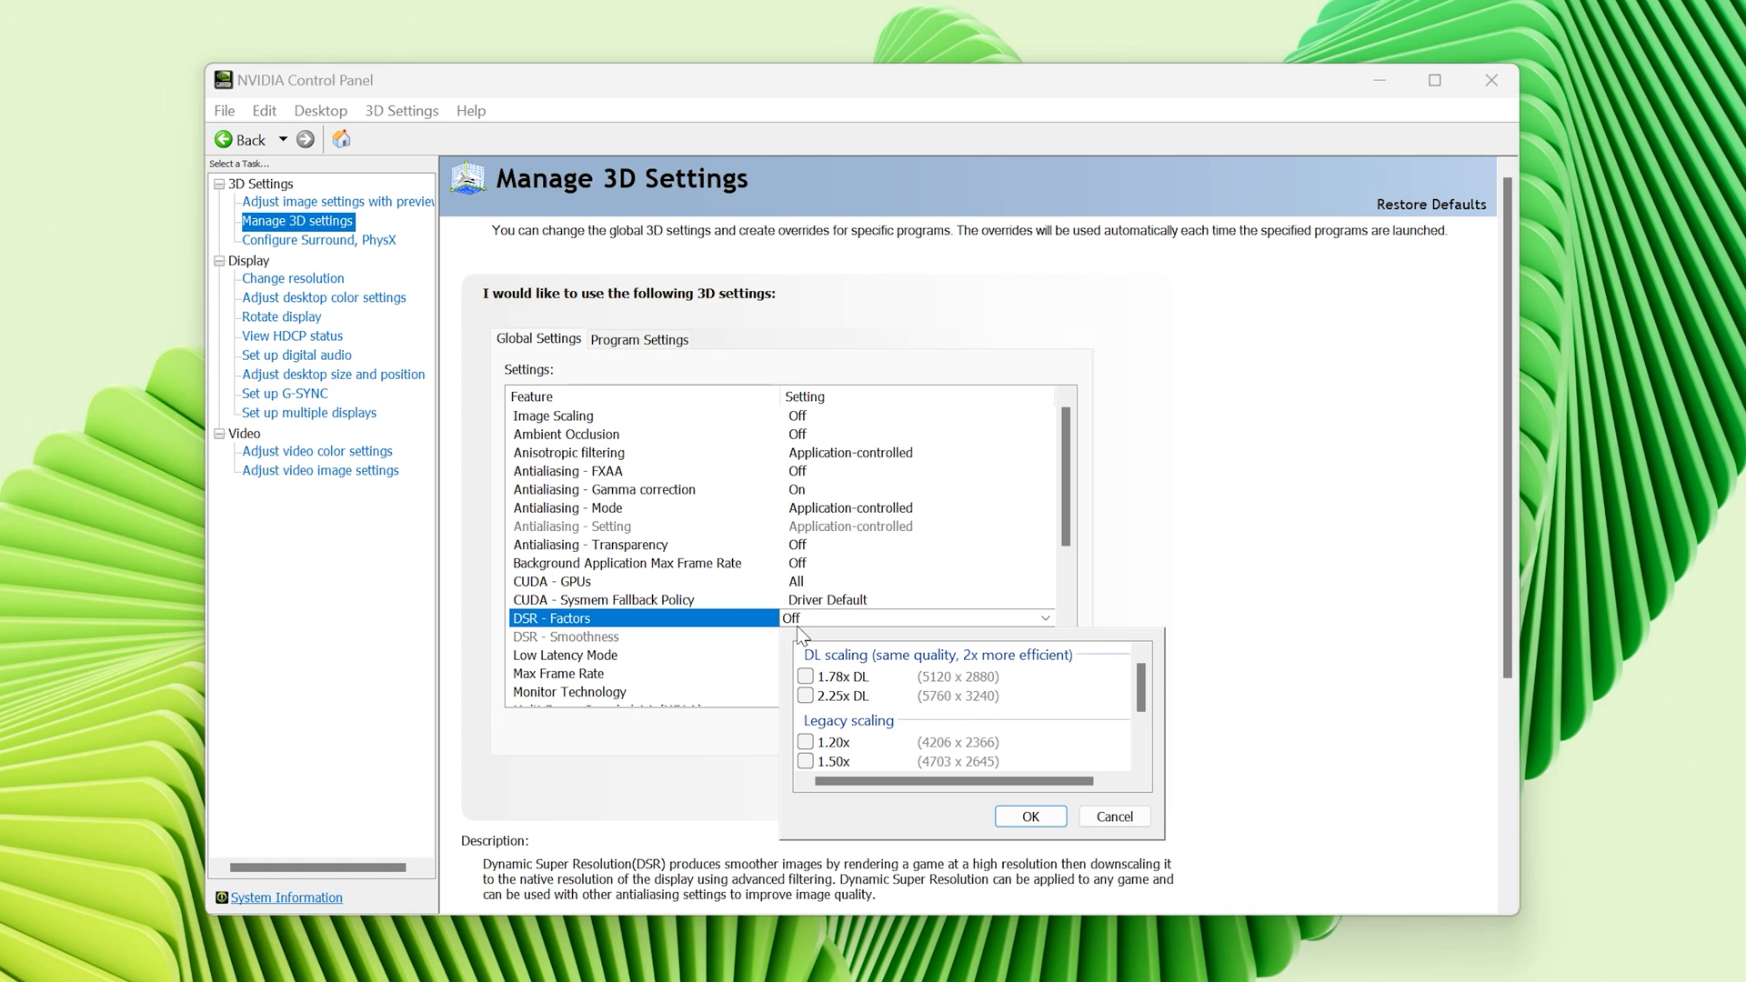
pyautogui.click(1114, 817)
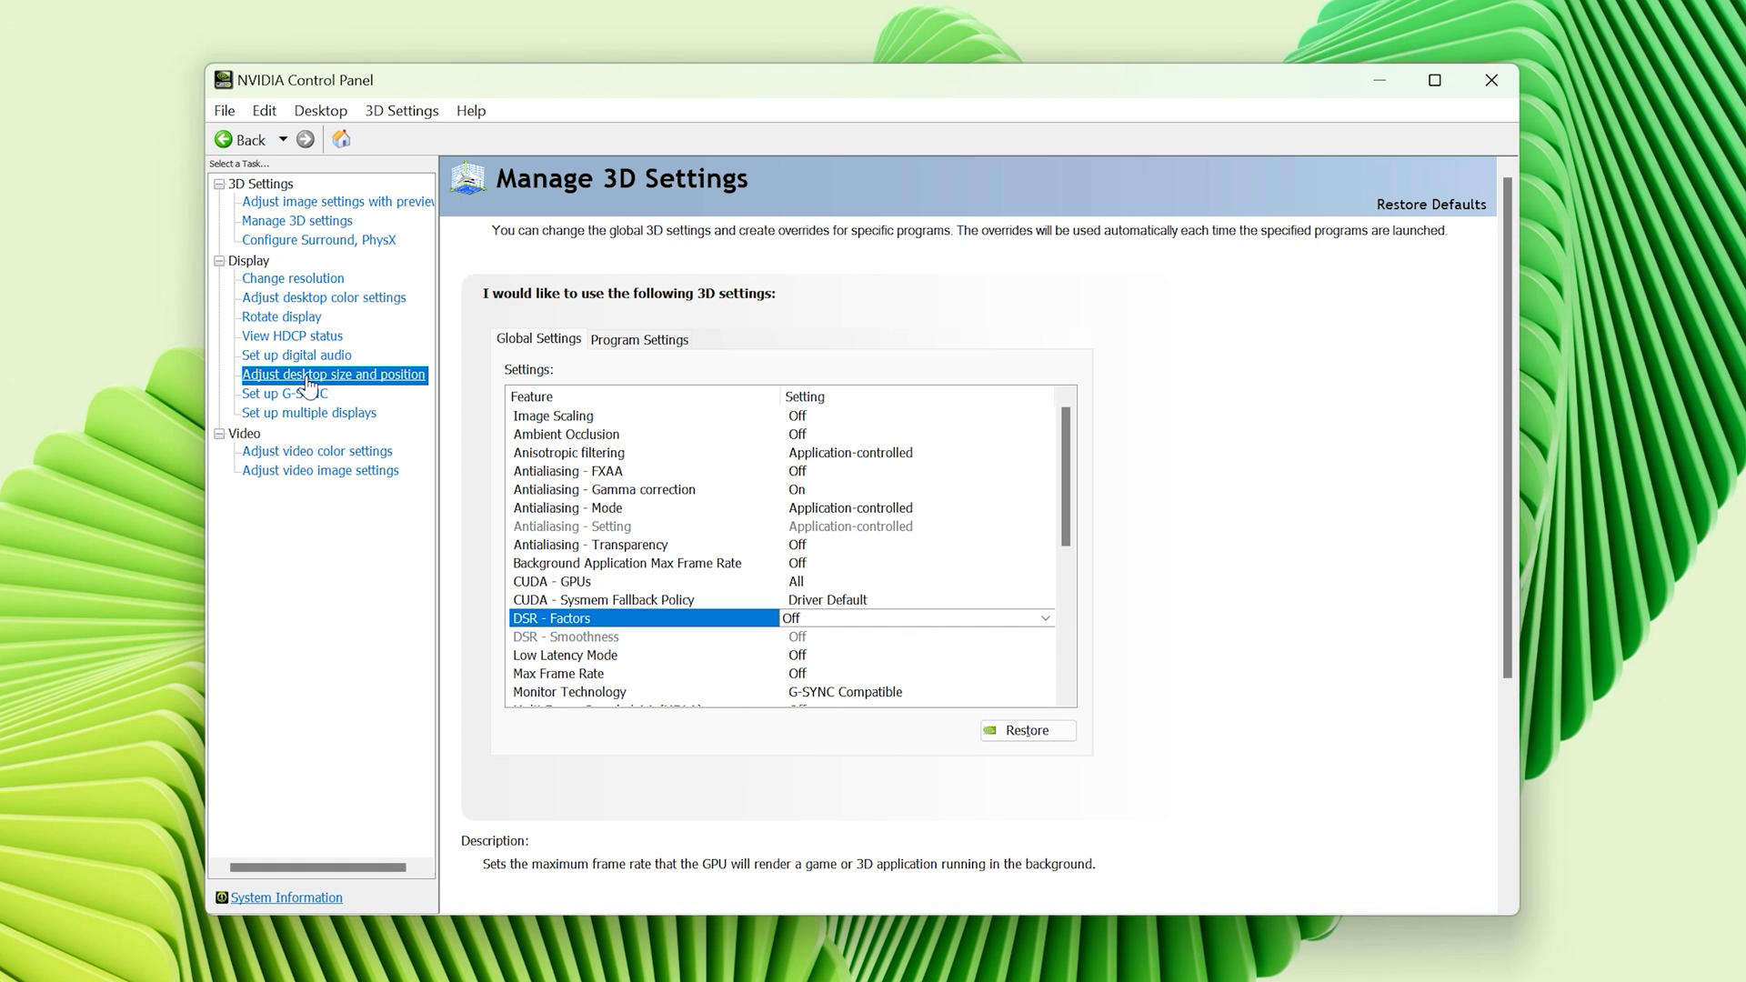
pyautogui.click(333, 375)
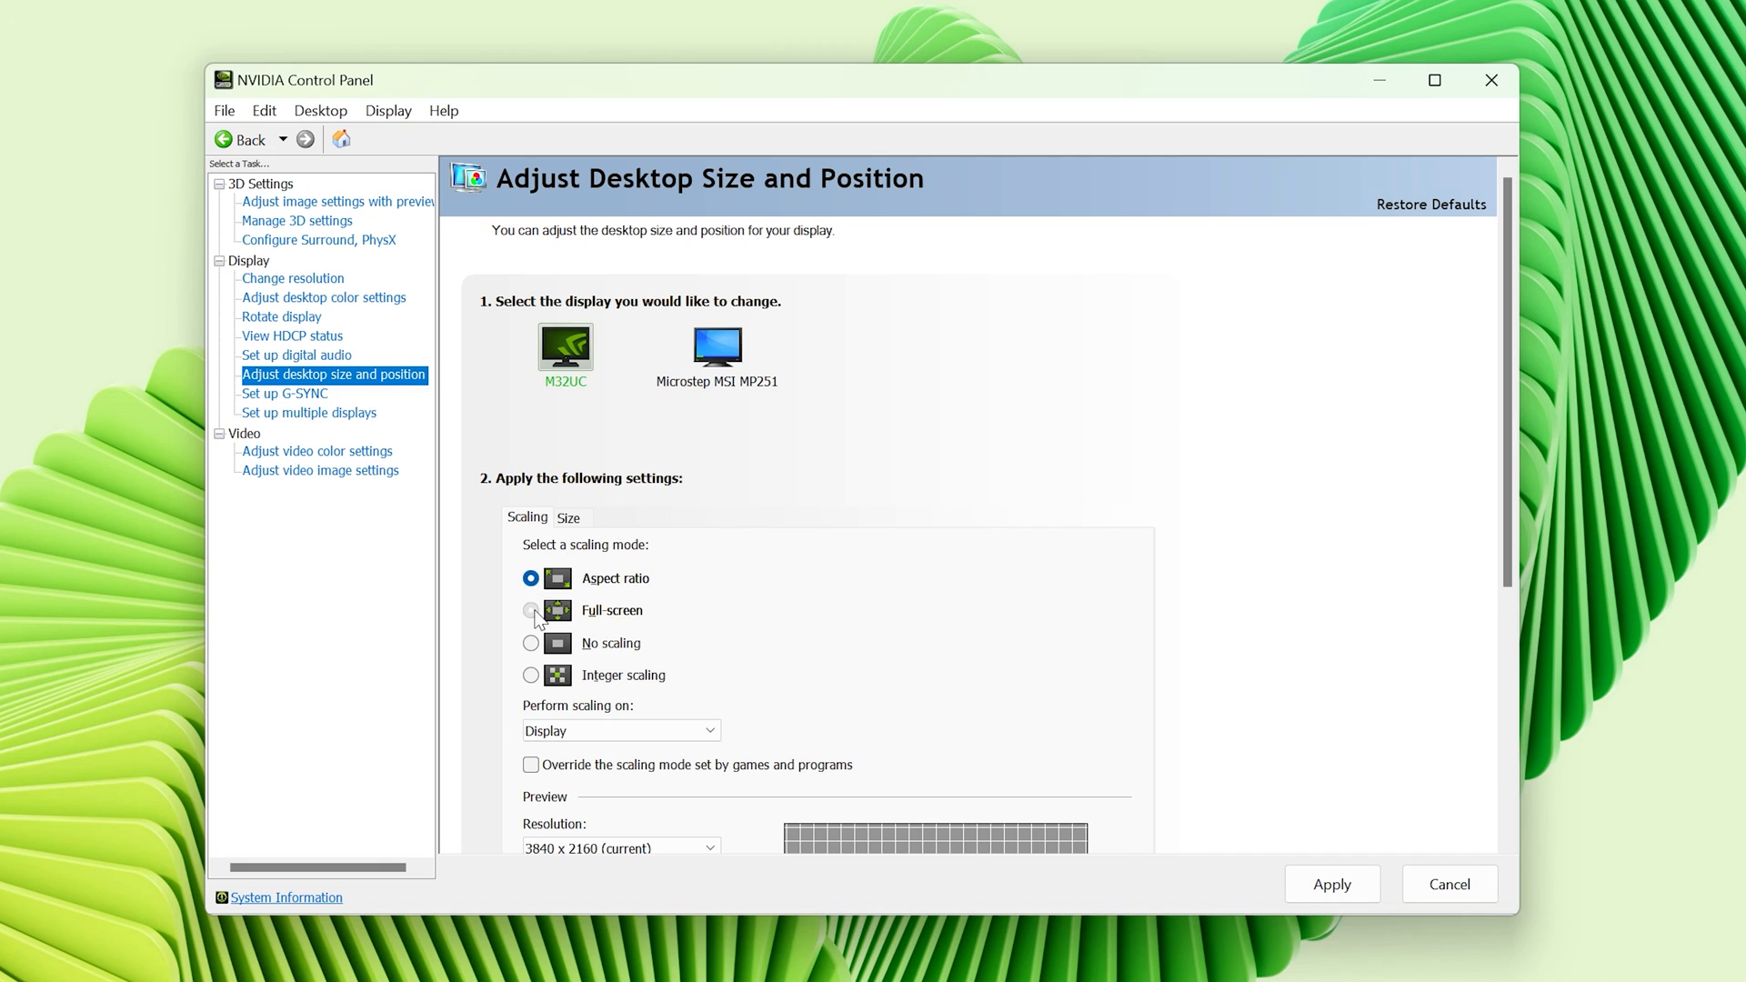
pyautogui.click(531, 612)
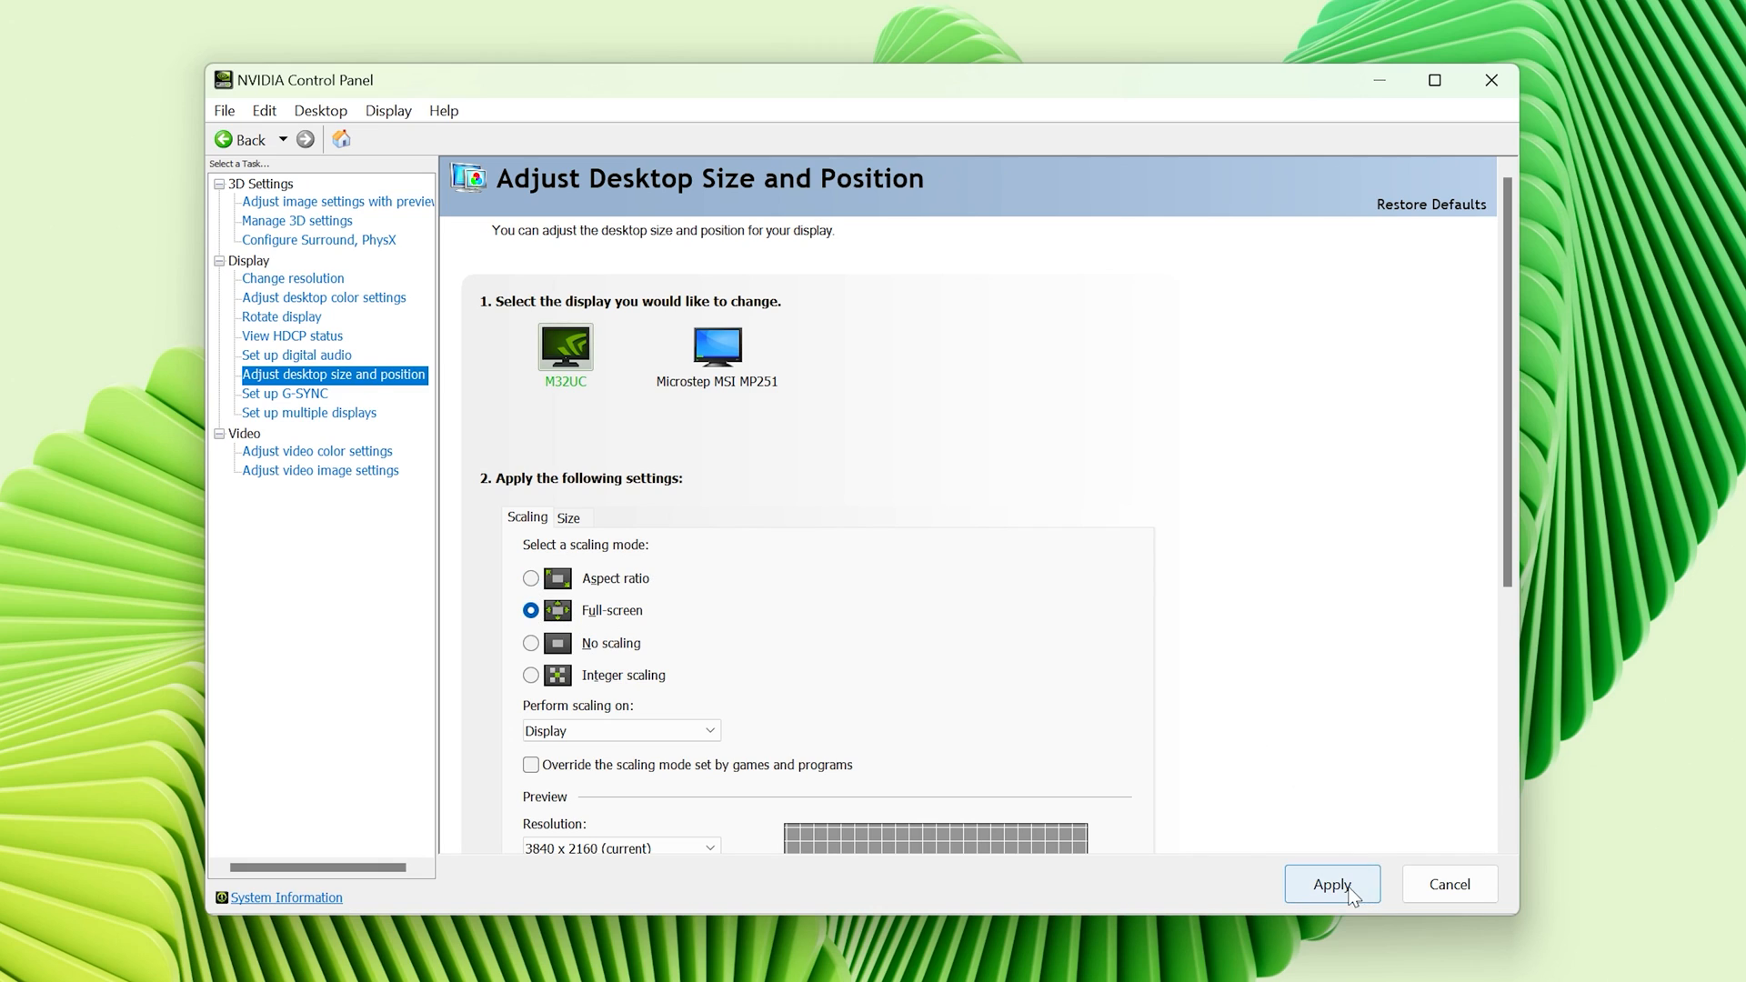
pyautogui.moveTo(930, 502)
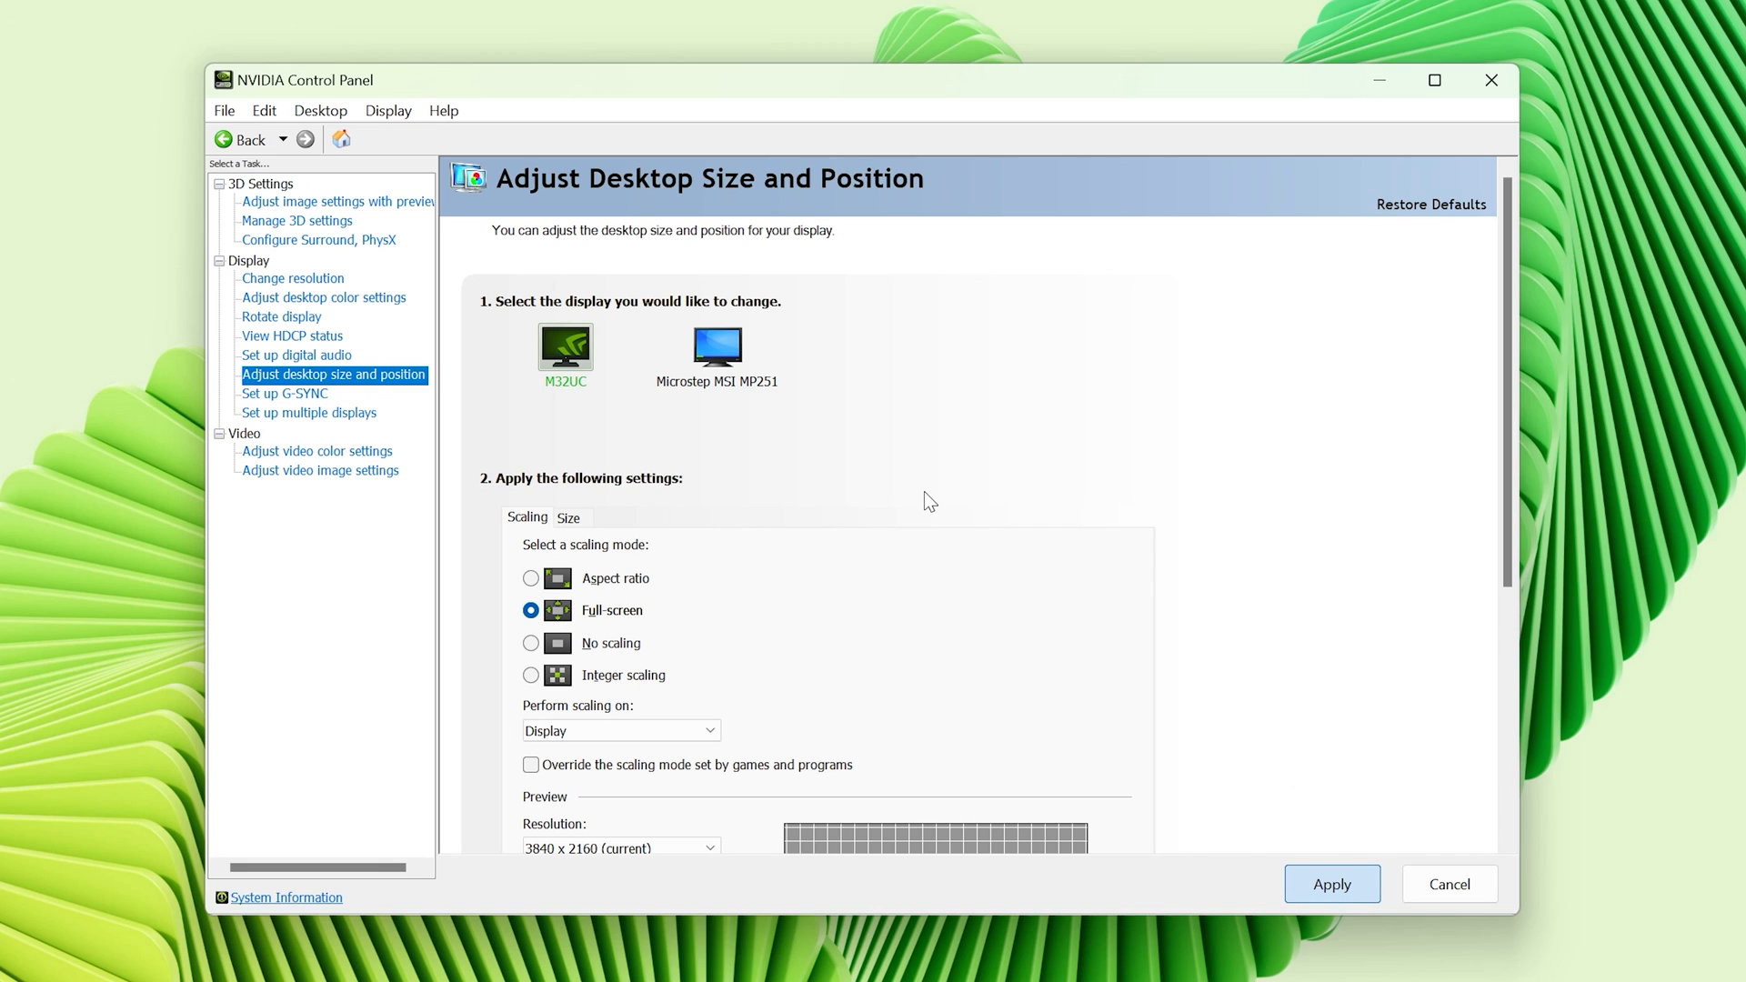
# Step: Go to the Change Resolution page under Display in the task tree
pyautogui.scroll(-3)
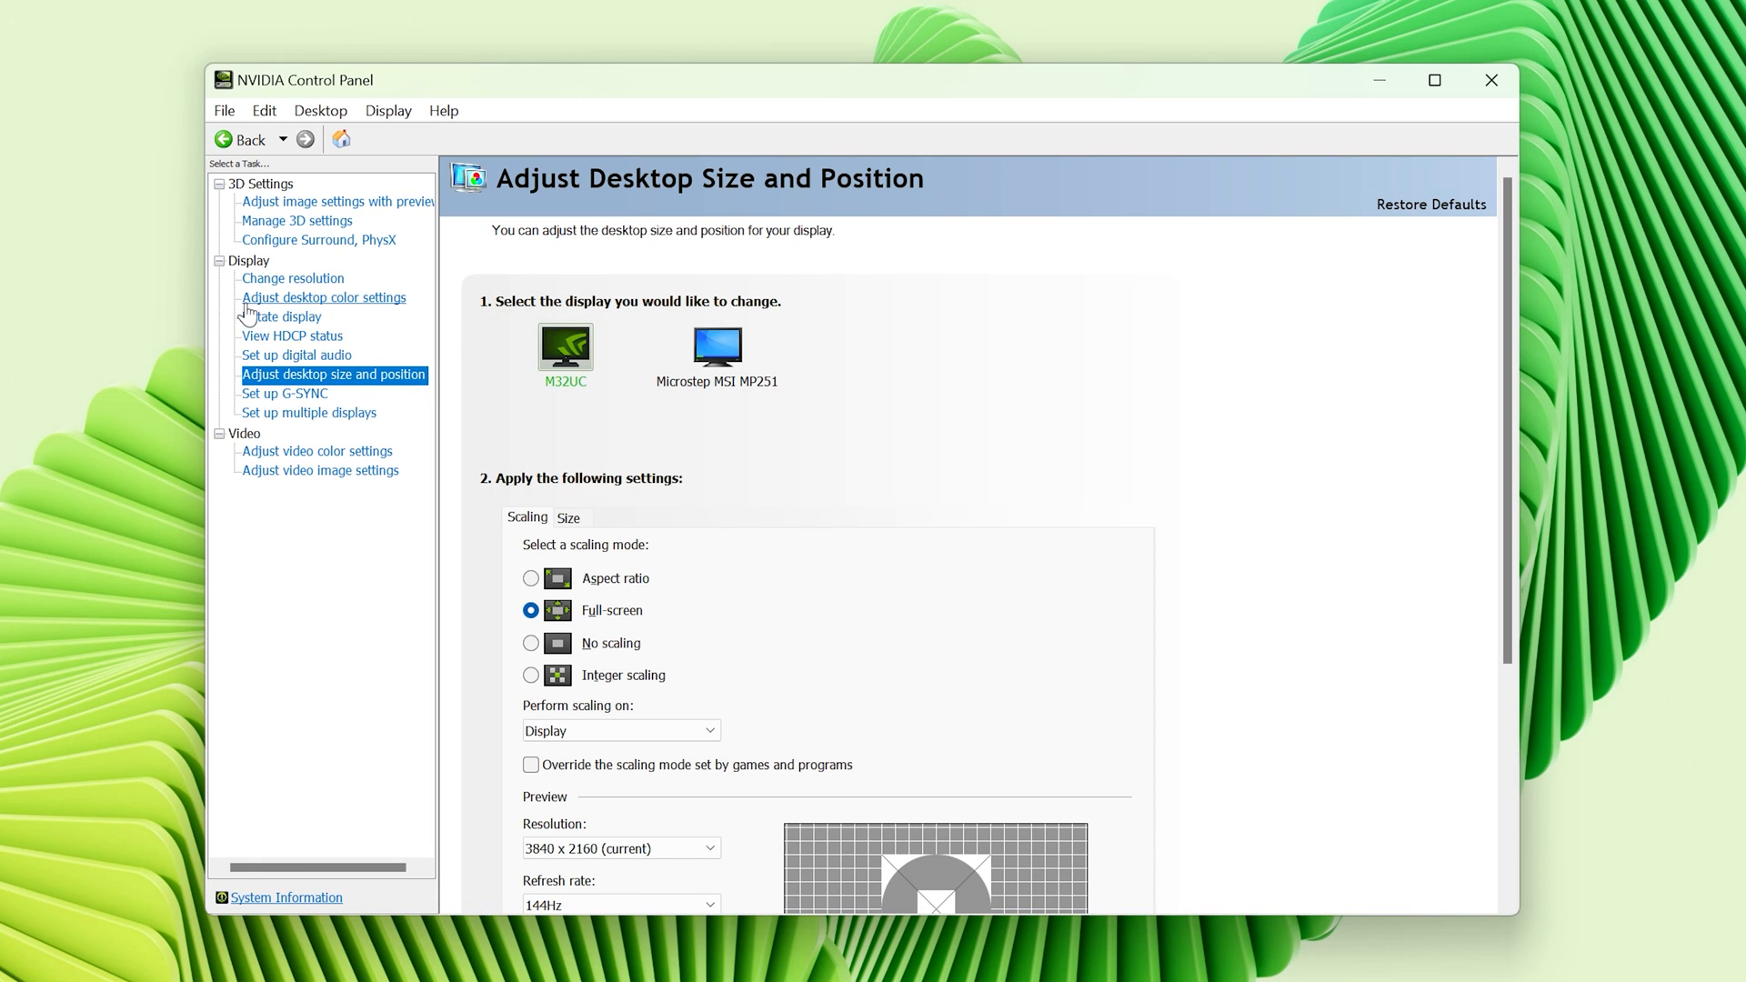
pyautogui.click(293, 278)
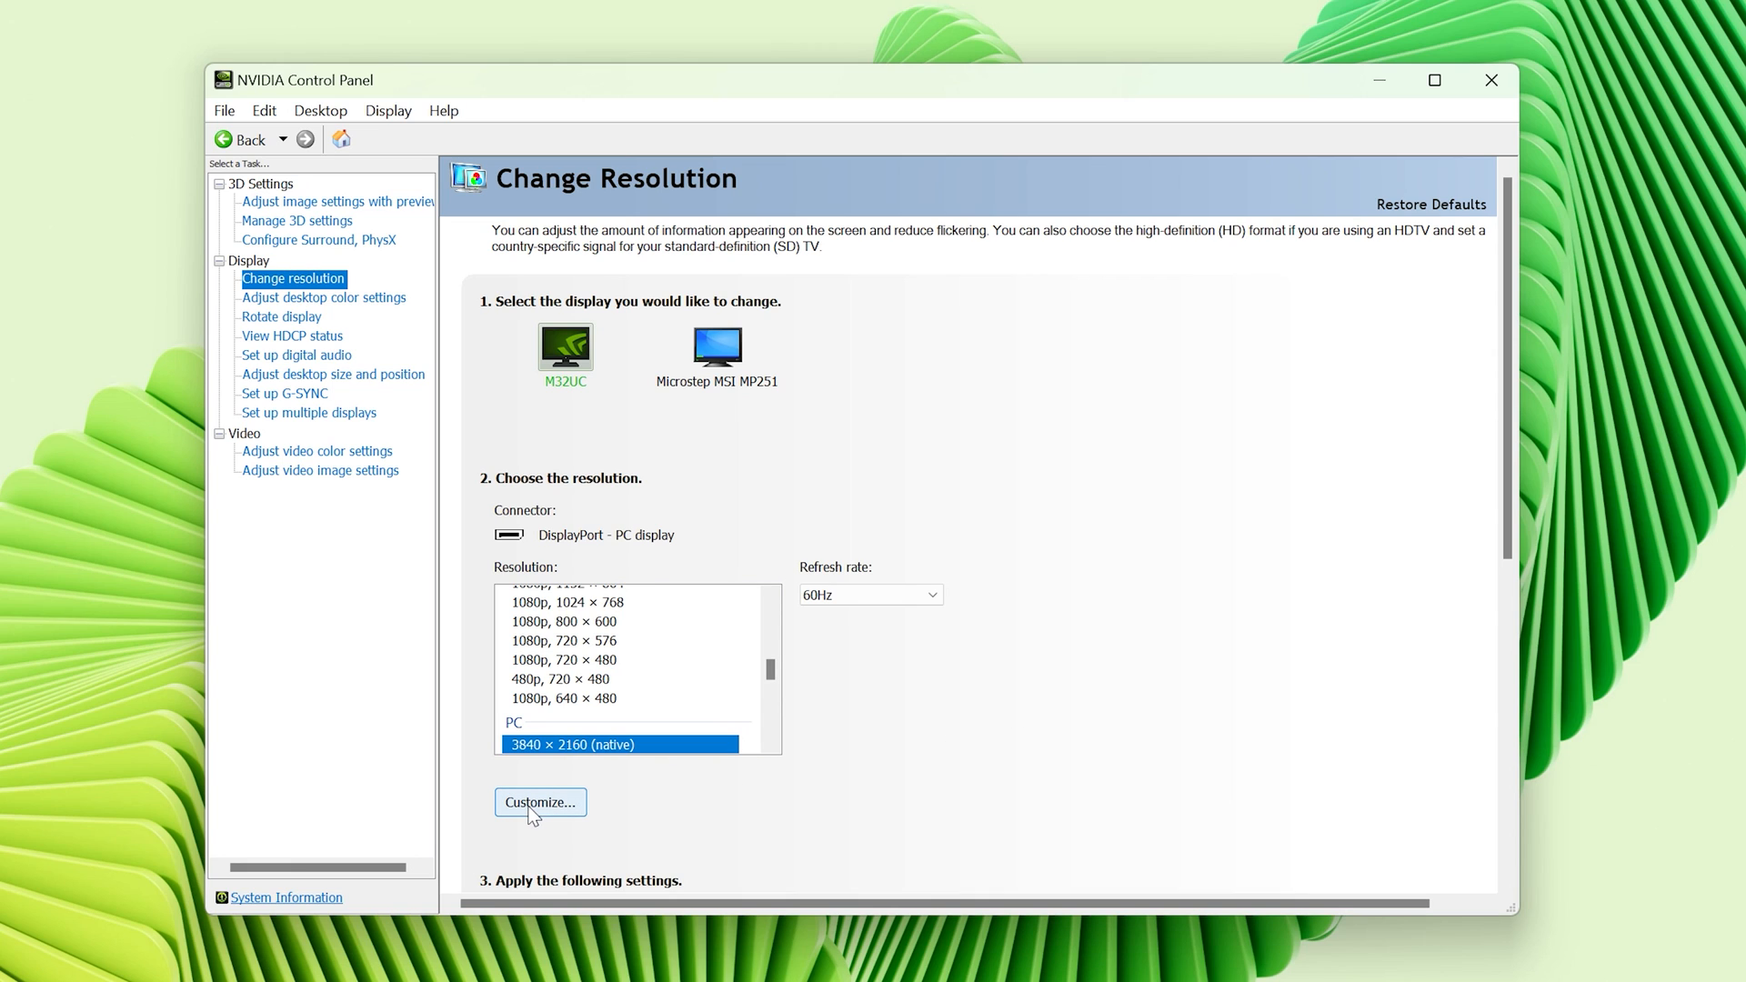
# Step: Create and test a custom 1440 x 1080 resolution, enabling unexposed resolutions, and confirm the list
pyautogui.click(539, 802)
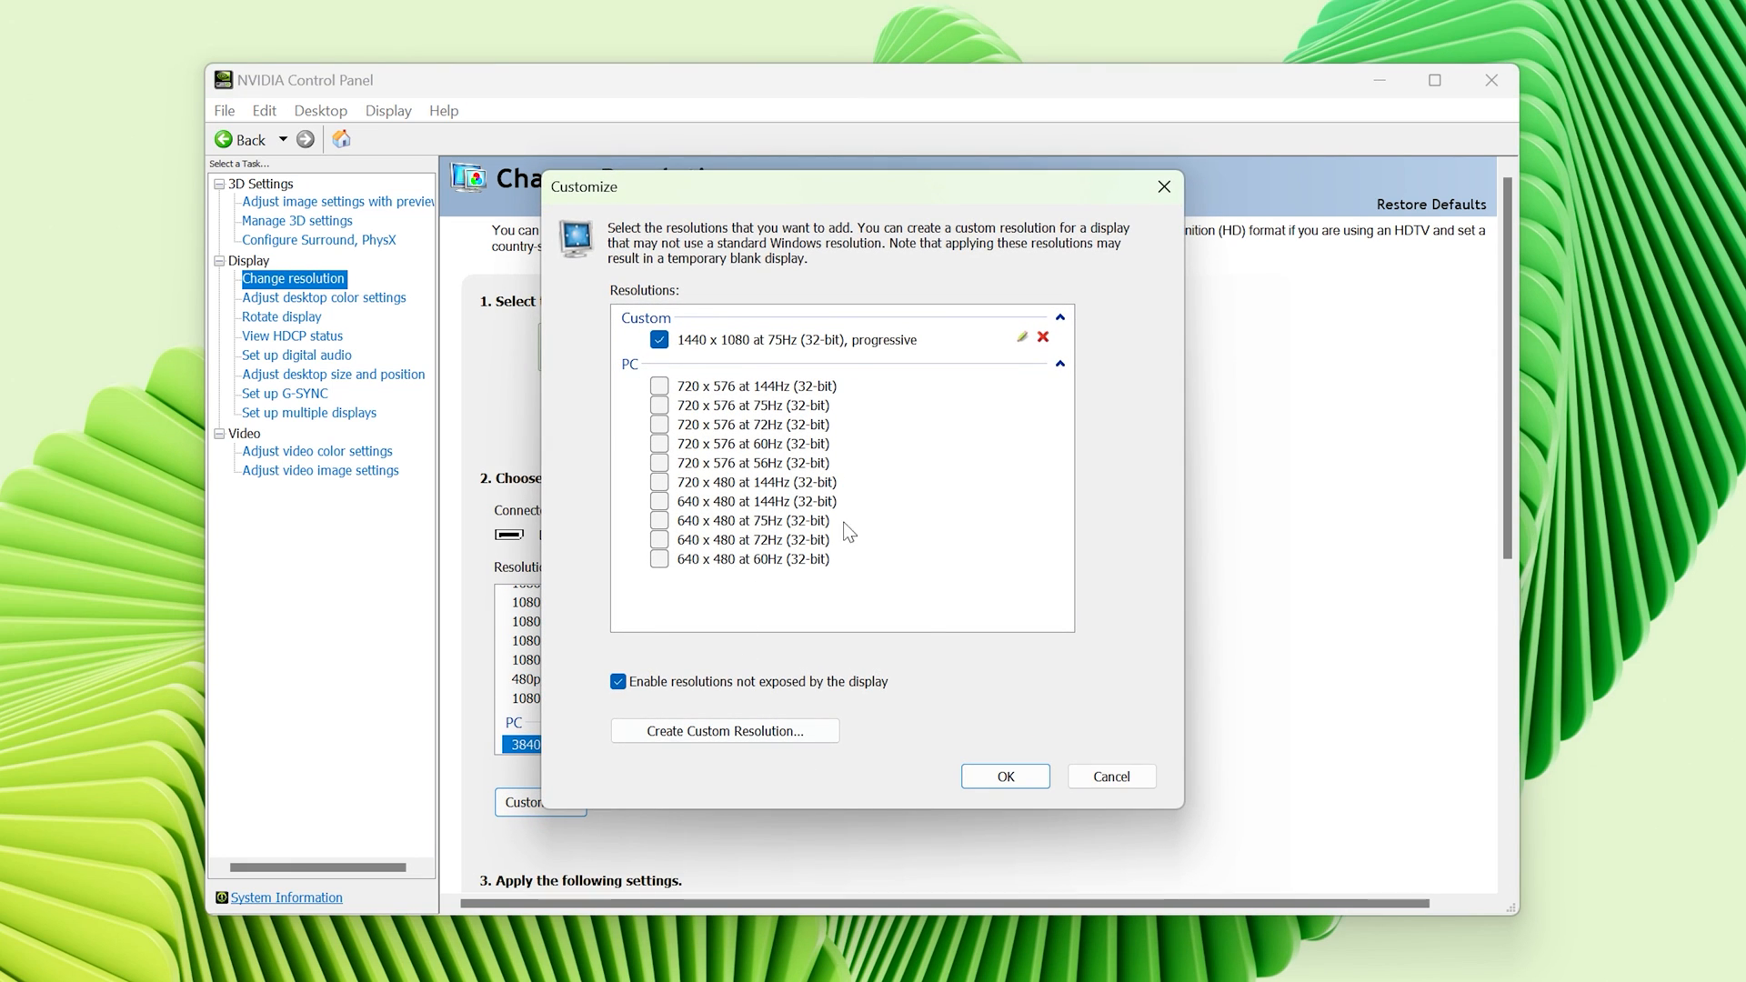
pyautogui.click(616, 683)
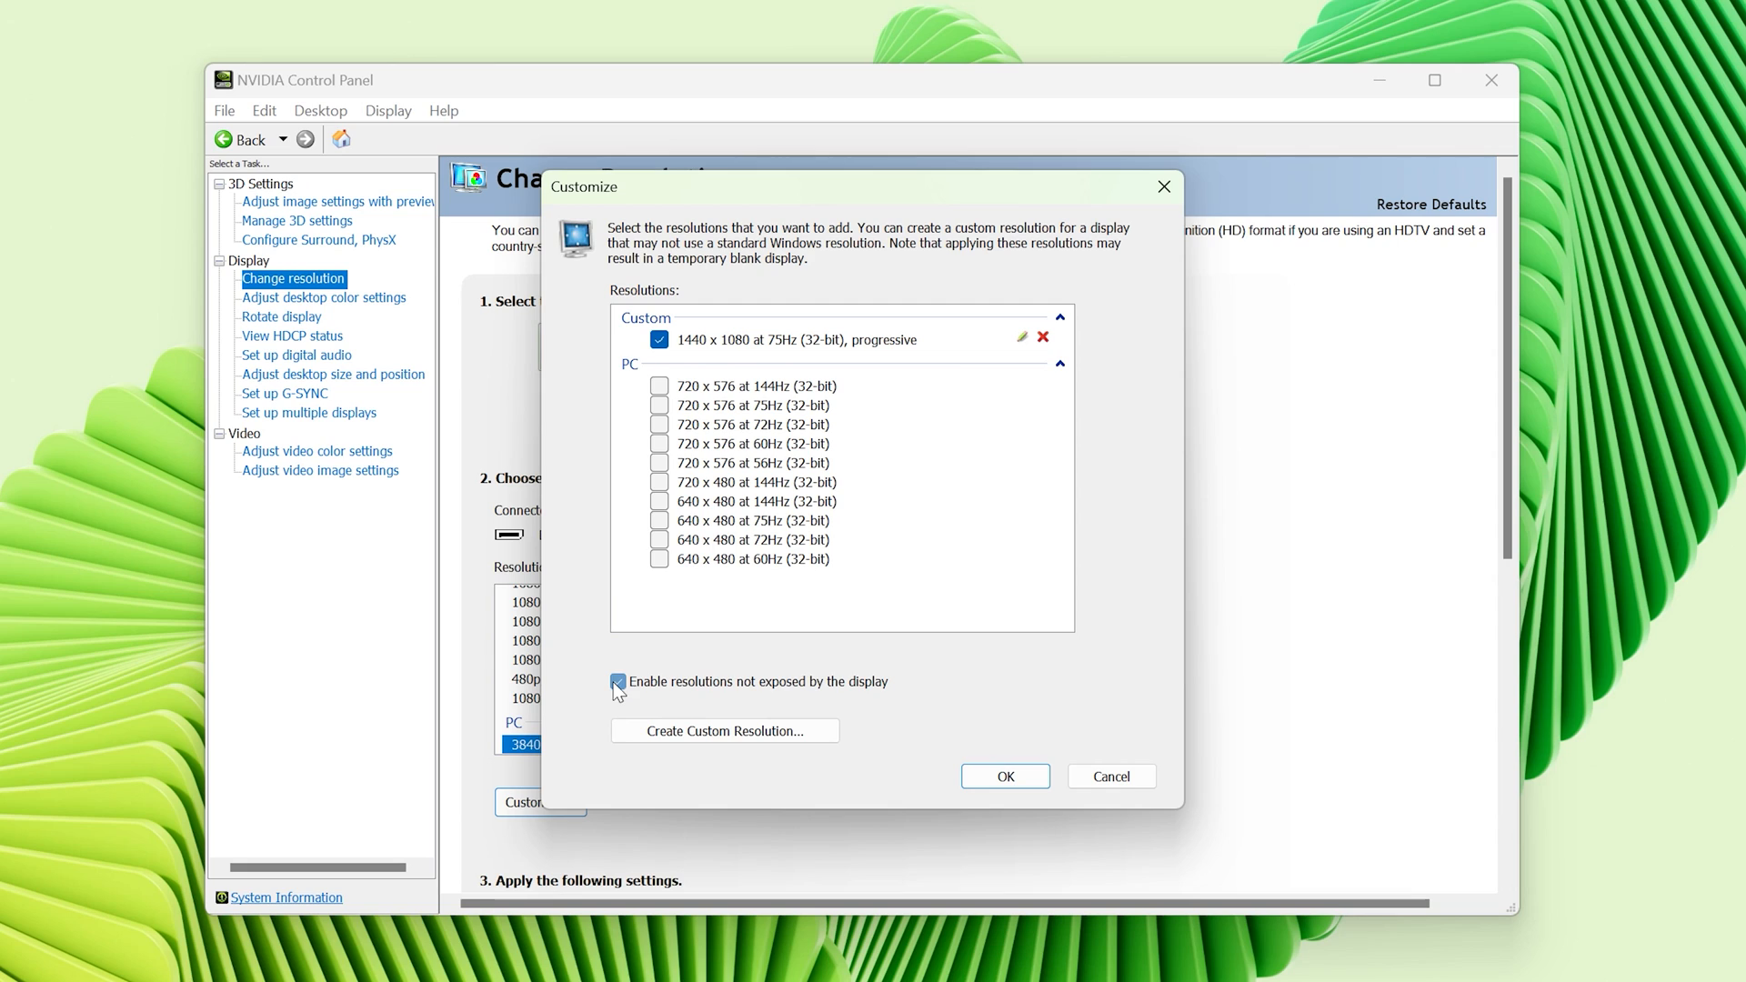
pyautogui.click(724, 731)
pyautogui.write('1440')
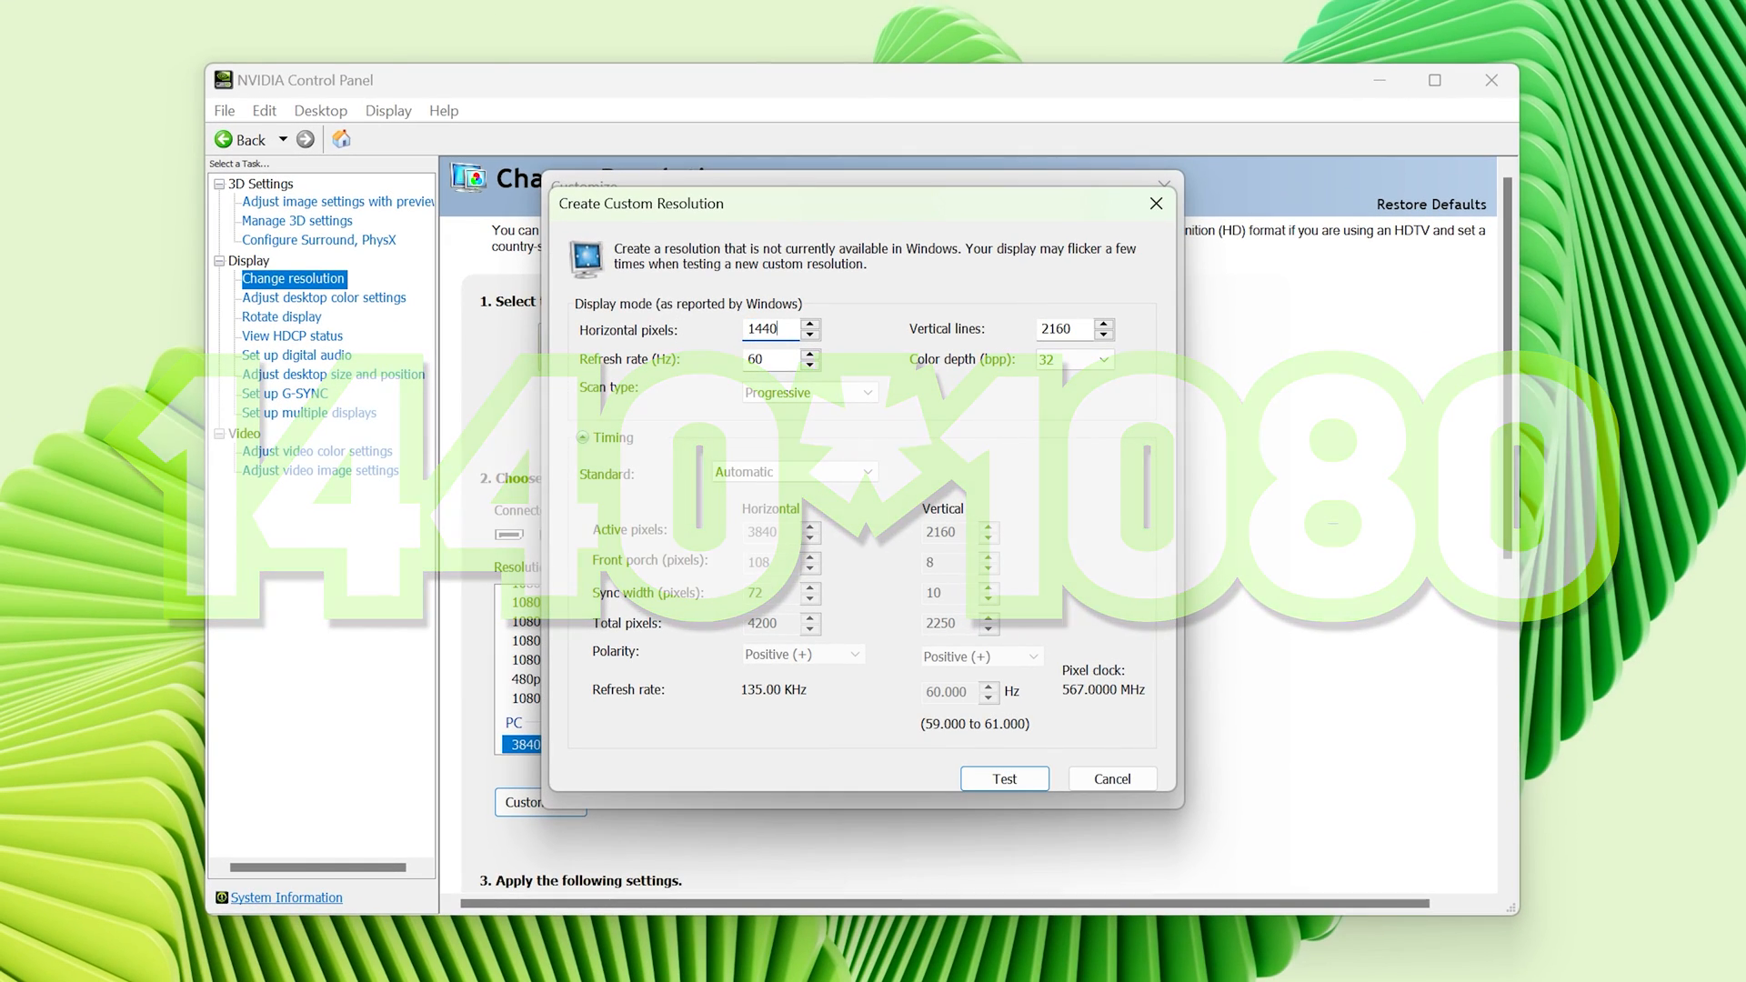
pyautogui.write('1080')
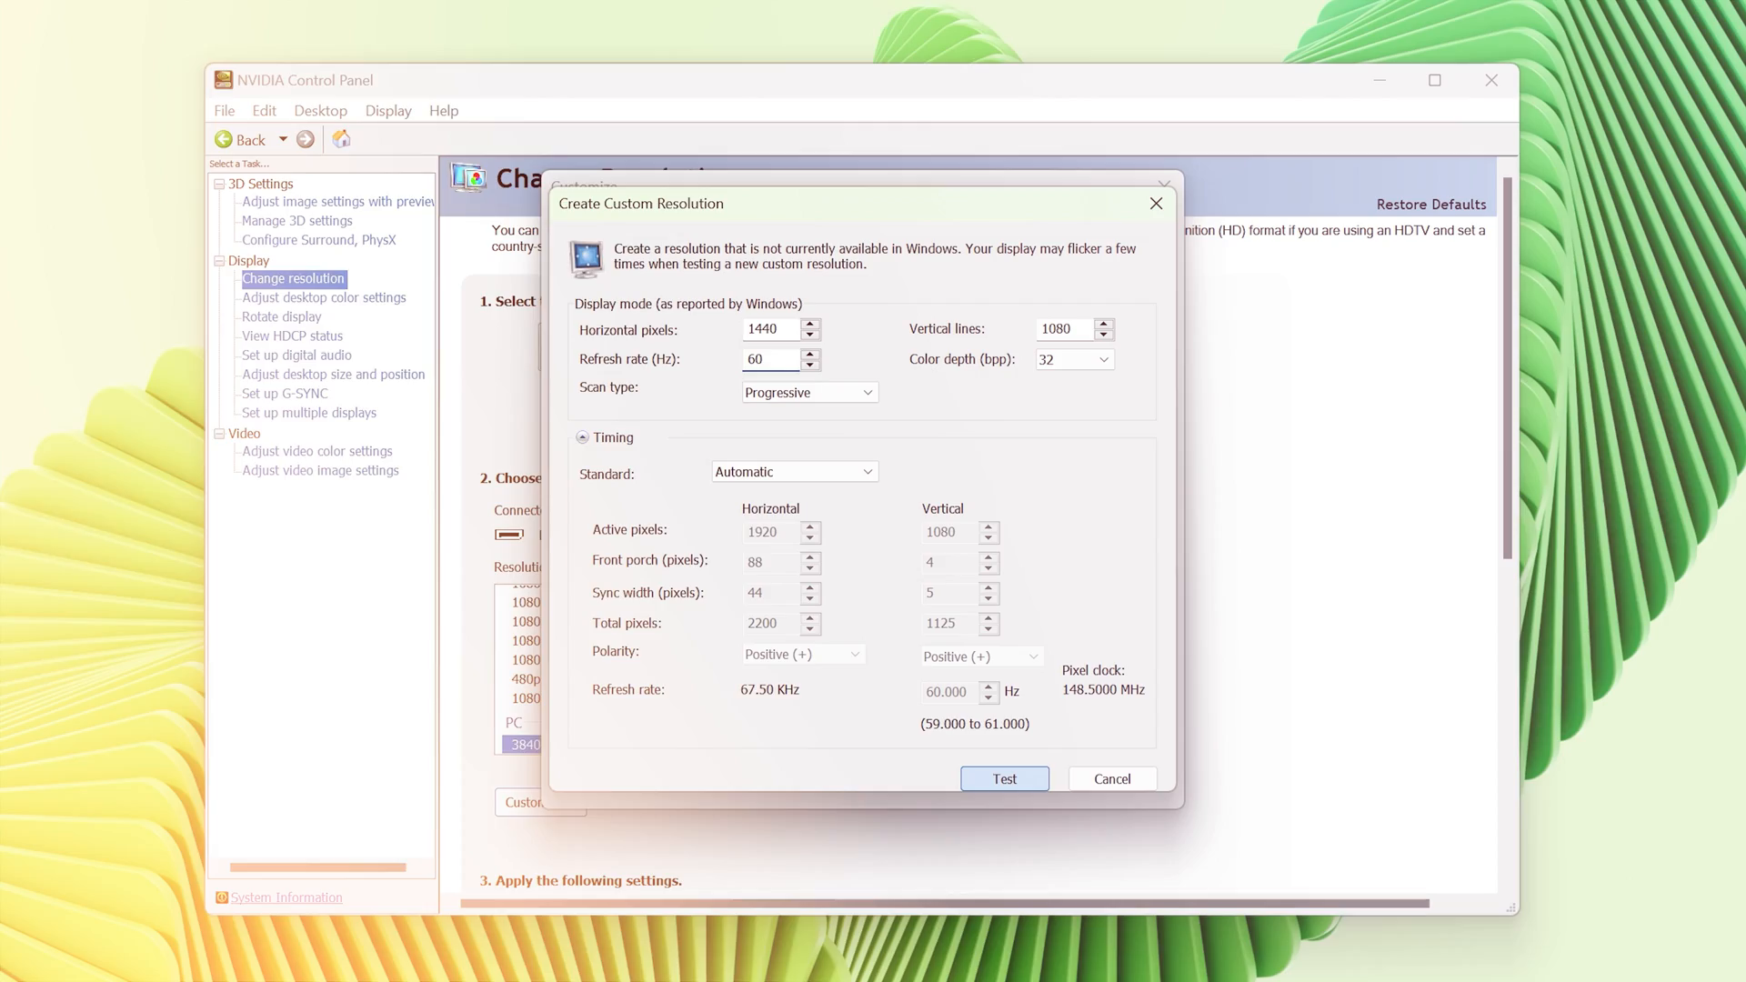
pyautogui.click(1002, 779)
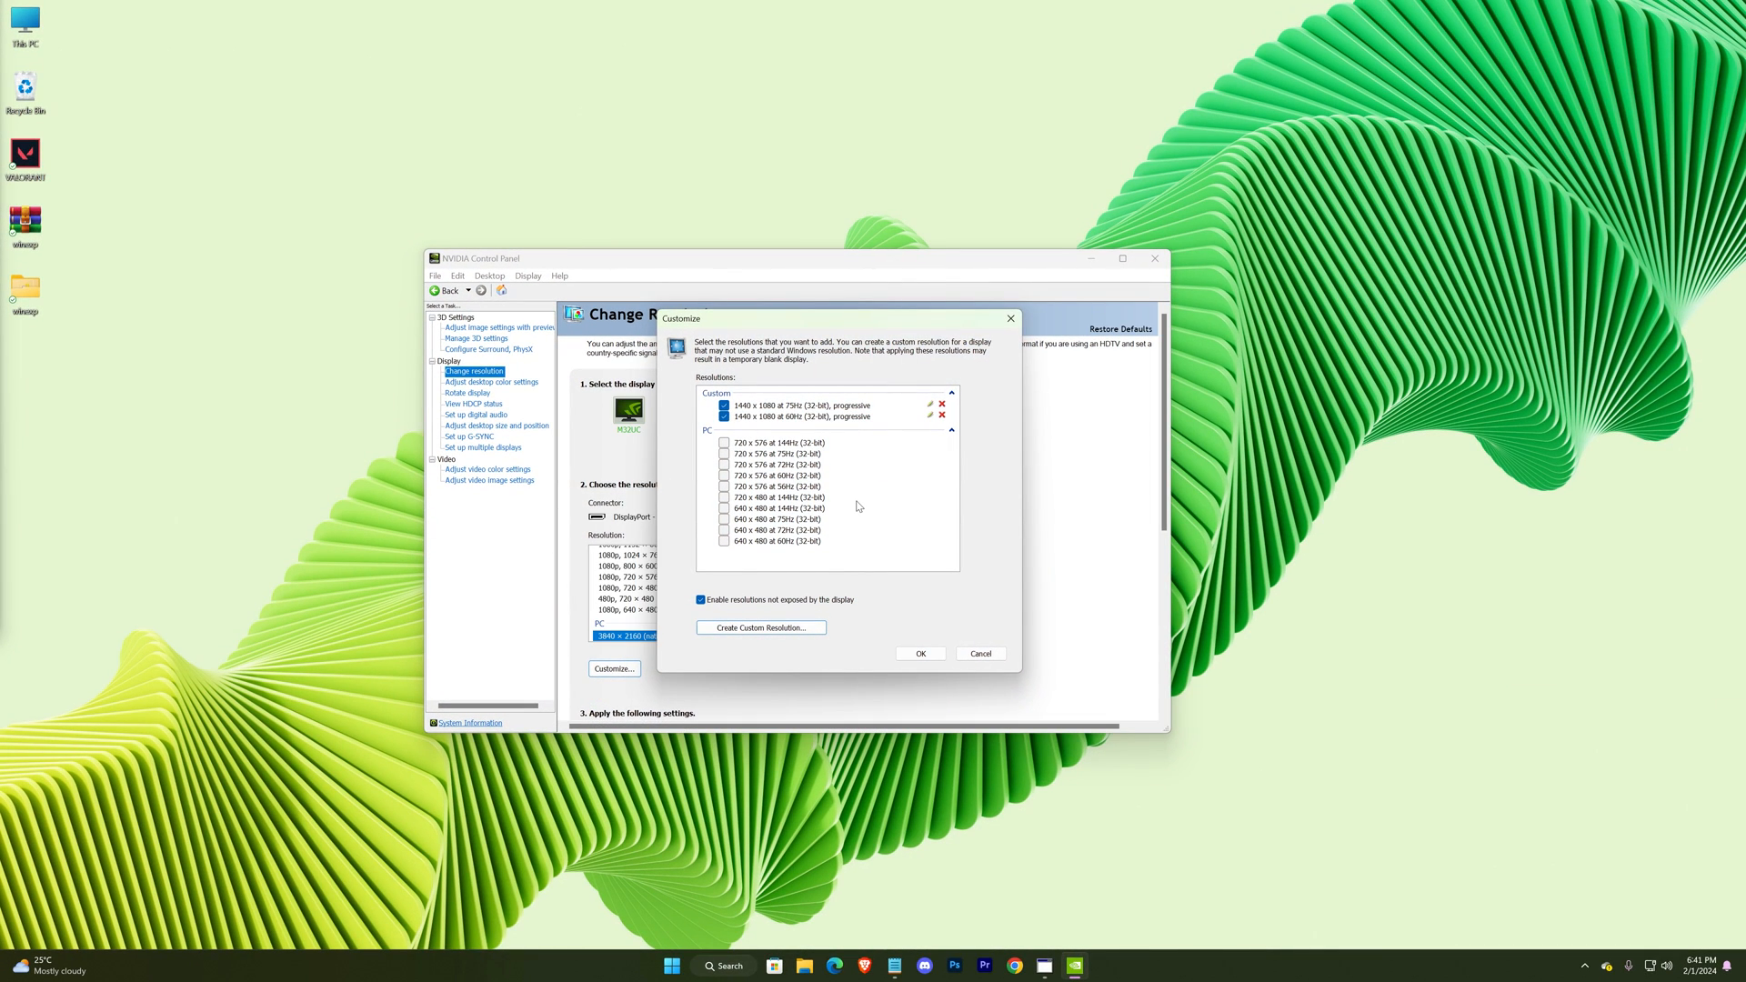
pyautogui.moveTo(887, 453)
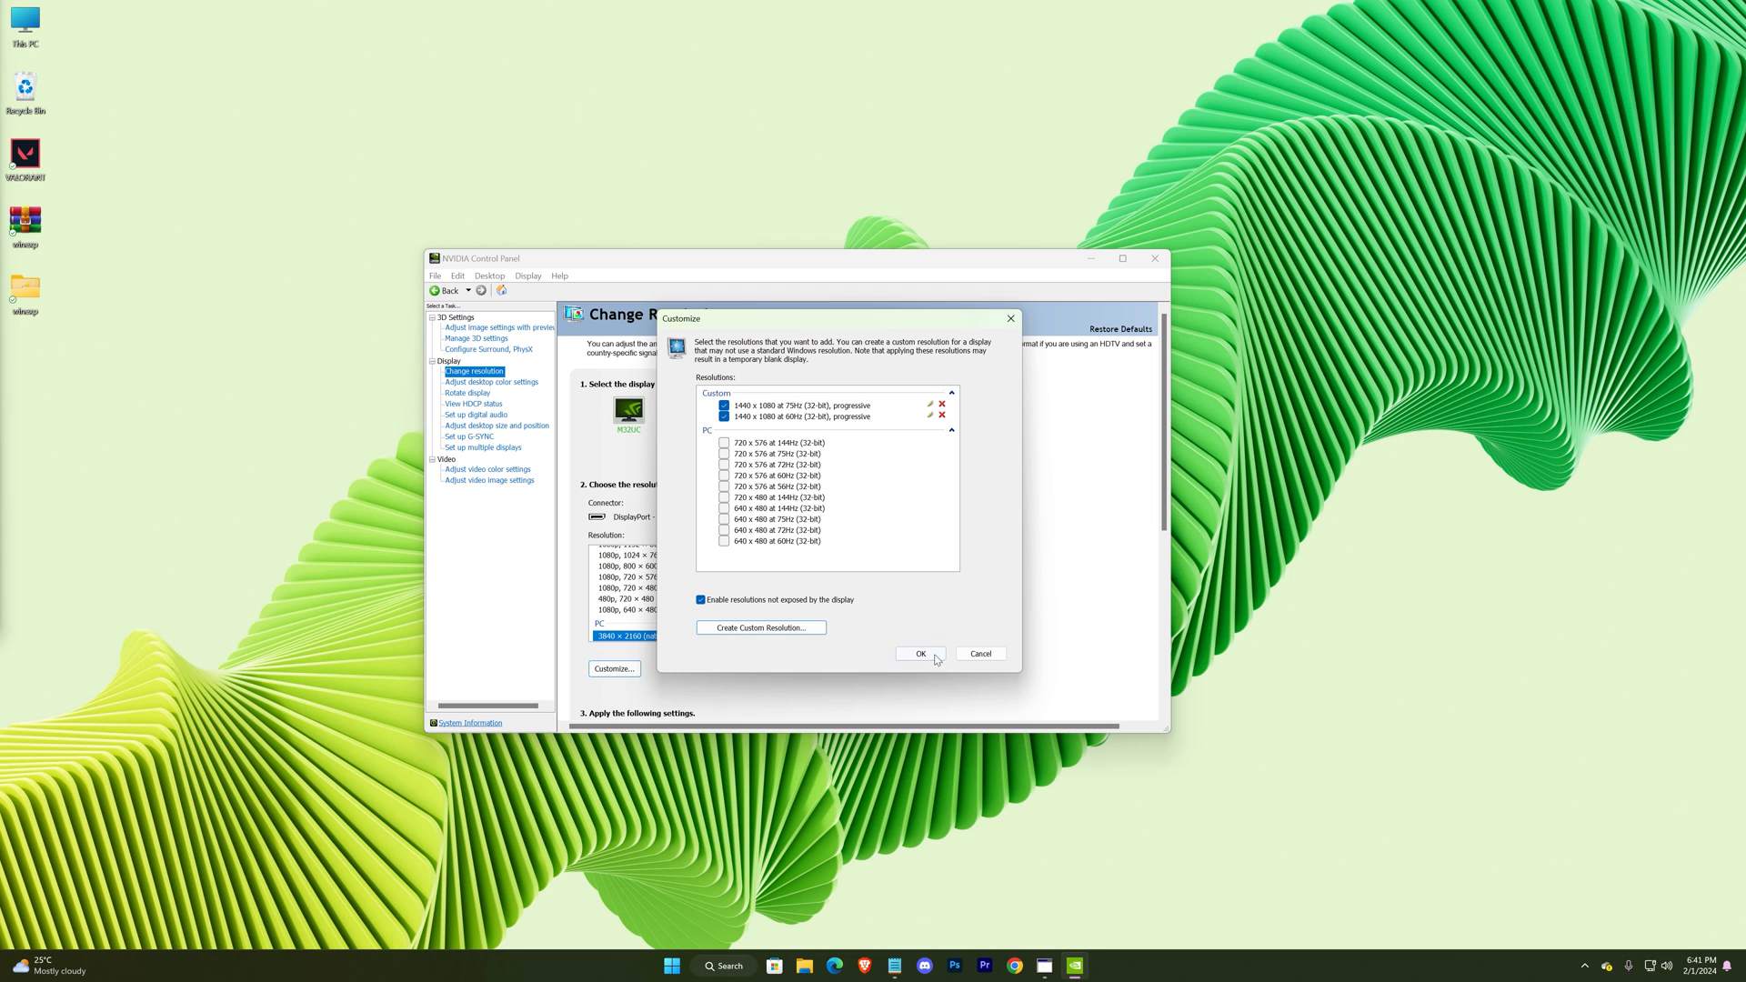
pyautogui.click(914, 653)
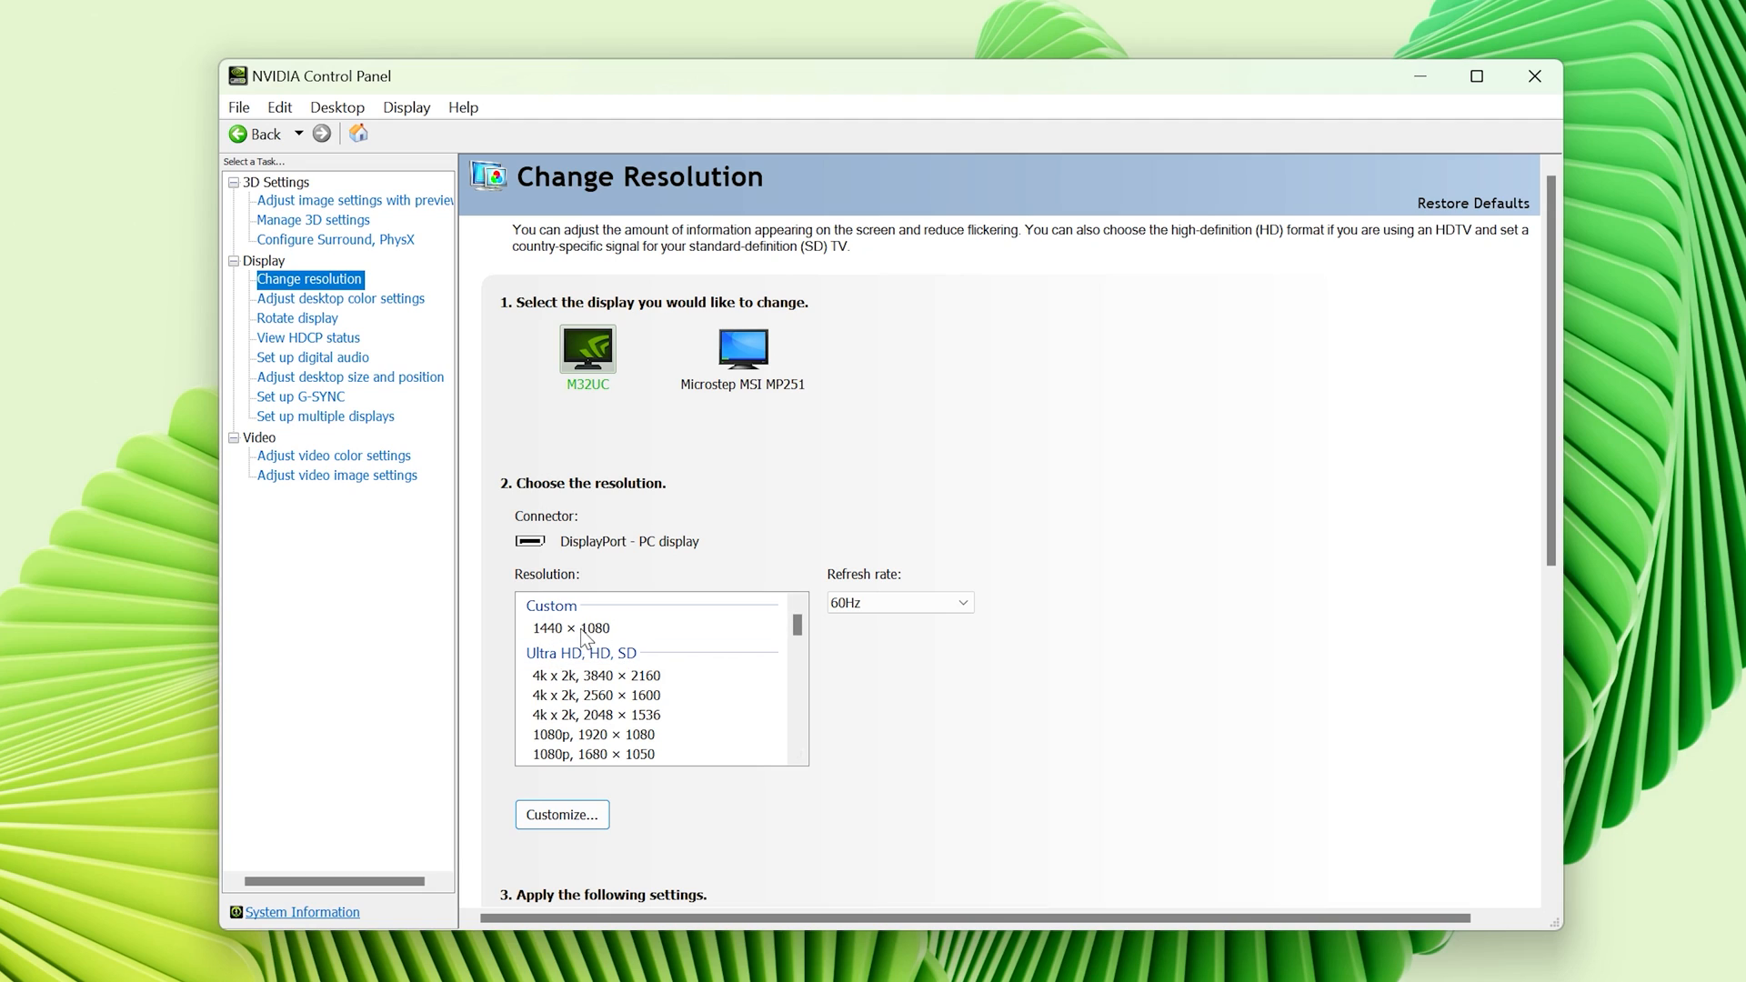
# Step: Apply the custom 1440 x 1080 resolution, keep it, and close NVIDIA Control Panel
pyautogui.click(569, 627)
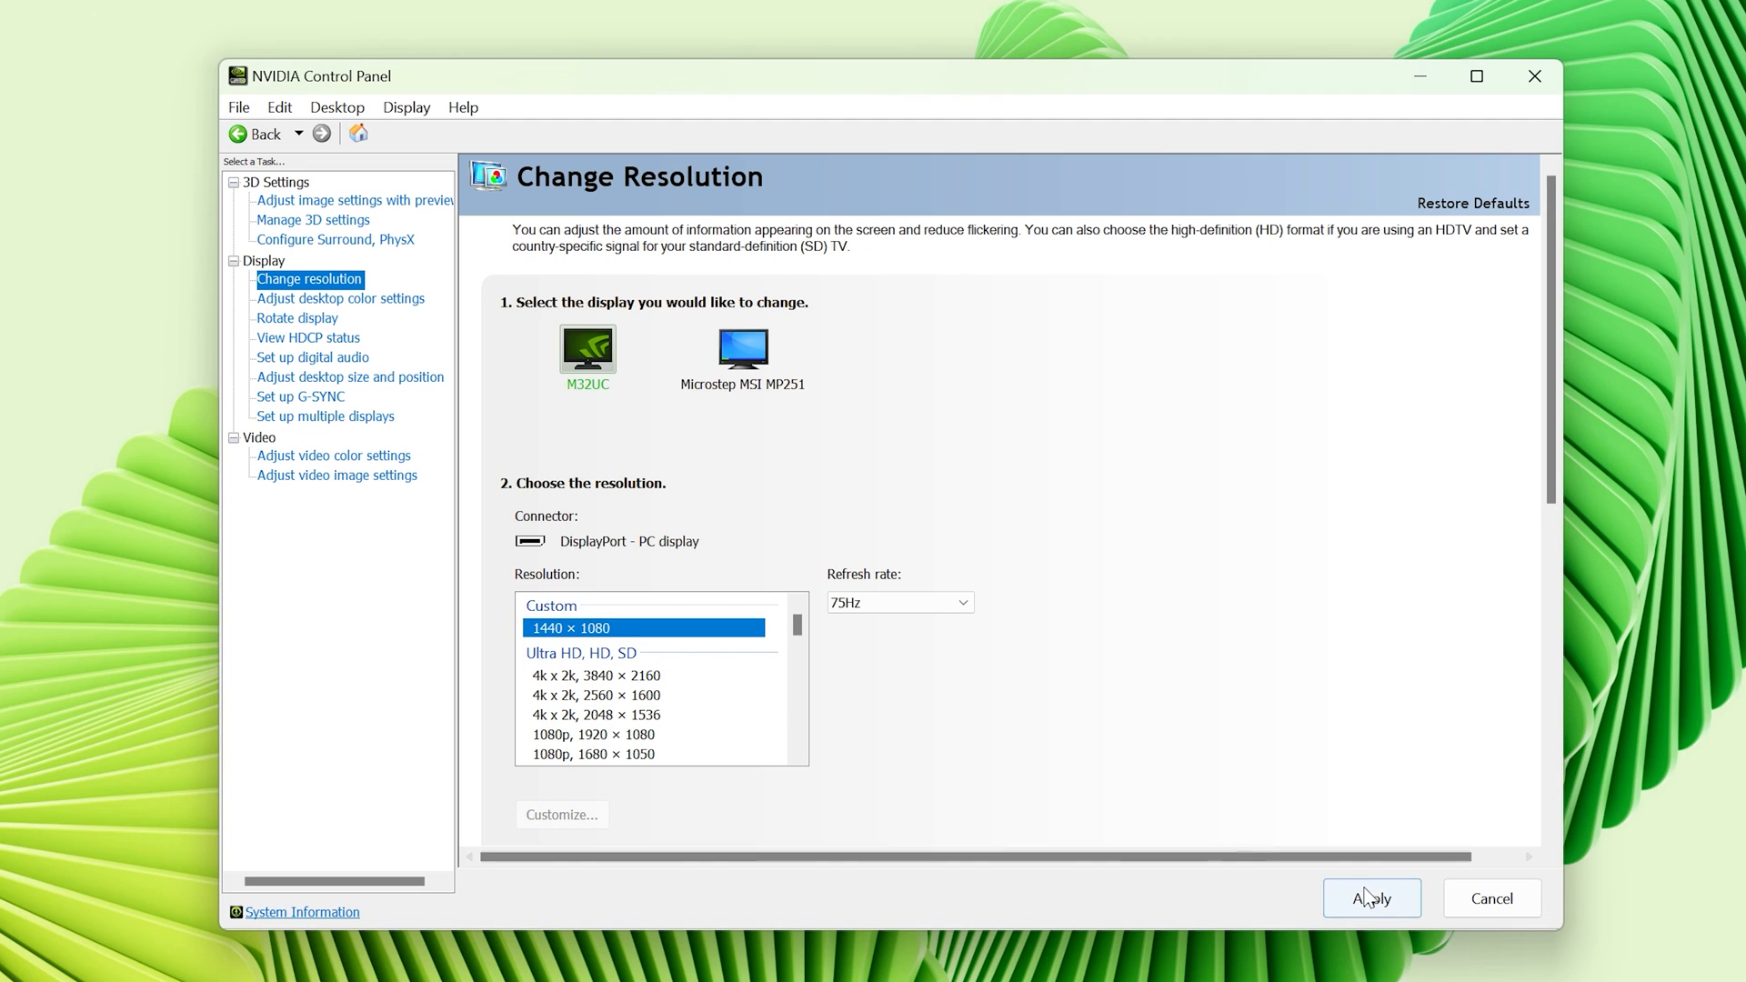
pyautogui.click(1371, 899)
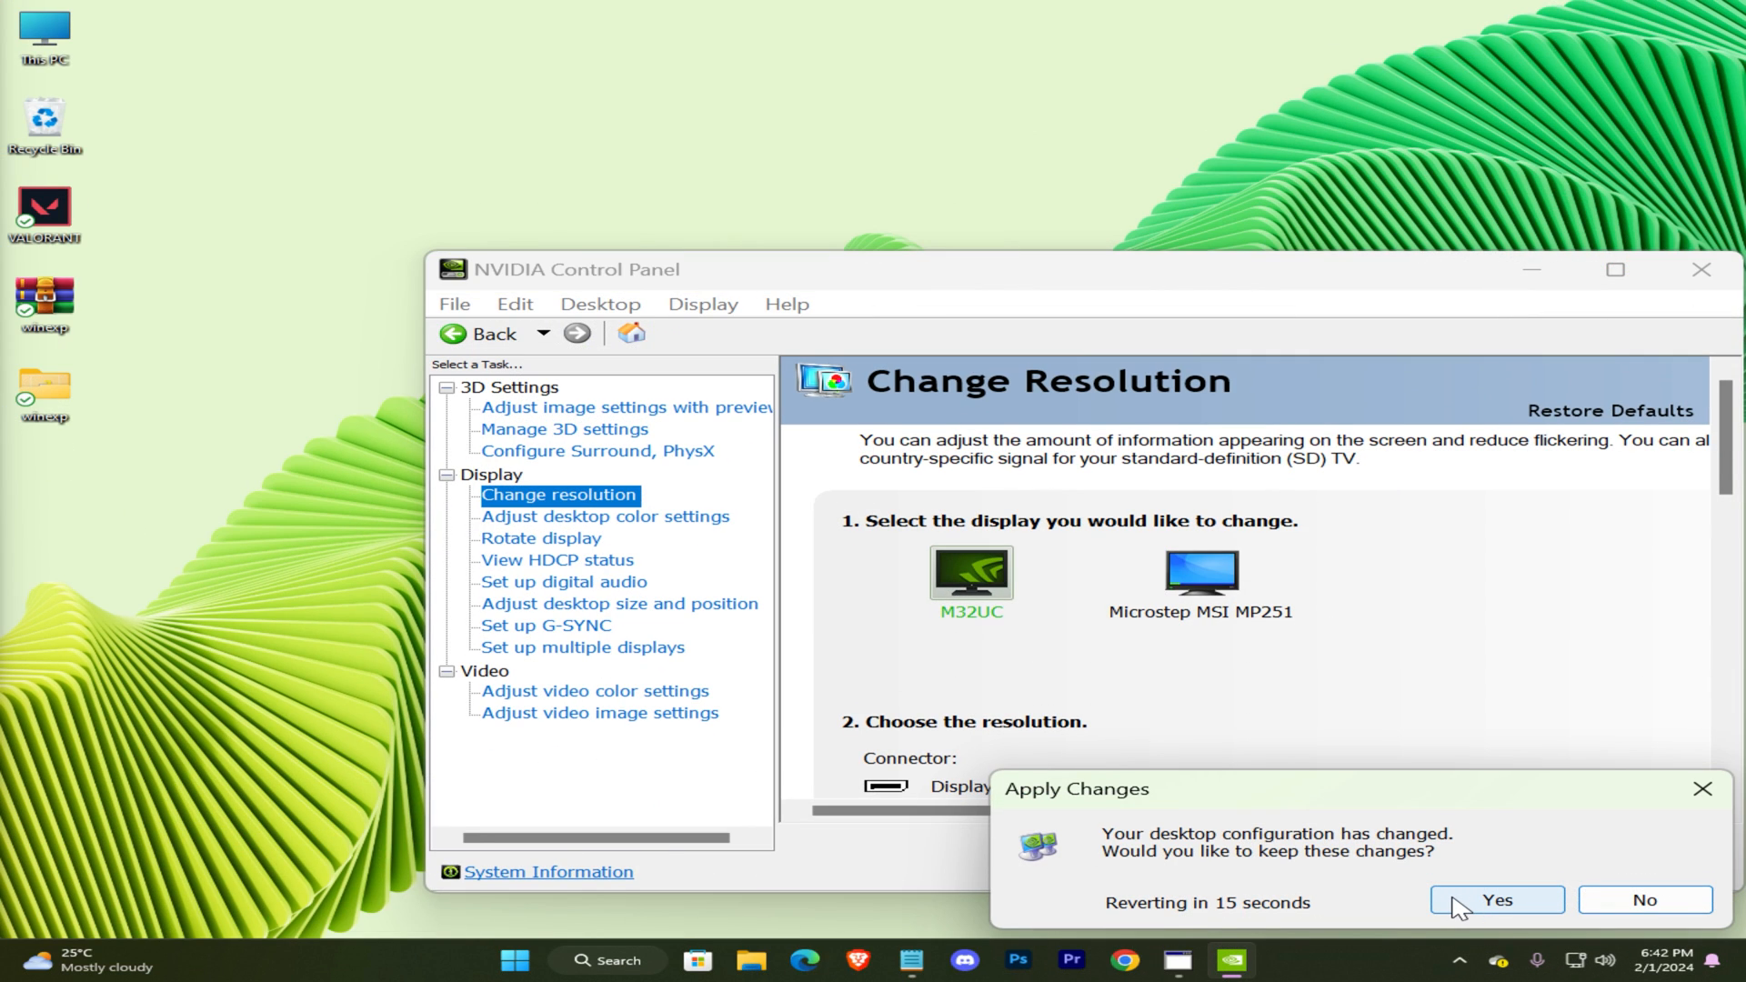
pyautogui.click(1495, 900)
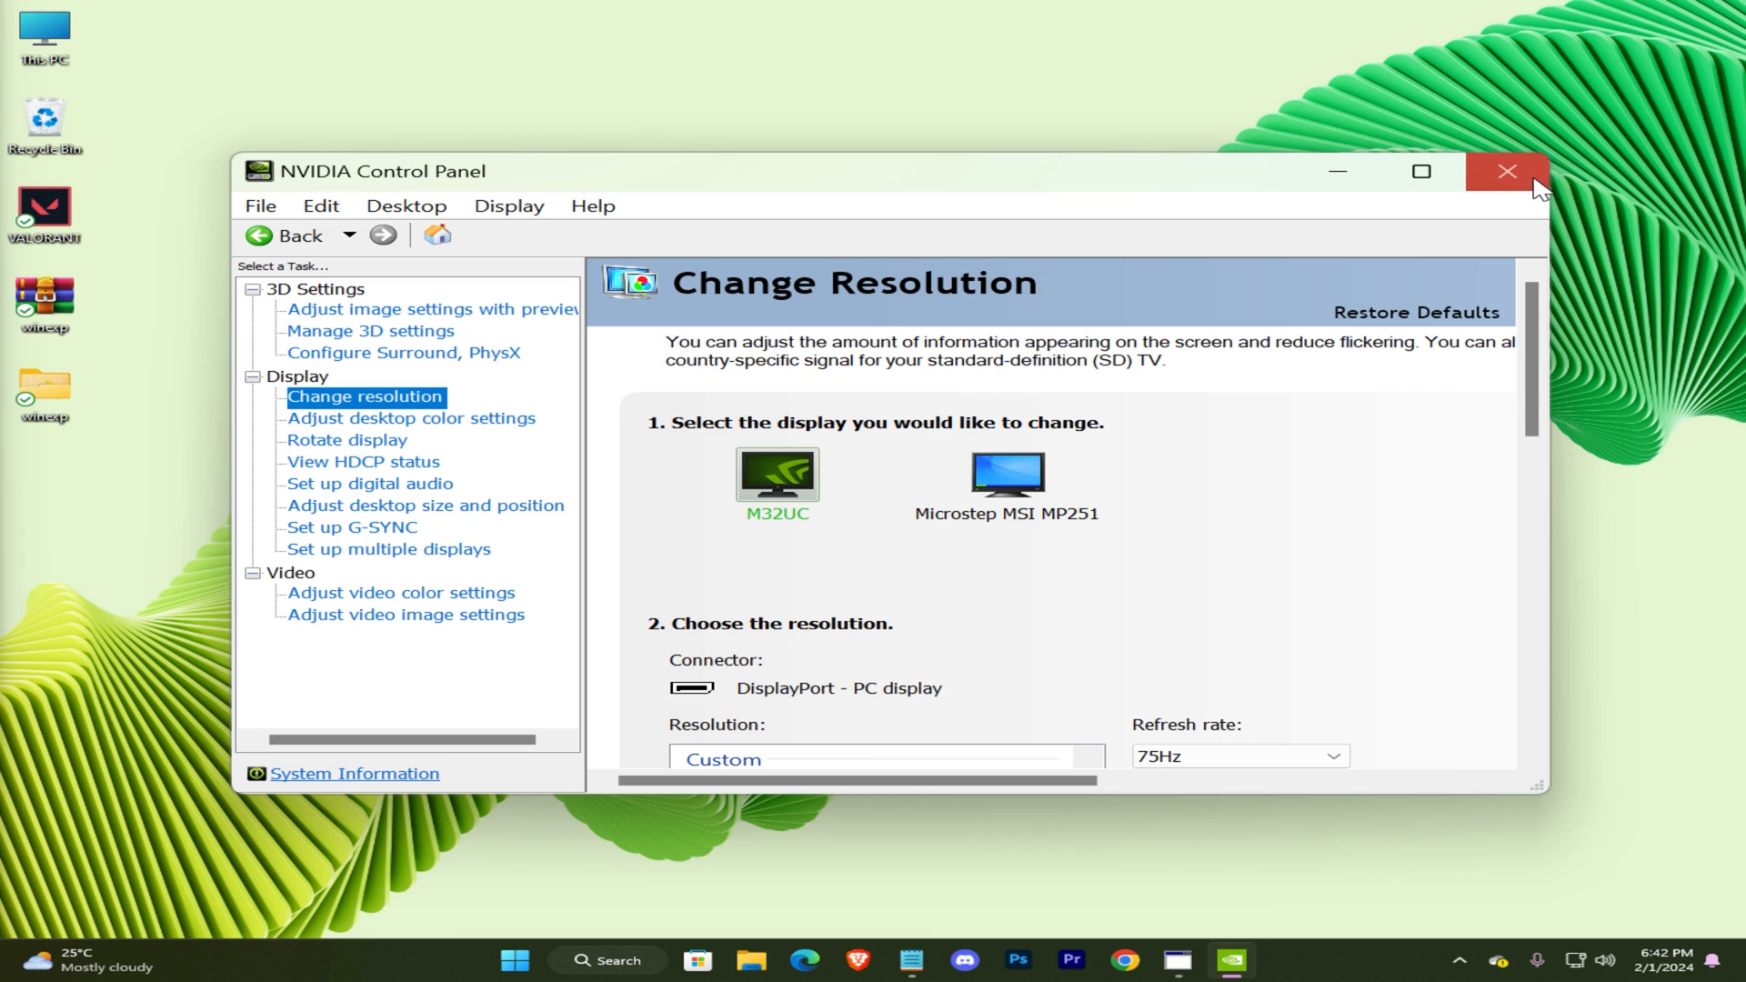
pyautogui.click(1506, 171)
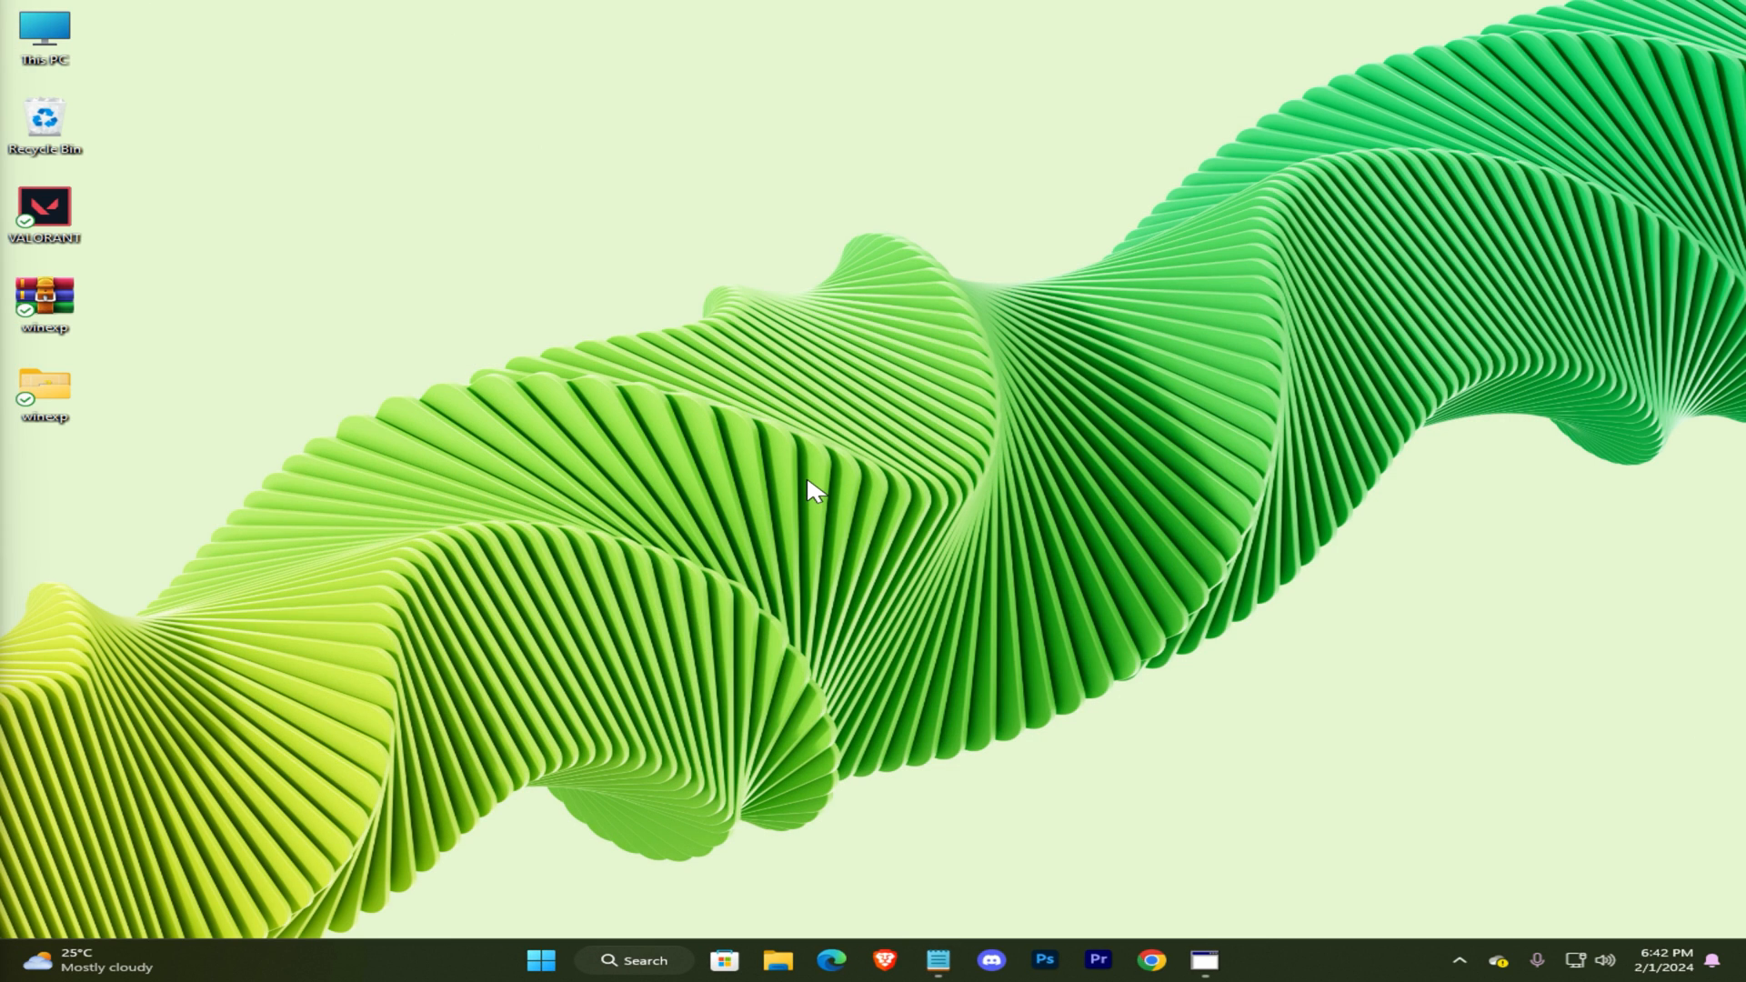
# Step: Bring up WinExplorer from the taskbar and hide it again
pyautogui.click(1204, 960)
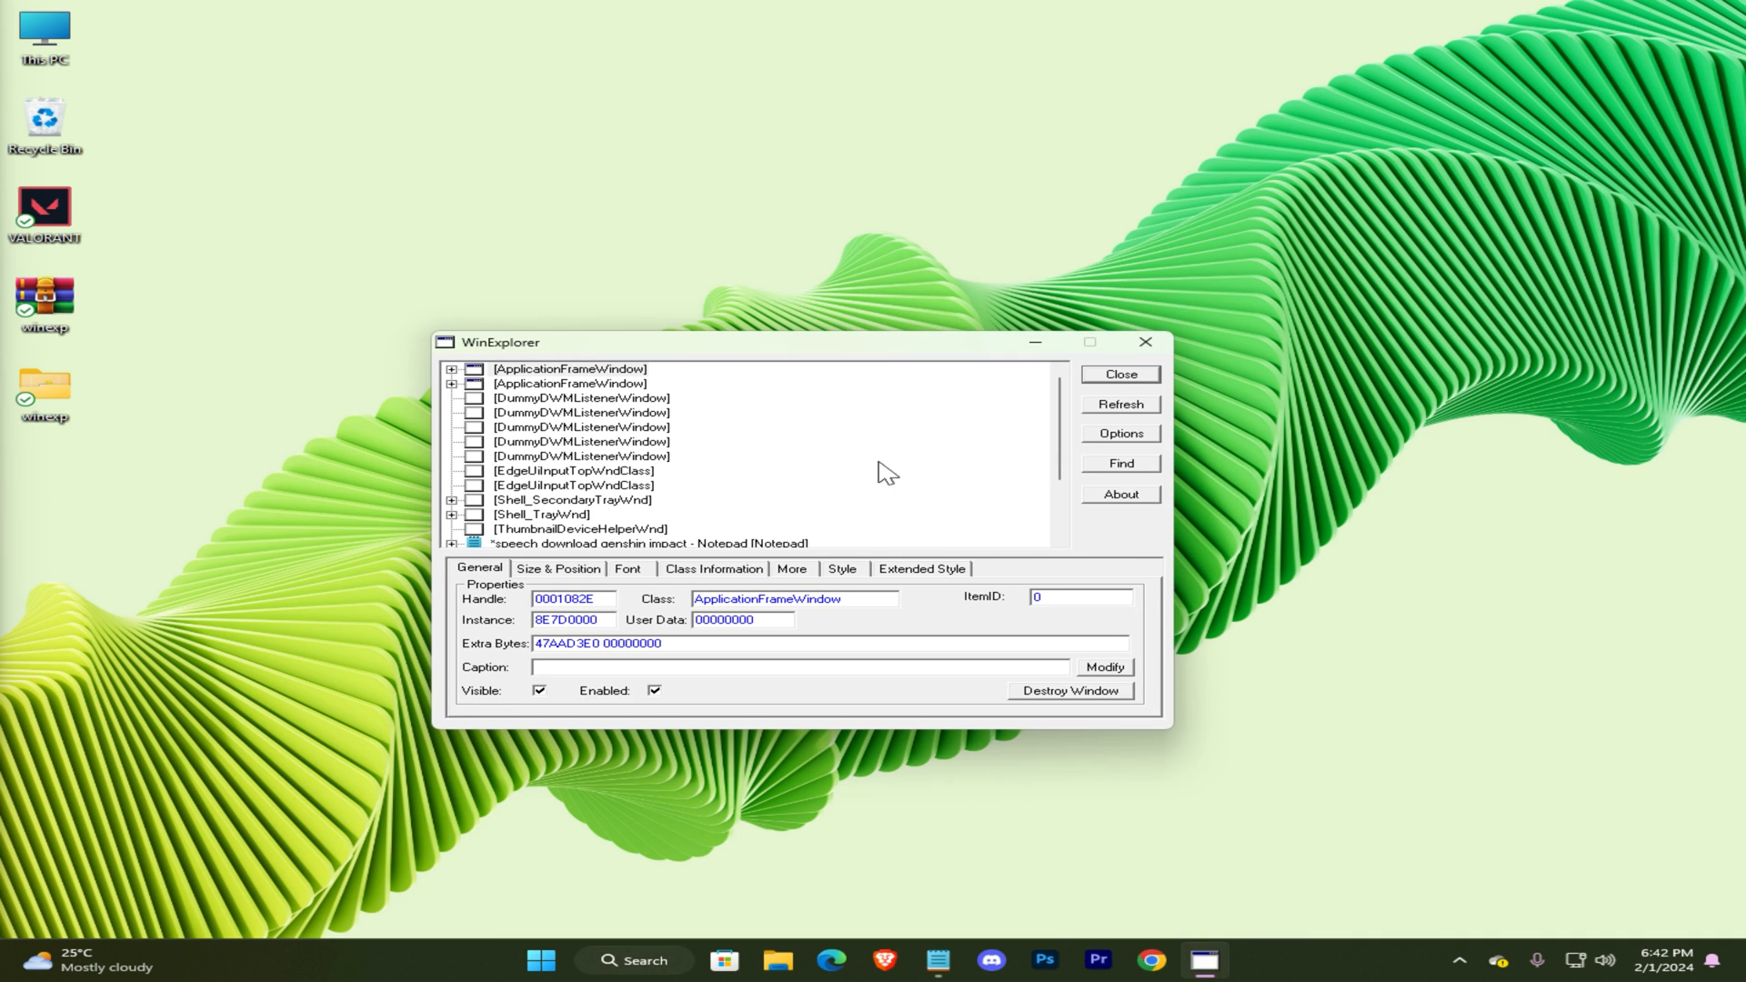
pyautogui.click(1119, 372)
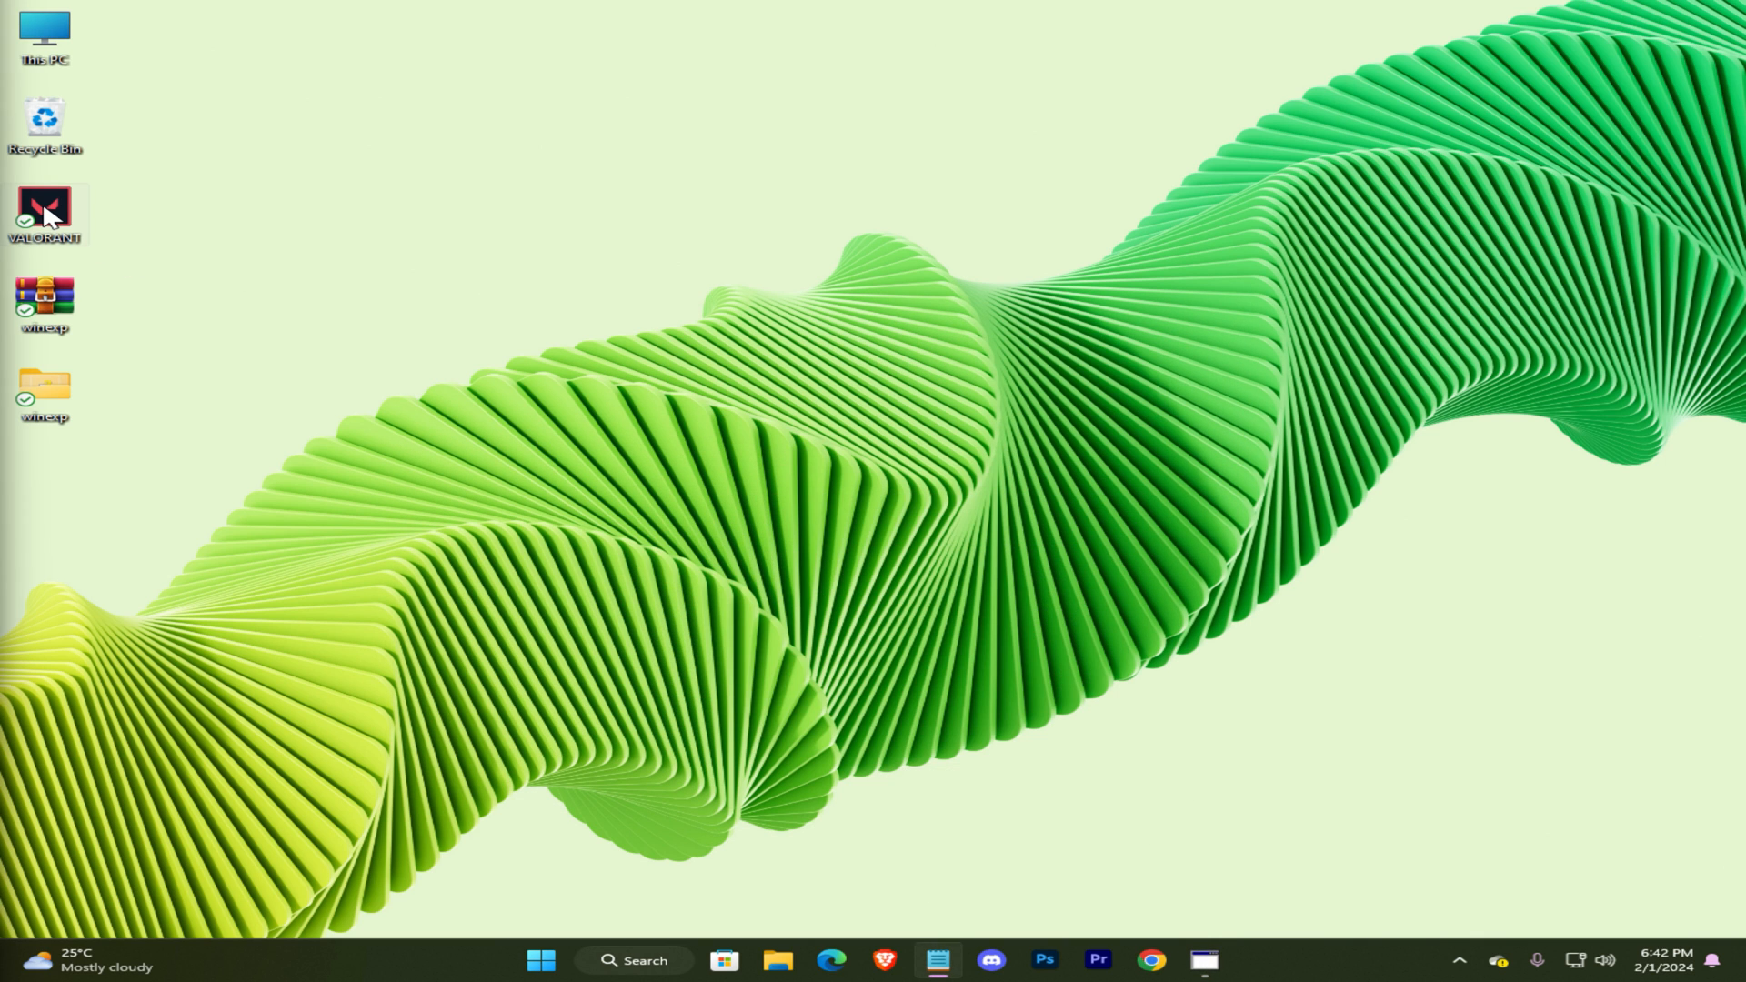
pyautogui.moveTo(874, 504)
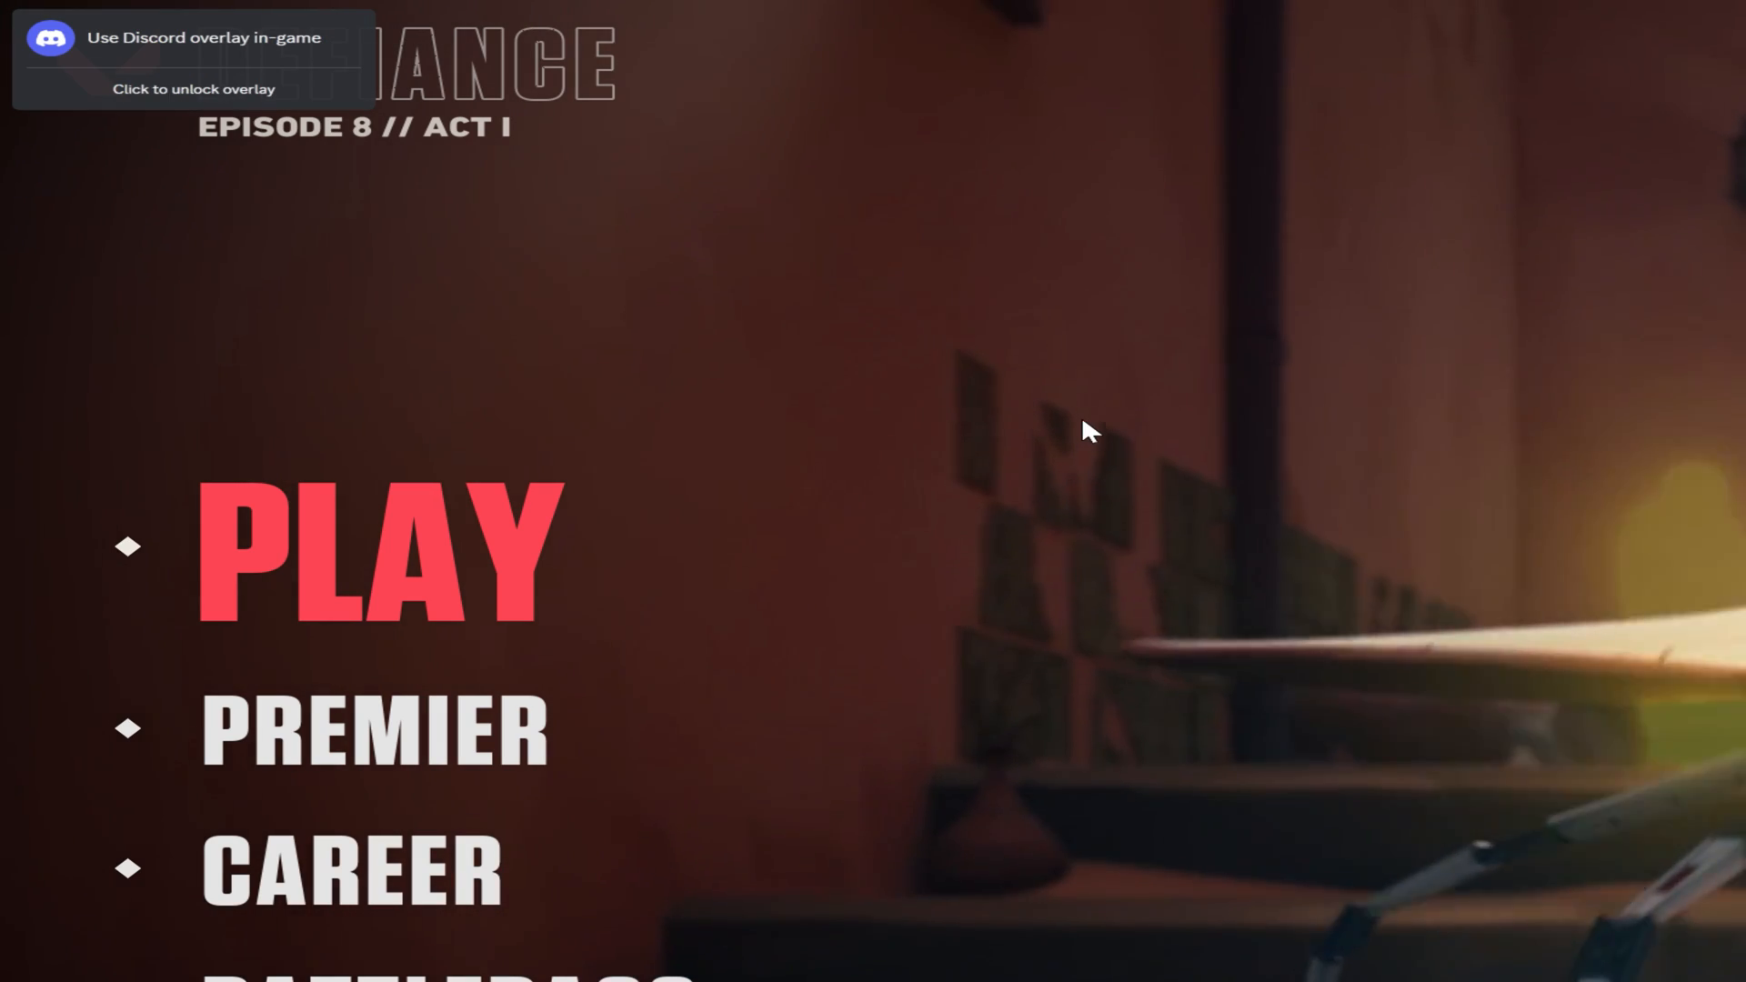
# Step: Switch to WinExplorer and toggle VALORANT [UnrealWindow]'s border style so the game fills the screen
pyautogui.press('alt+tab')
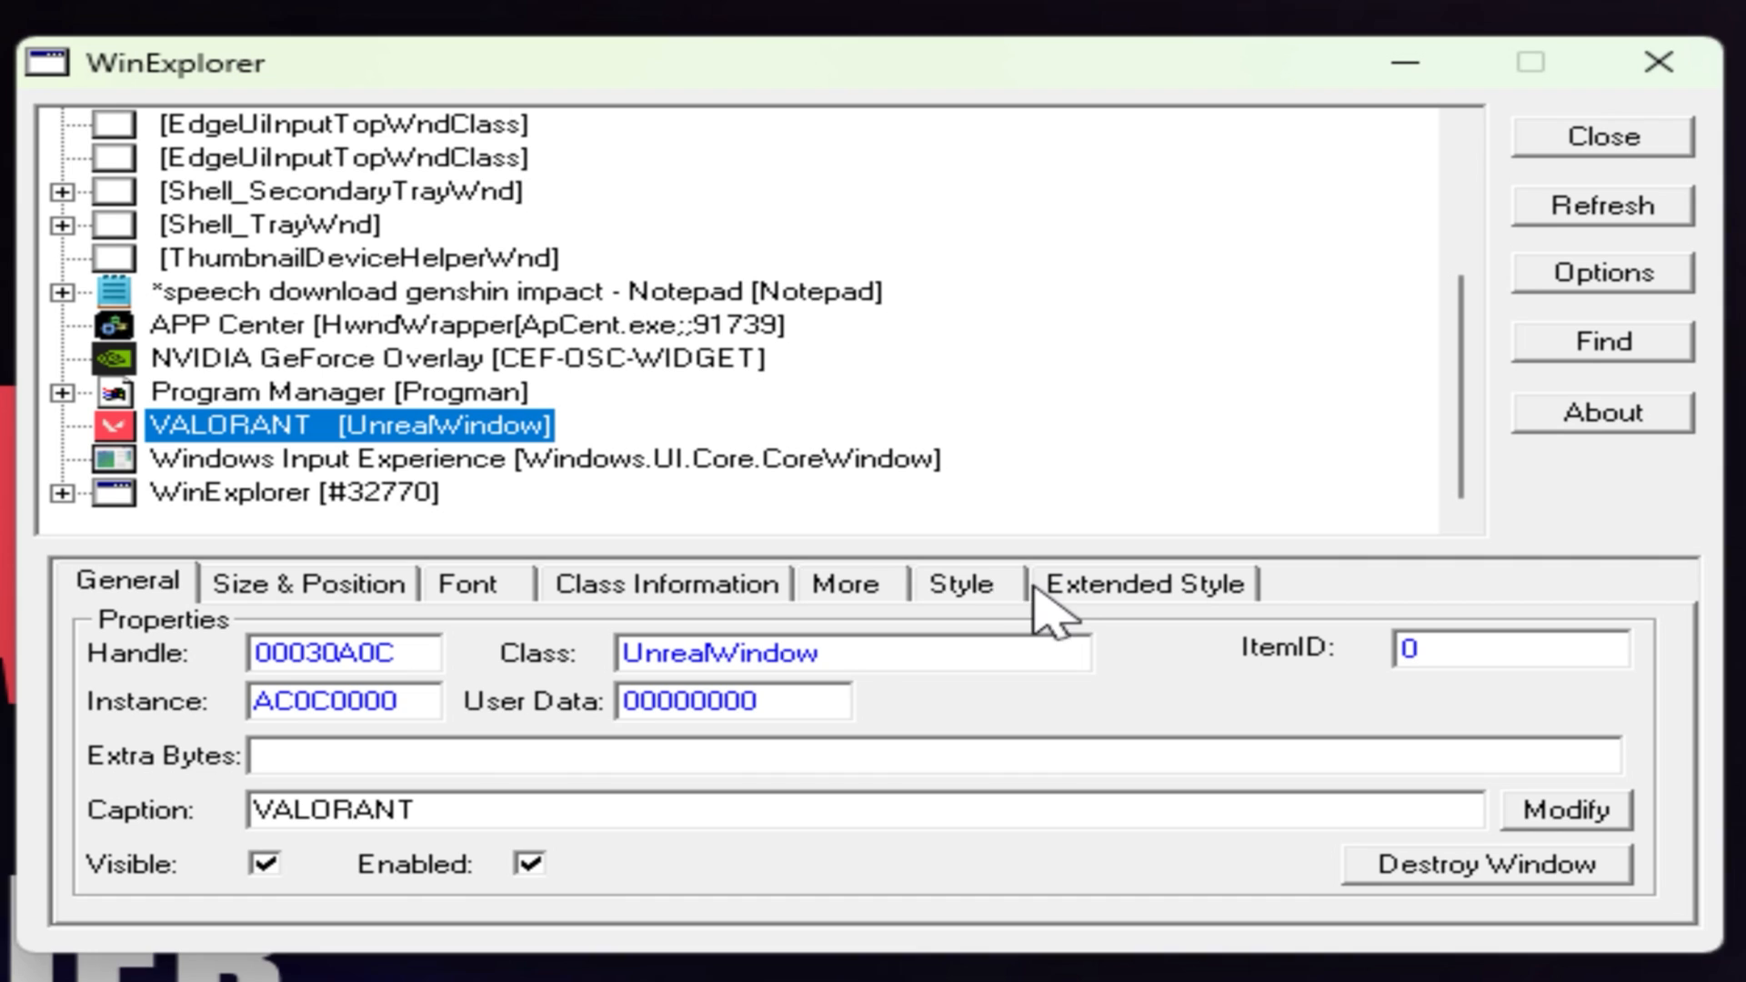
pyautogui.click(960, 582)
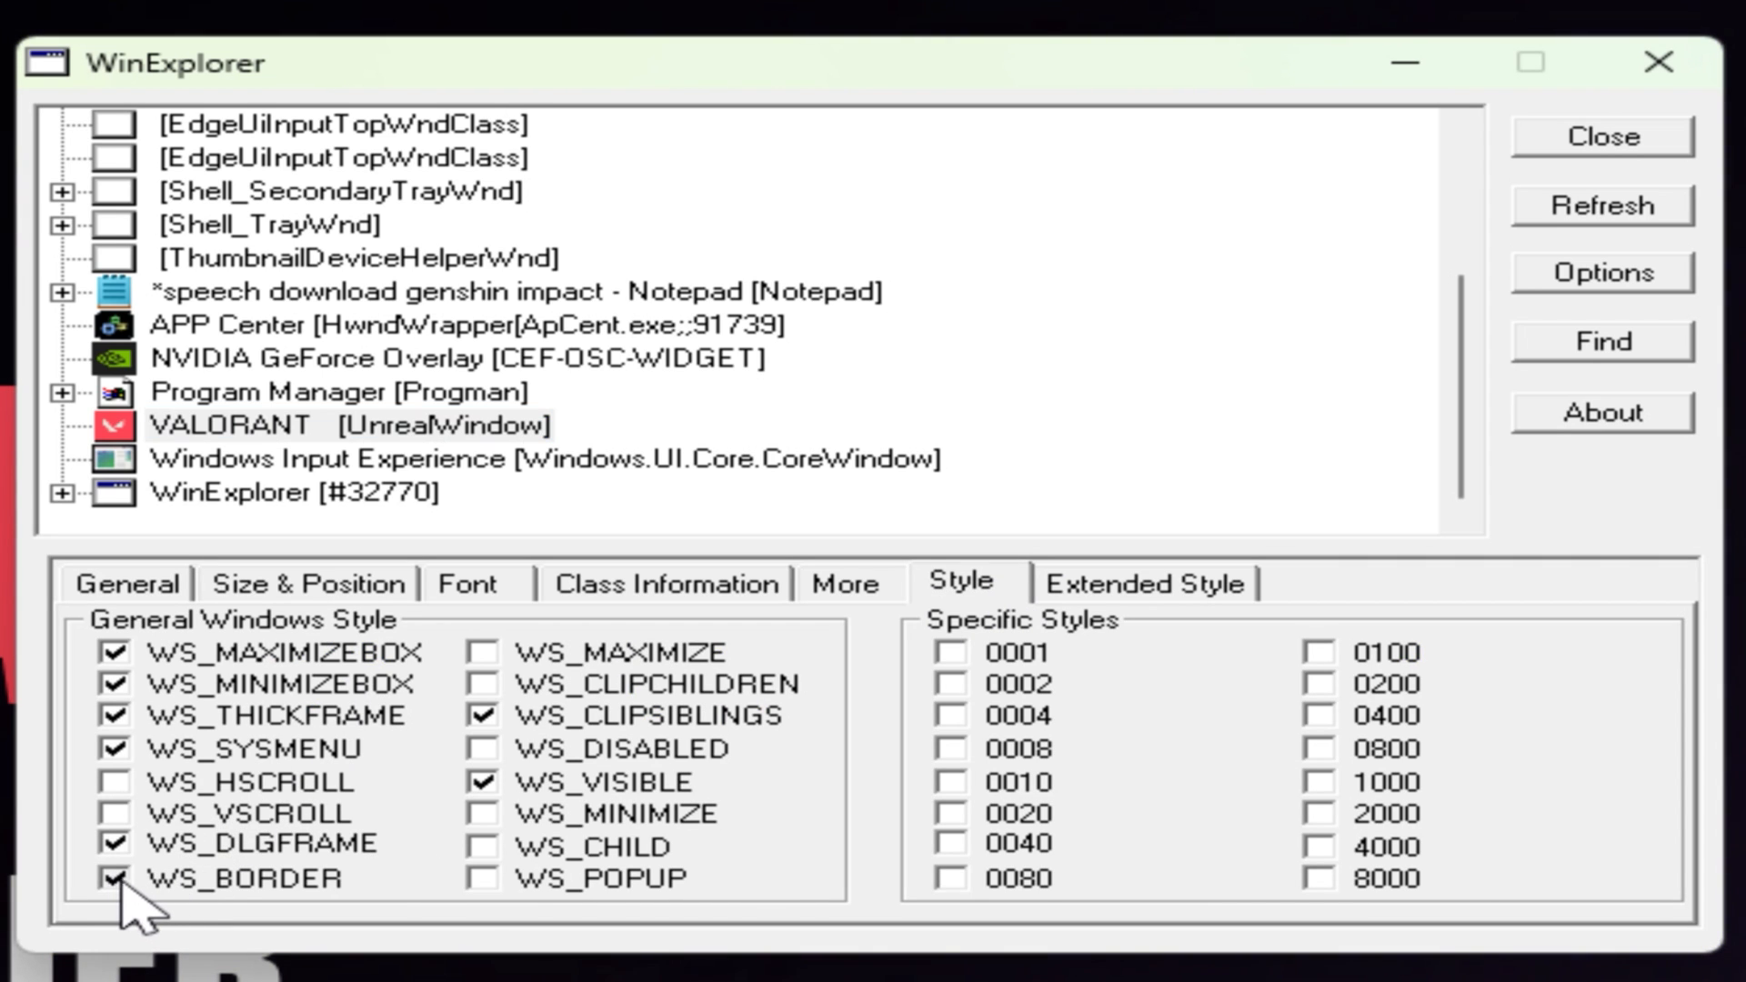
pyautogui.click(309, 582)
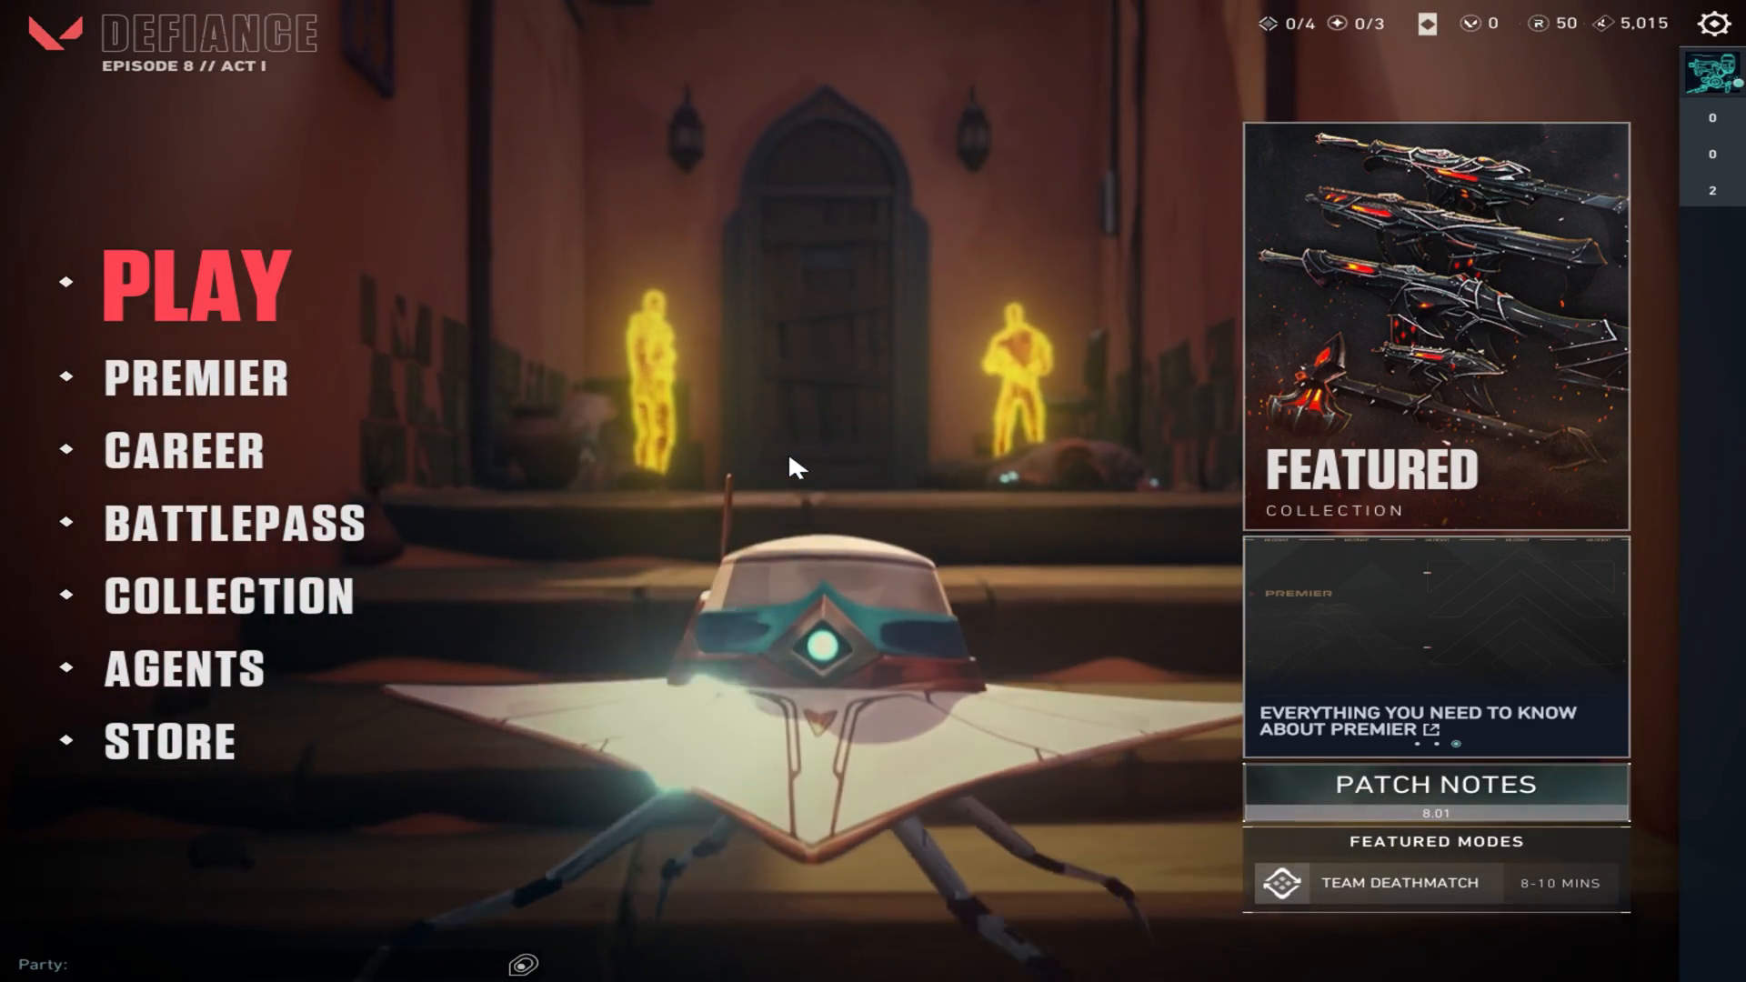
# Step: Quit VALORANT from its menu, returning to the Windows desktop
pyautogui.click(195, 283)
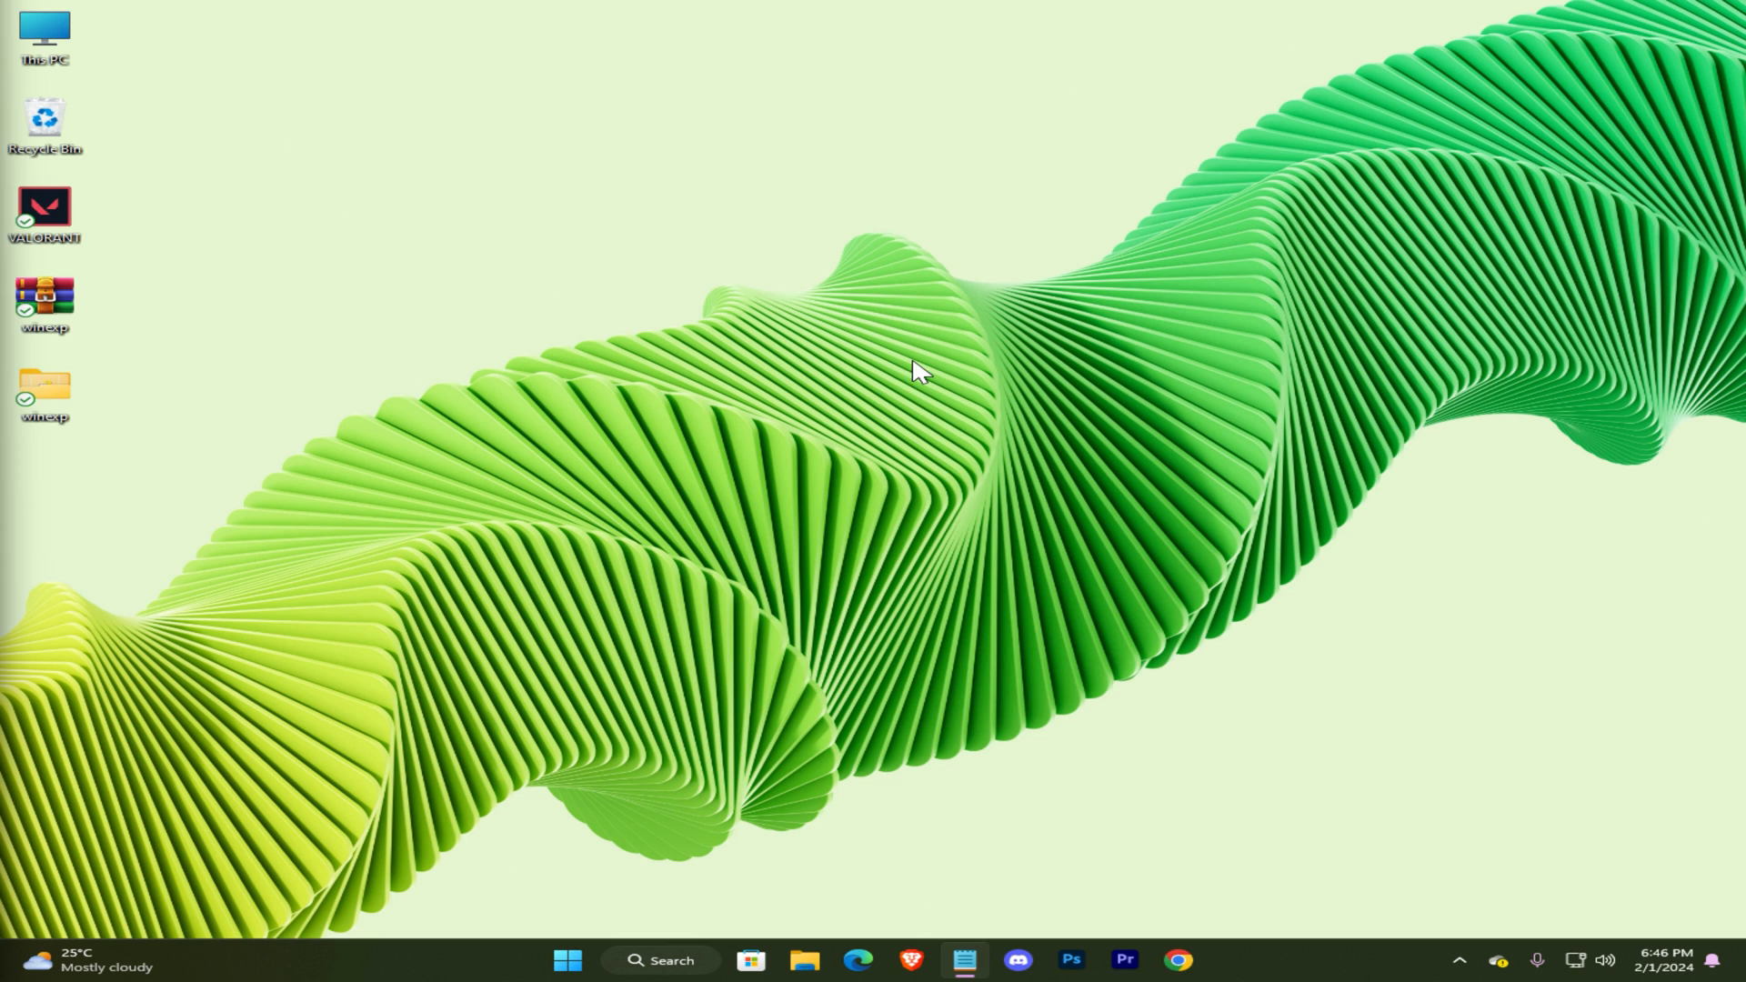
# Step: Restore the native 3840 x 2160 resolution at 60 Hz in NVIDIA Control Panel and confirm the change
pyautogui.rightClick(913, 371)
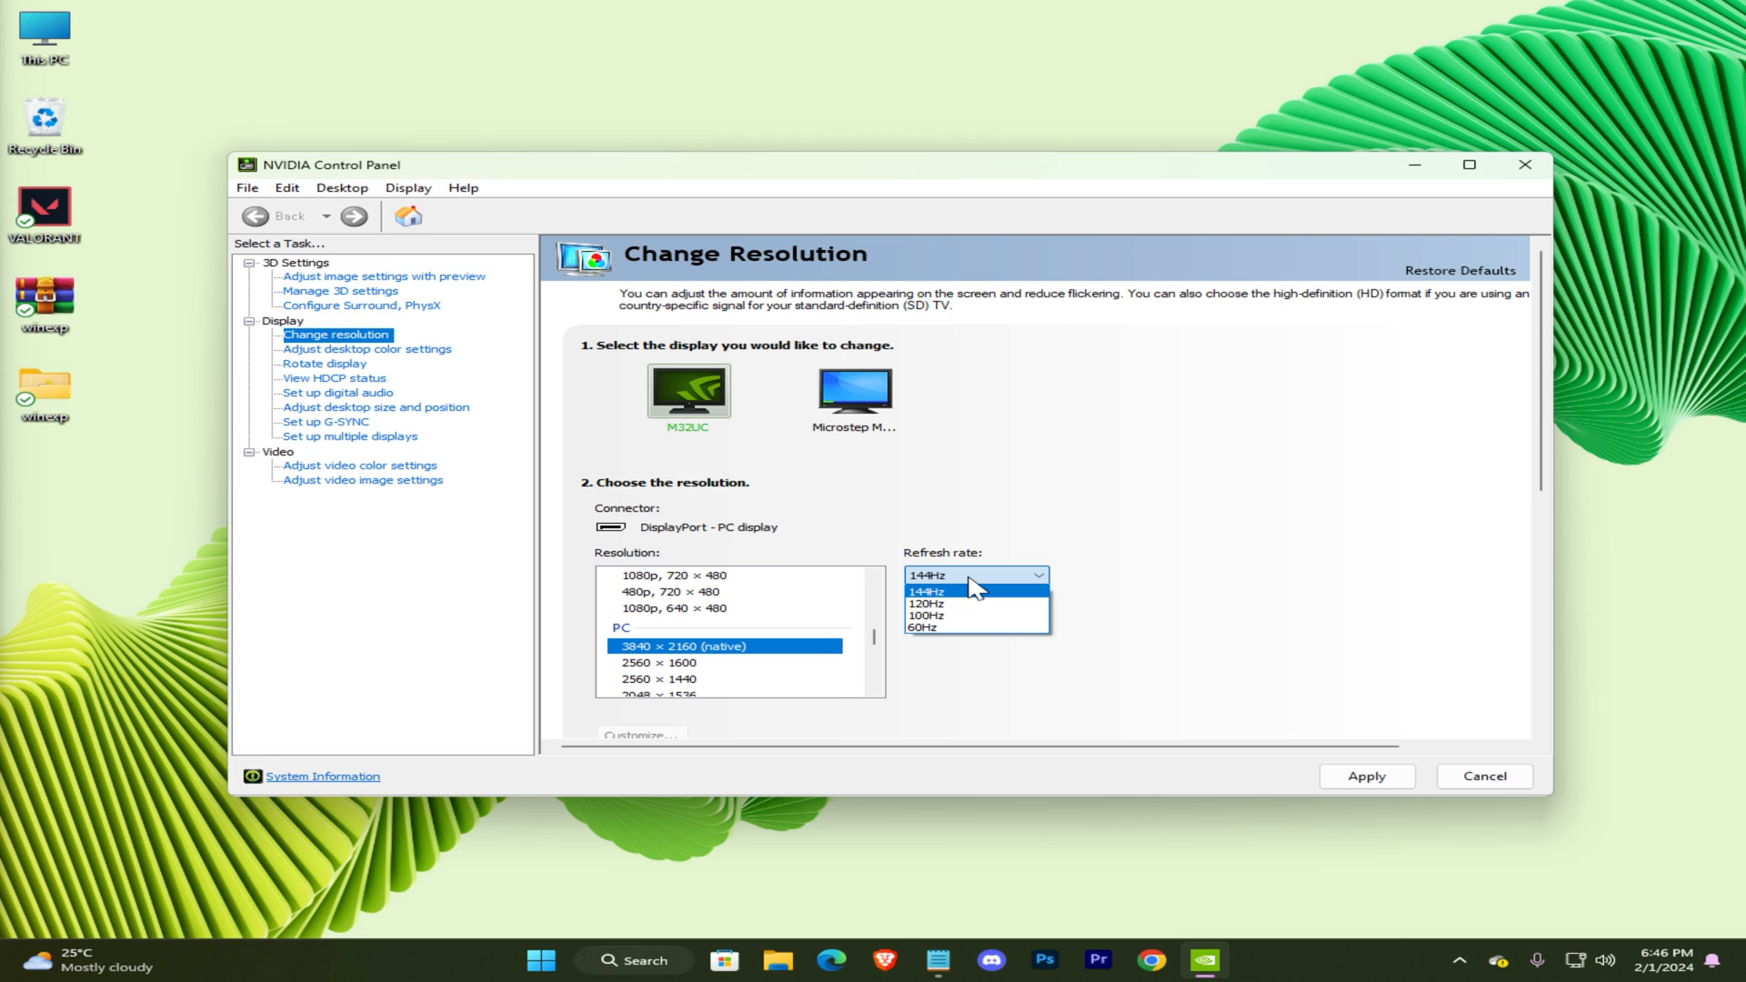
pyautogui.click(924, 627)
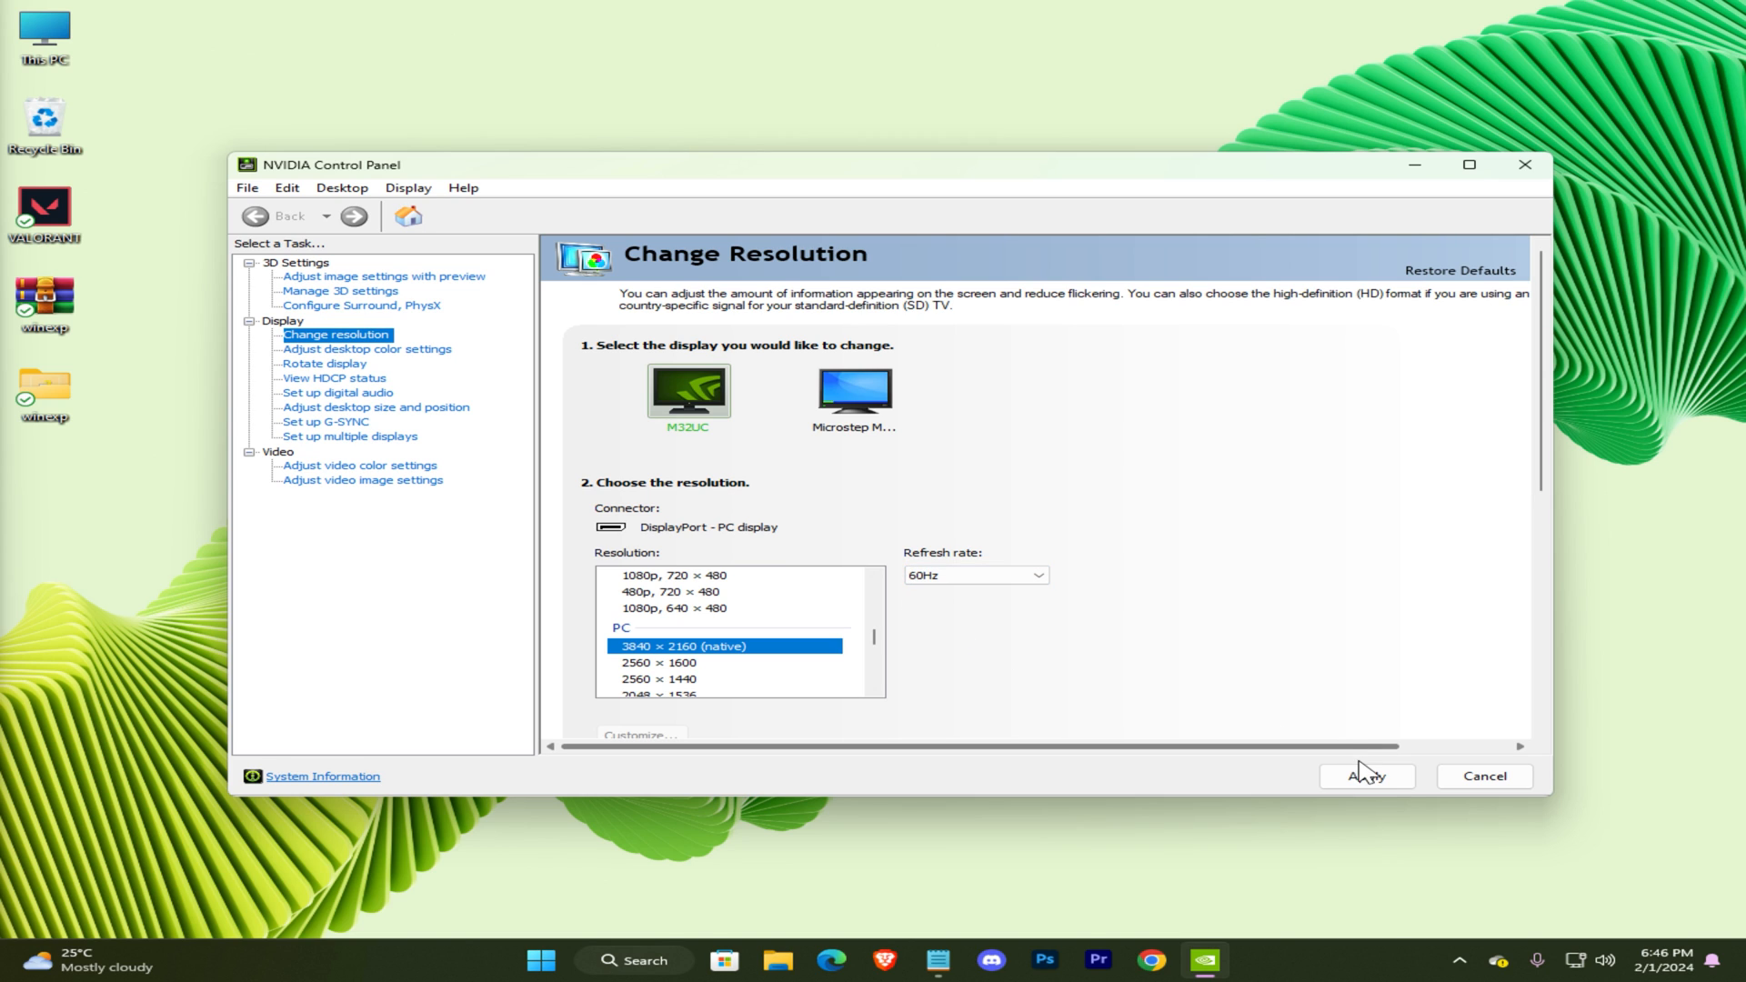
pyautogui.click(1366, 777)
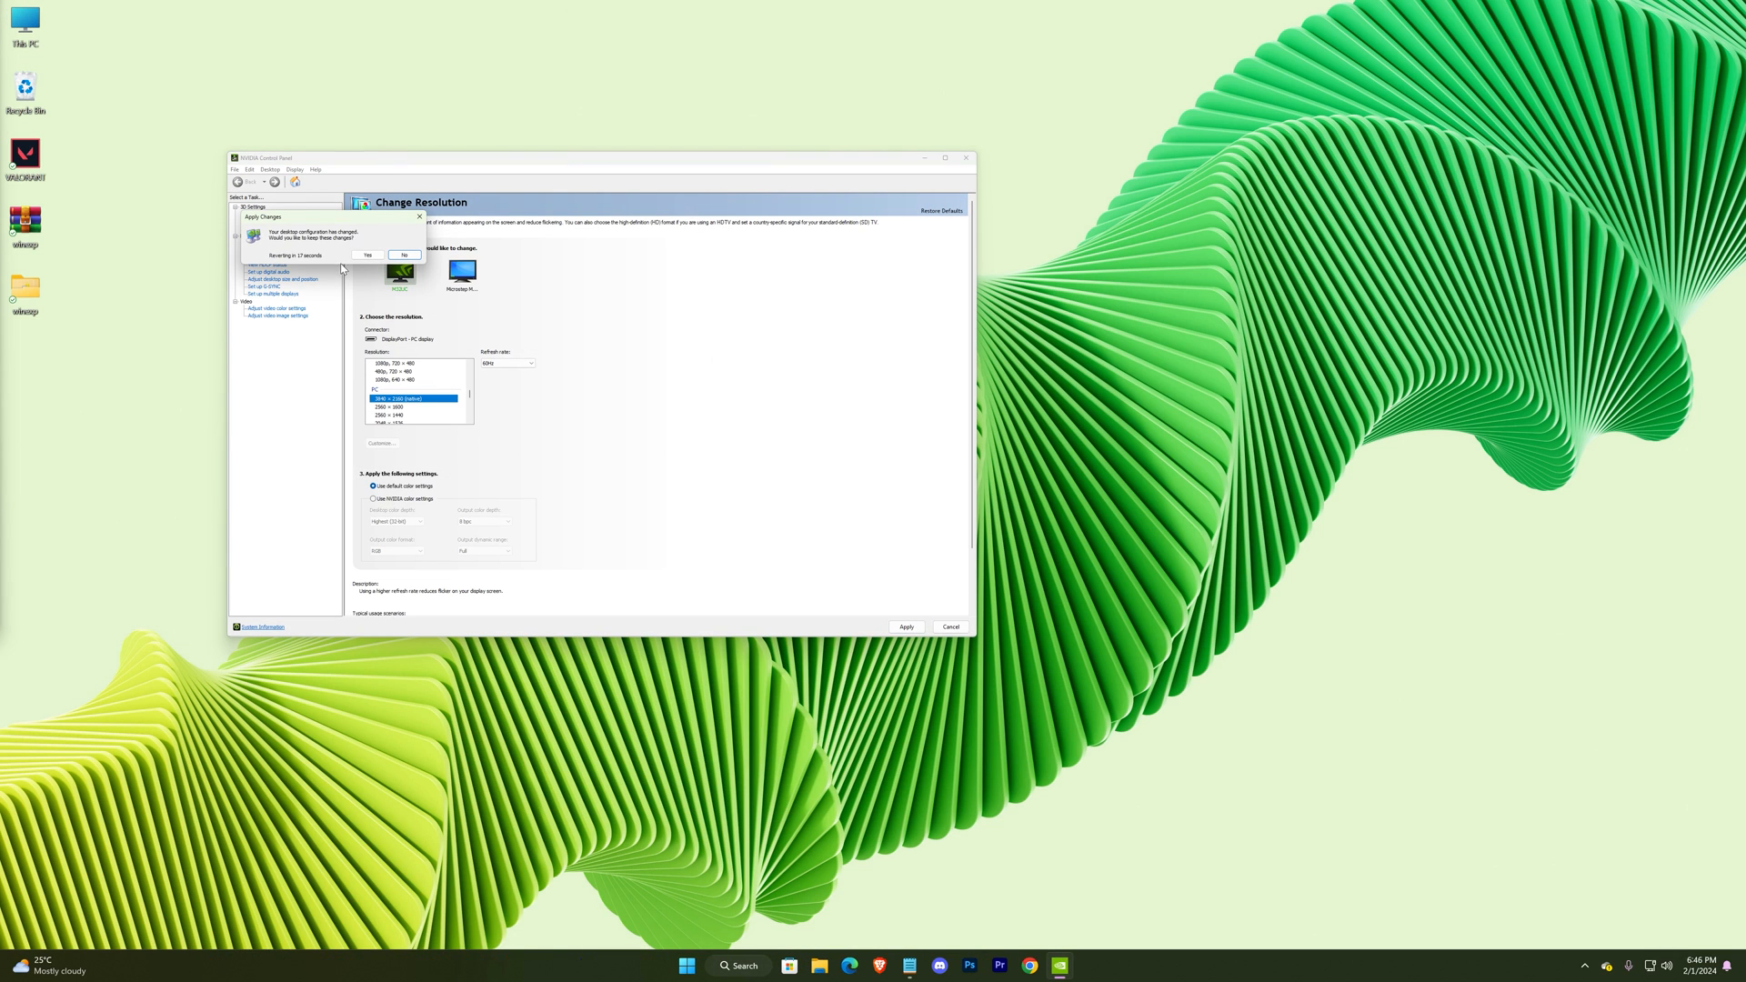
pyautogui.click(404, 255)
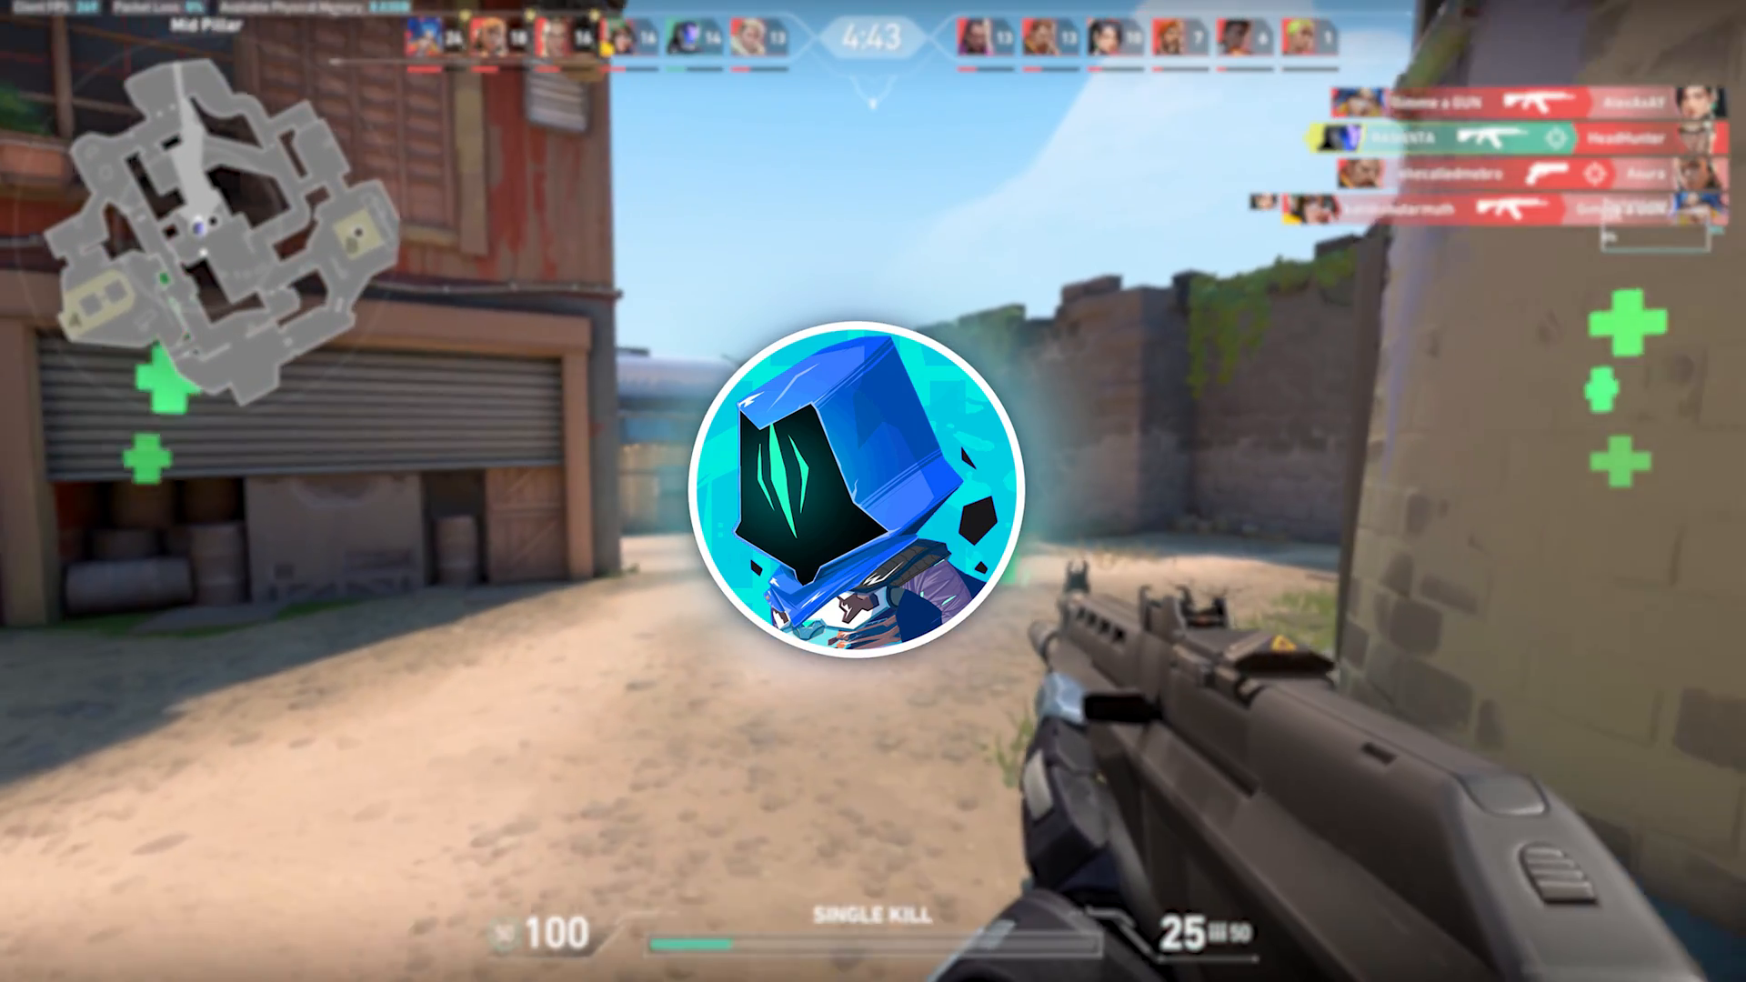
pyautogui.click(873, 491)
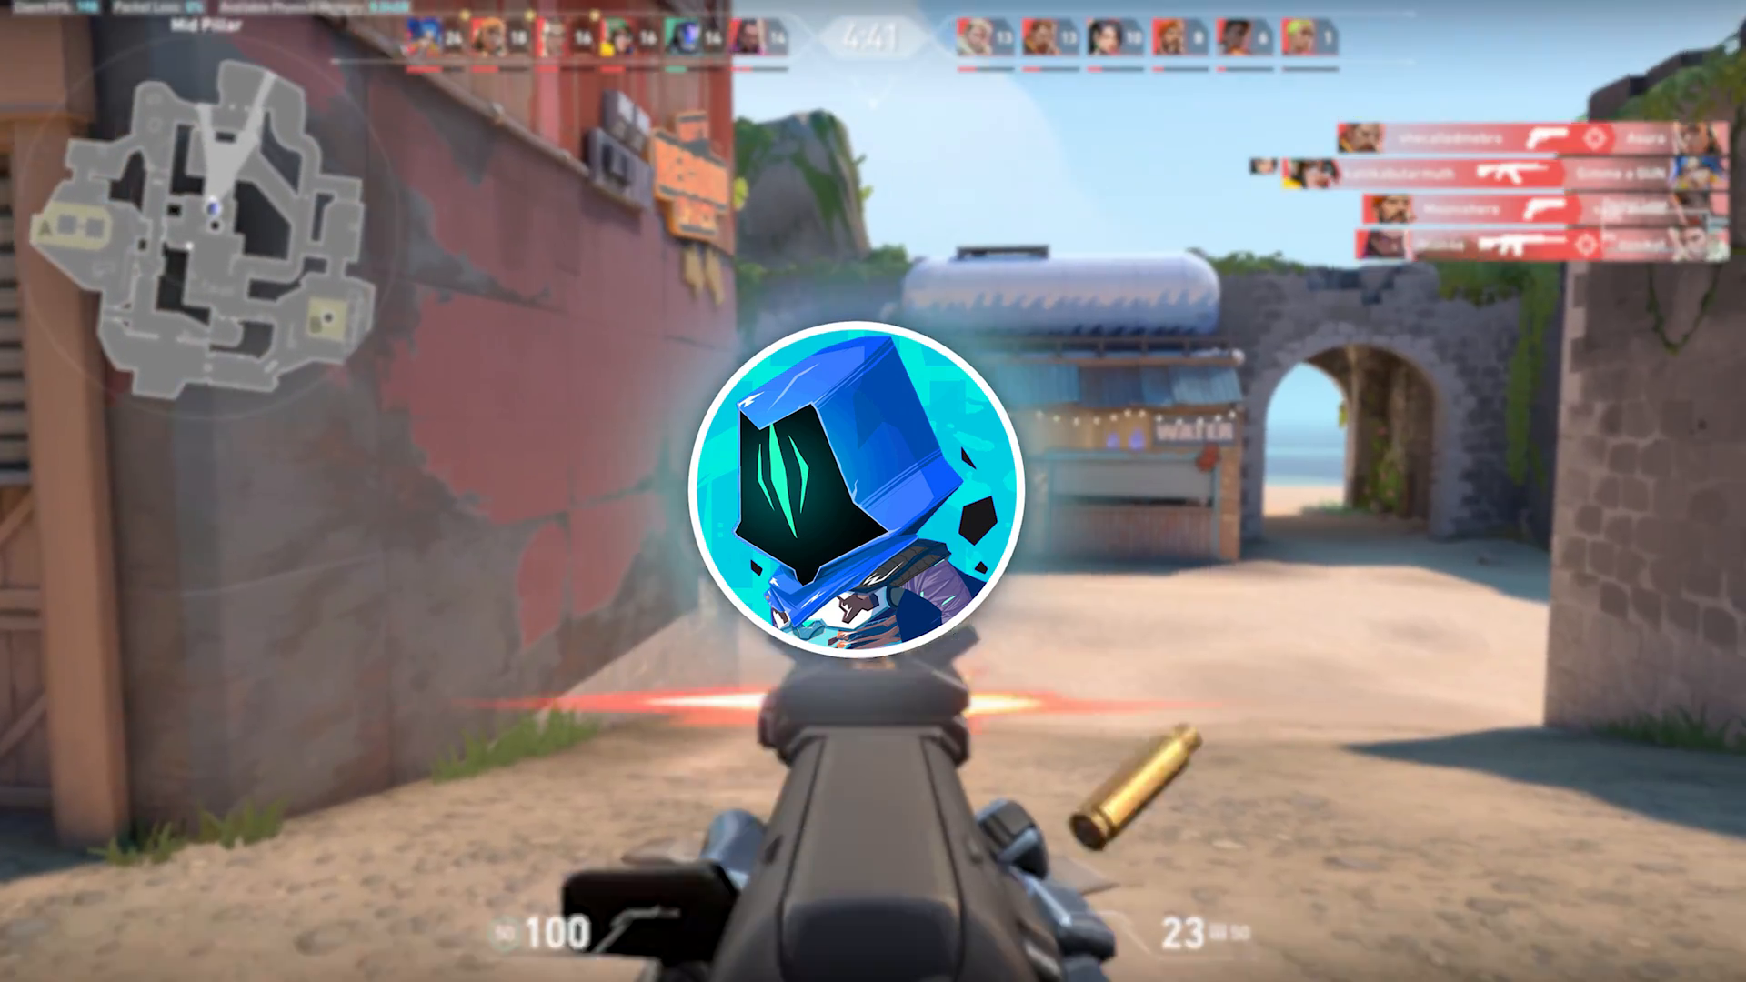